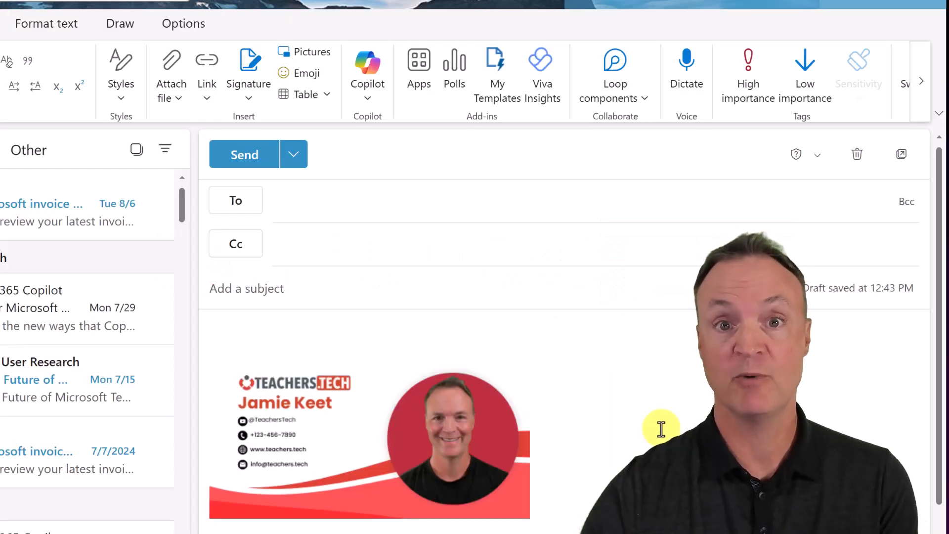
mouse_move(556, 410)
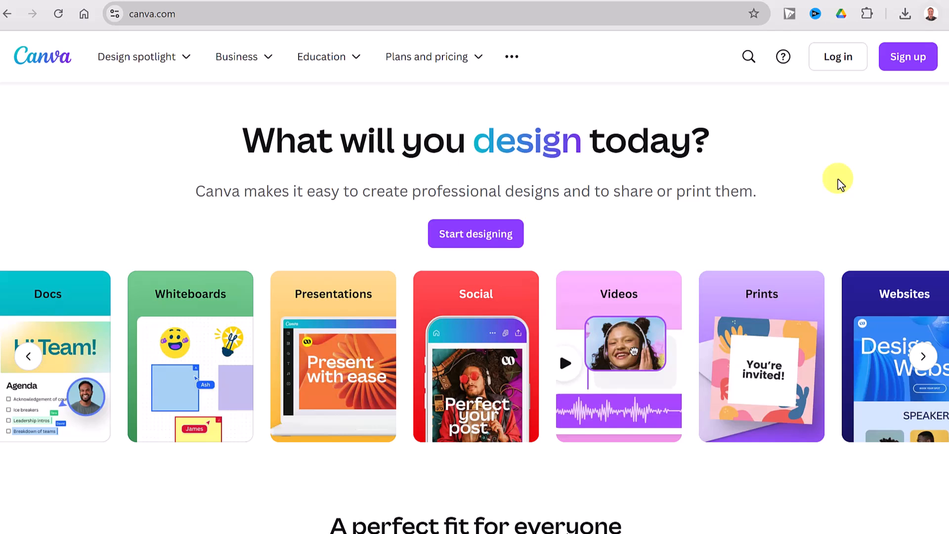
mouse_move(821, 158)
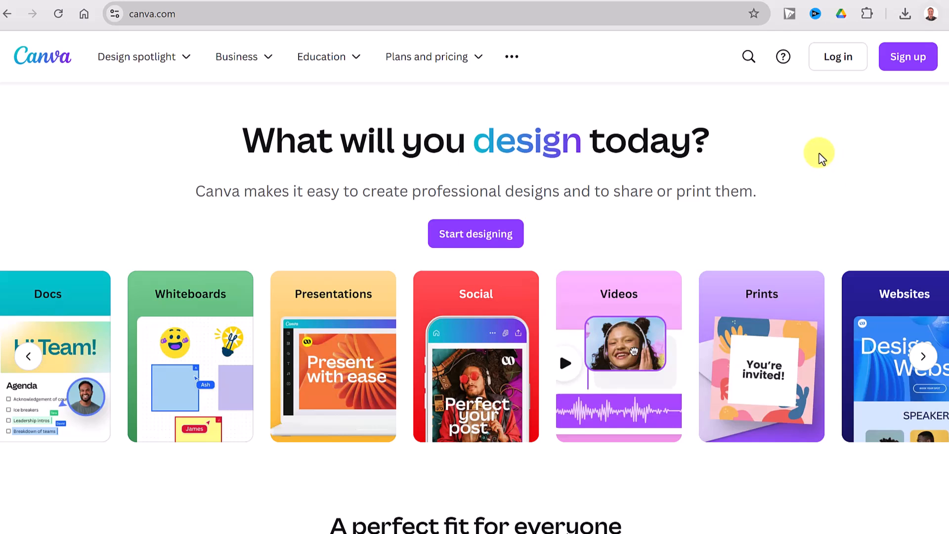
mouse_move(847, 162)
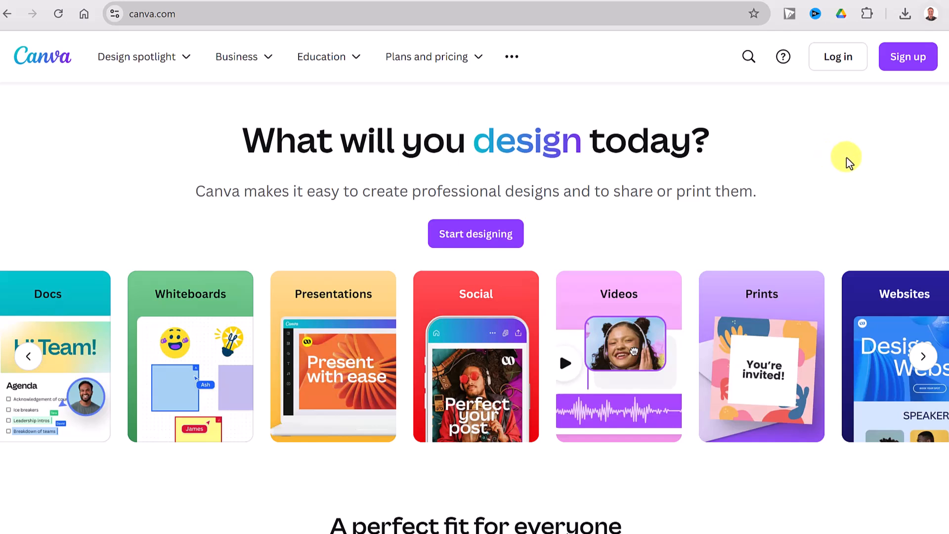
mouse_move(907, 56)
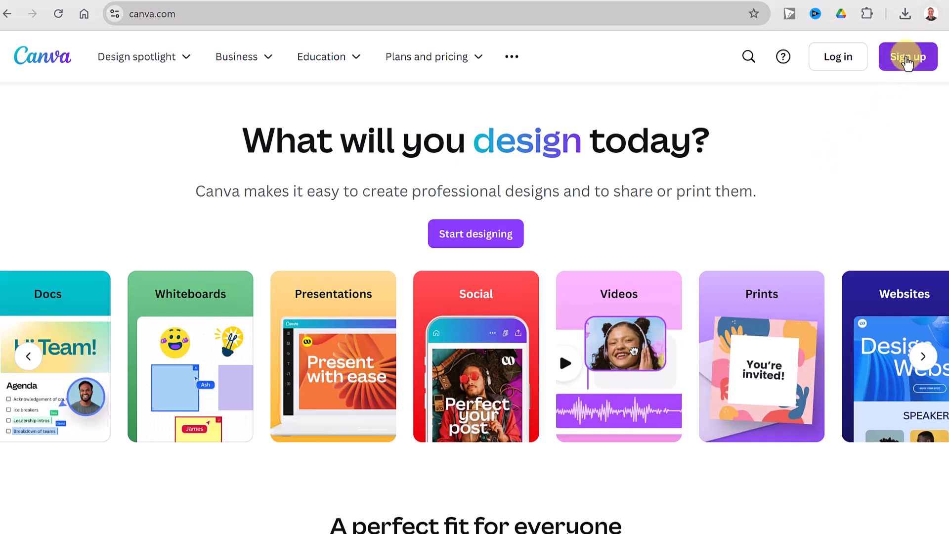
mouse_move(805, 132)
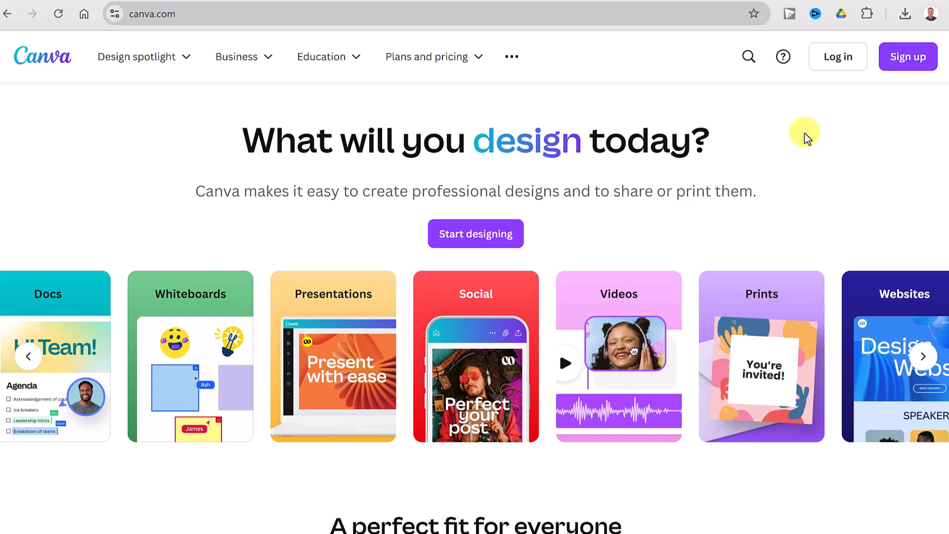
mouse_move(808, 130)
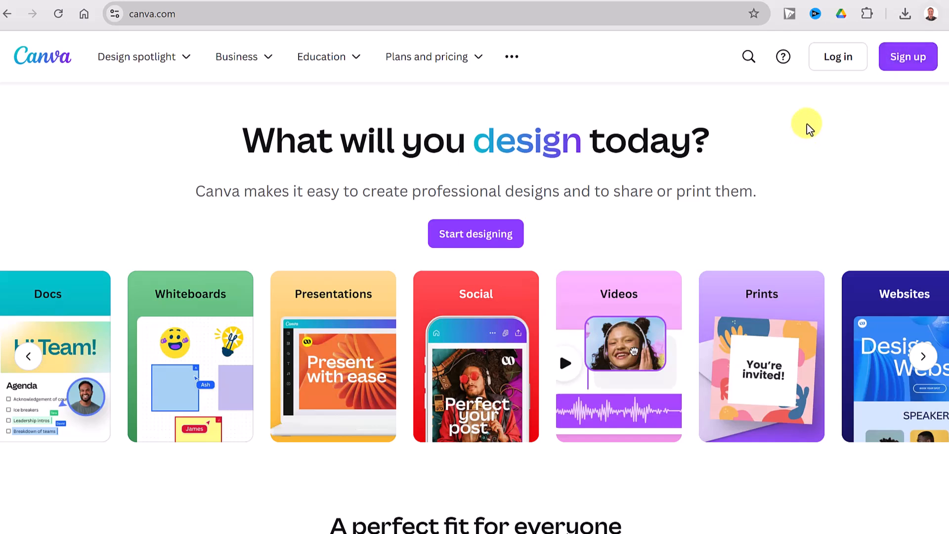
mouse_move(817, 80)
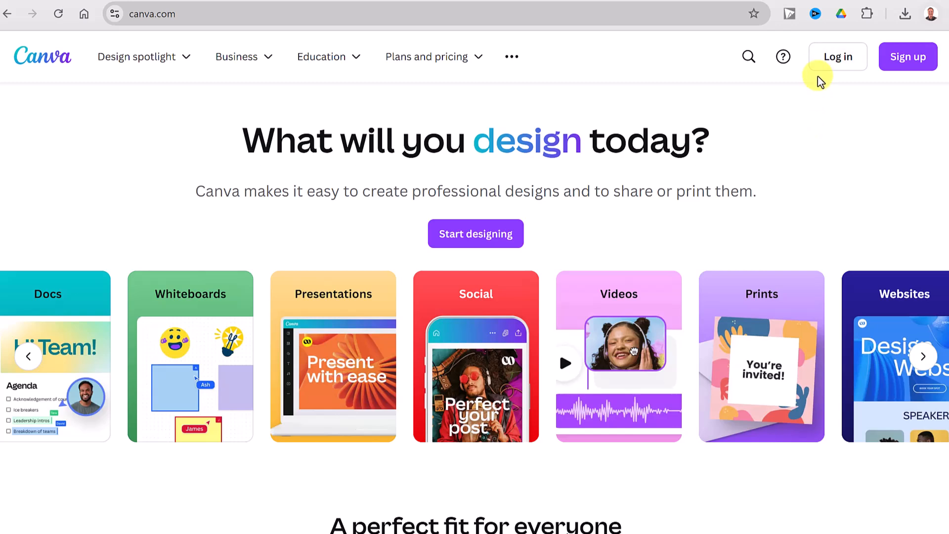
Log in to Canva, browse the design suggestions and recent designs, then select the search bar.
click(838, 57)
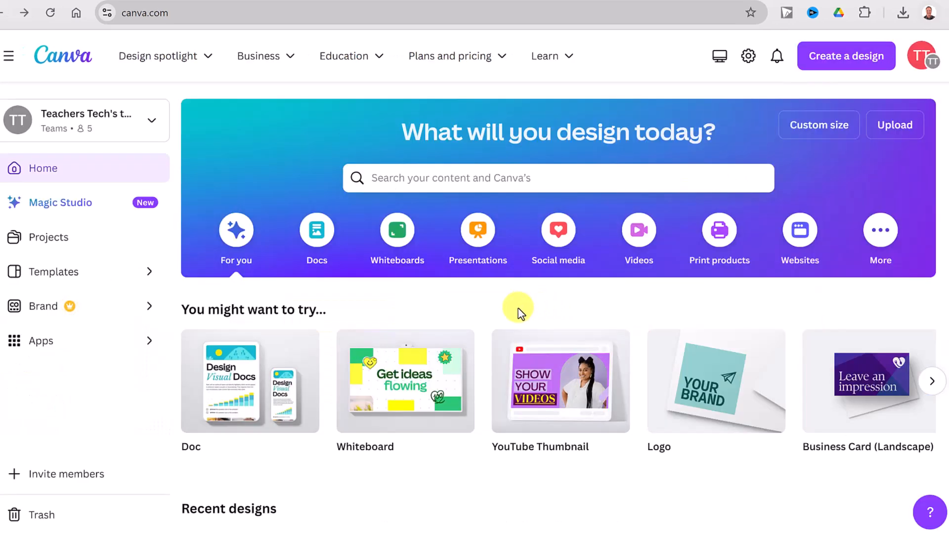
mouse_move(482, 318)
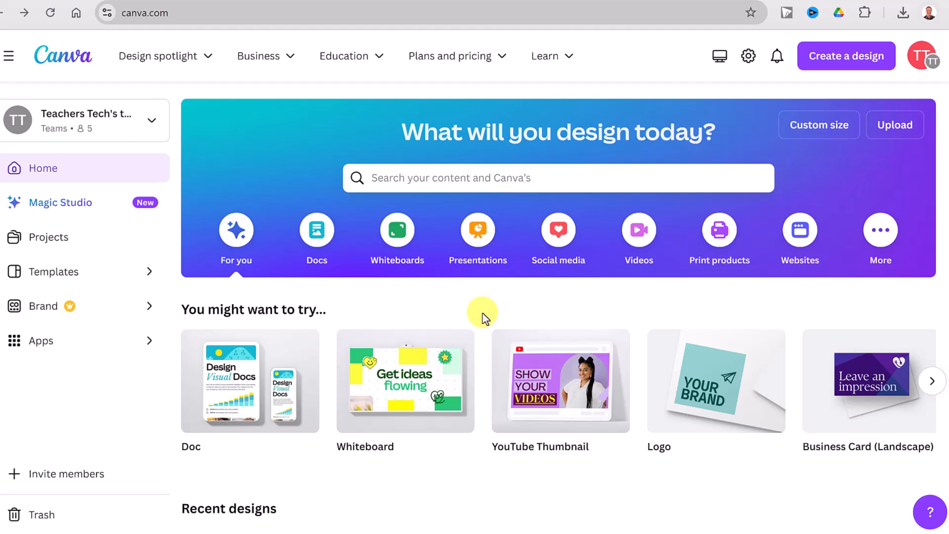
click(316, 230)
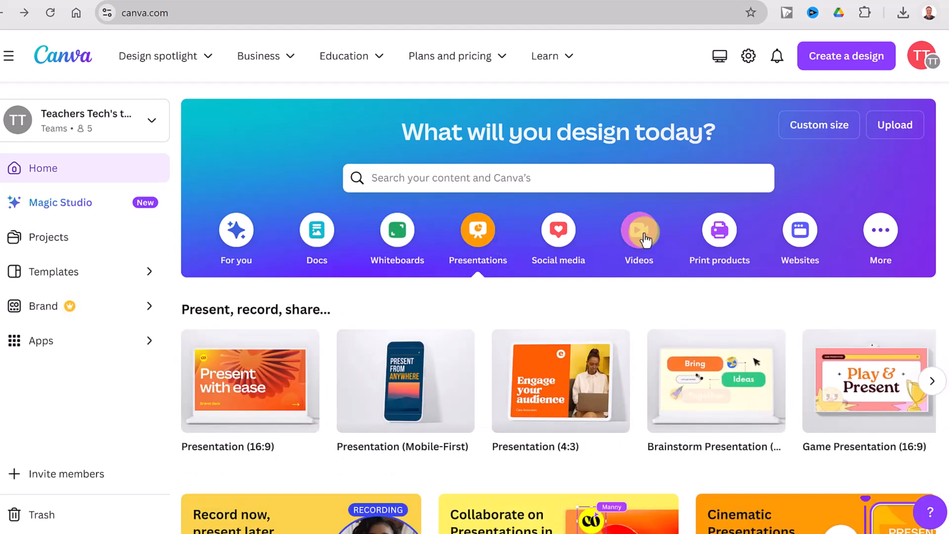
mouse_move(361, 220)
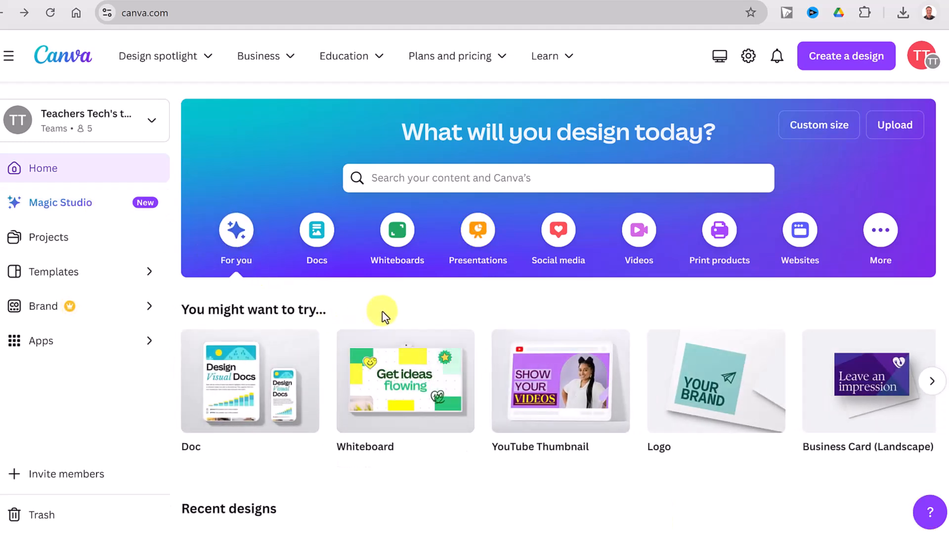
scroll(down, 3)
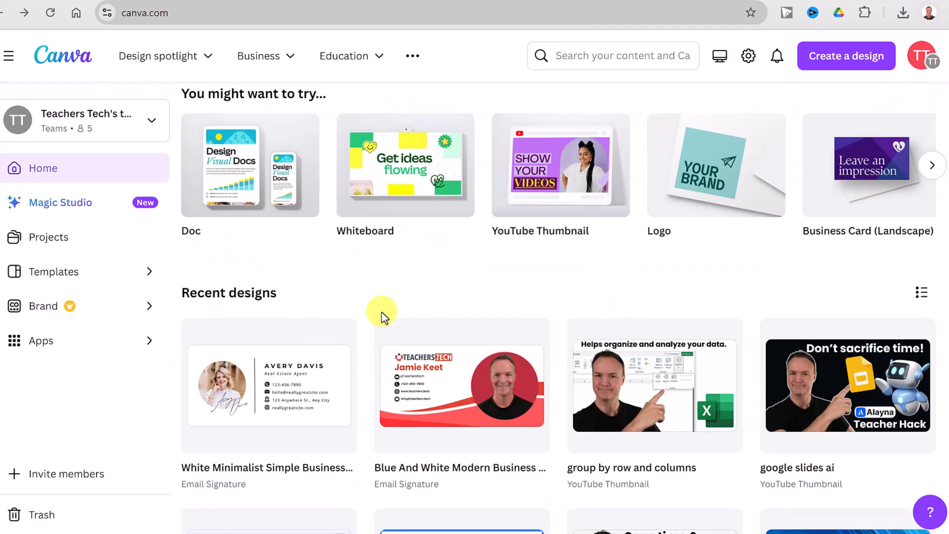
scroll(down, 3)
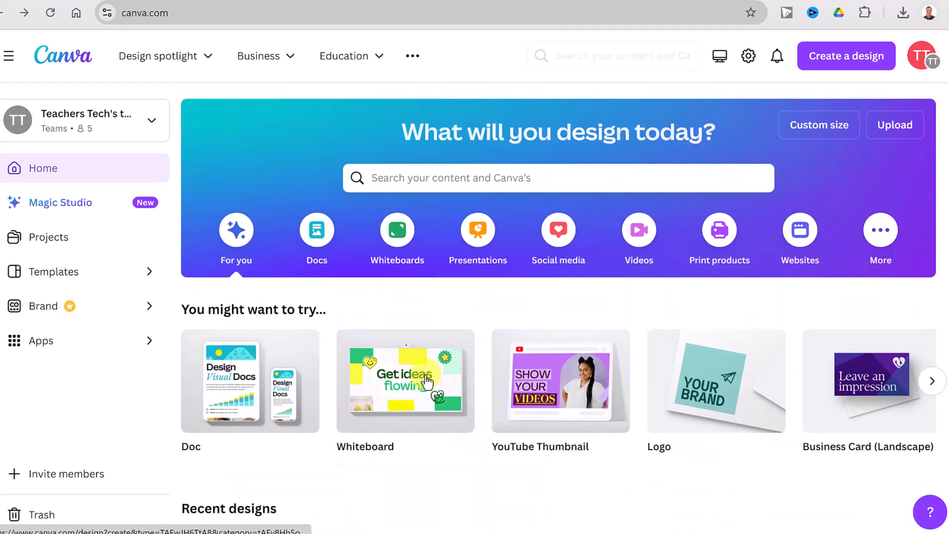
click(412, 56)
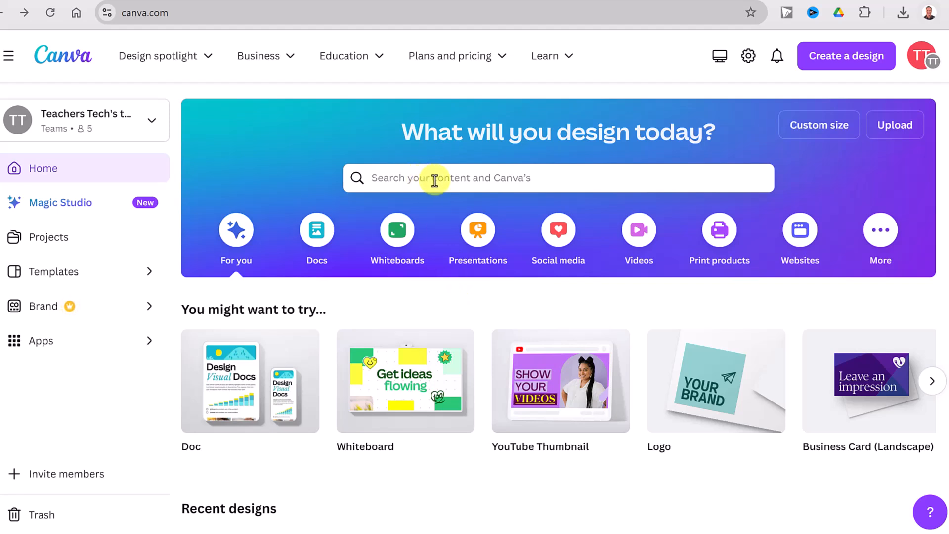
Search for 'email signature' and scroll the results to the Canva Templates section.
text(email signature)
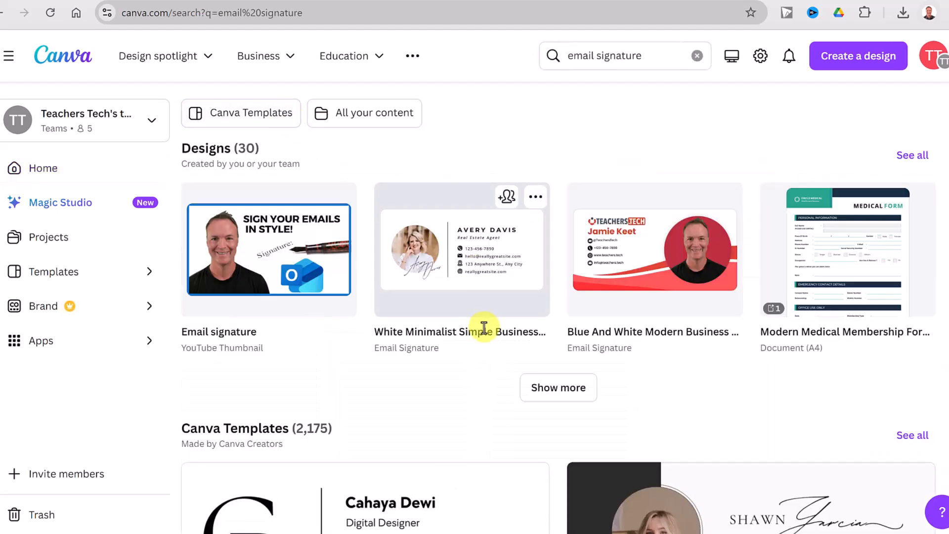
scroll(down, 3)
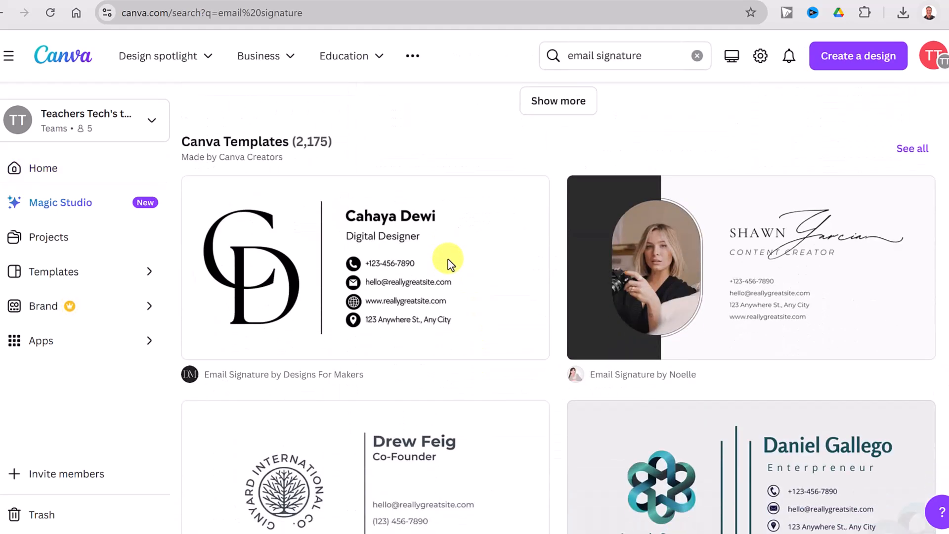
mouse_move(480, 331)
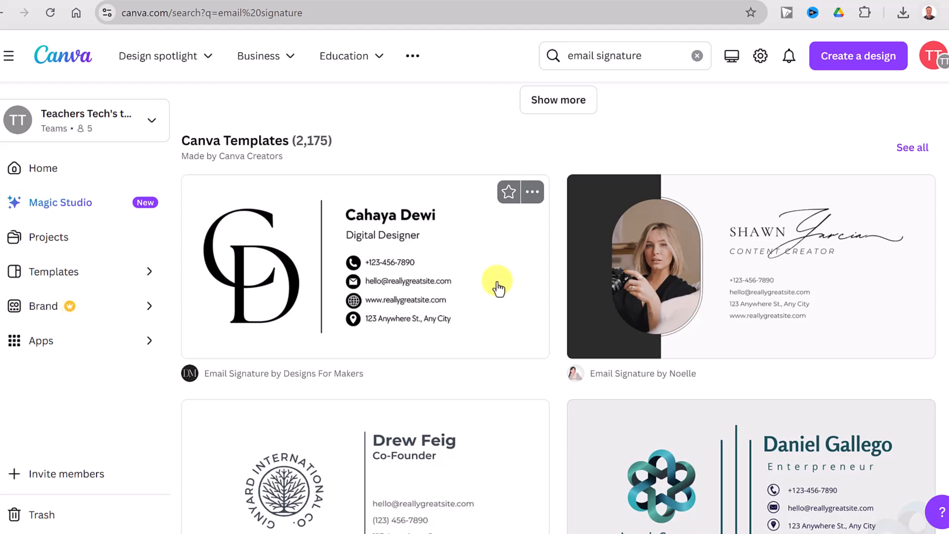
scroll(down, 3)
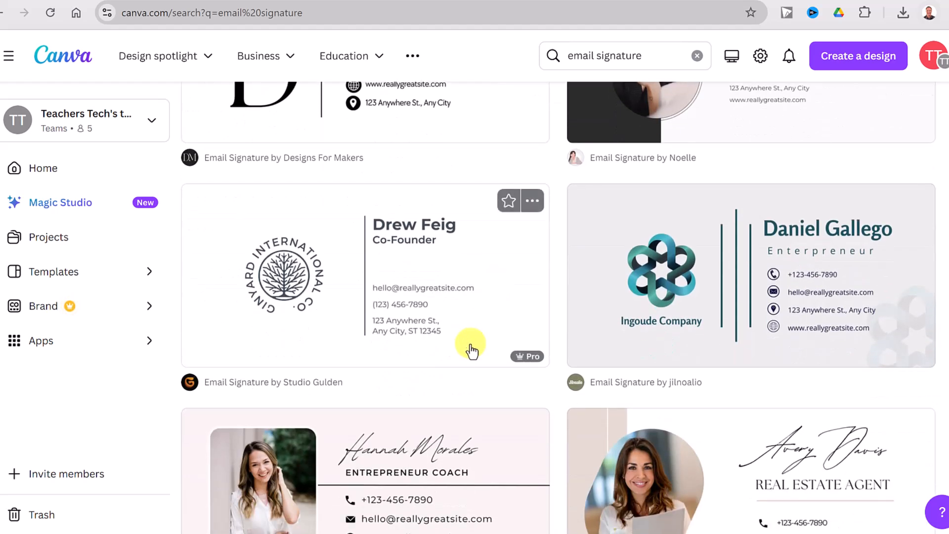
scroll(down, 3)
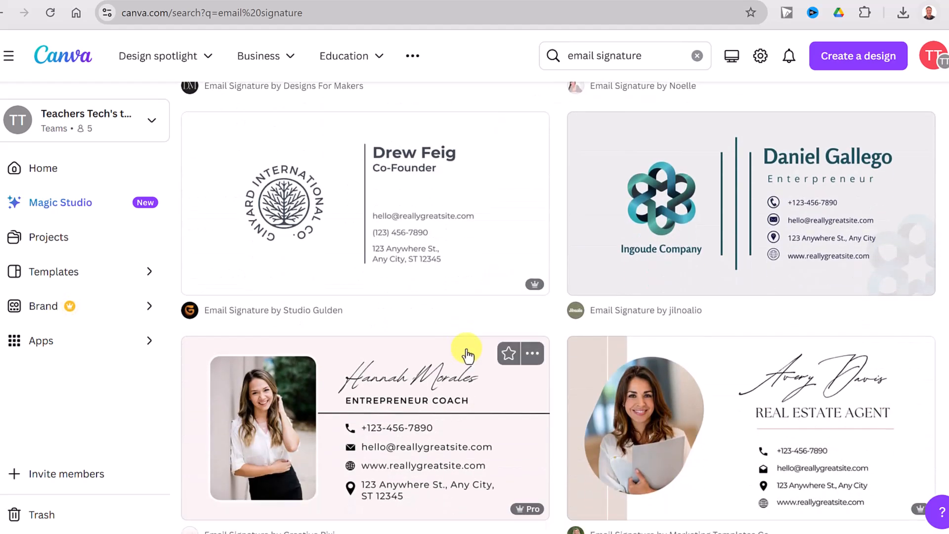
mouse_move(515, 297)
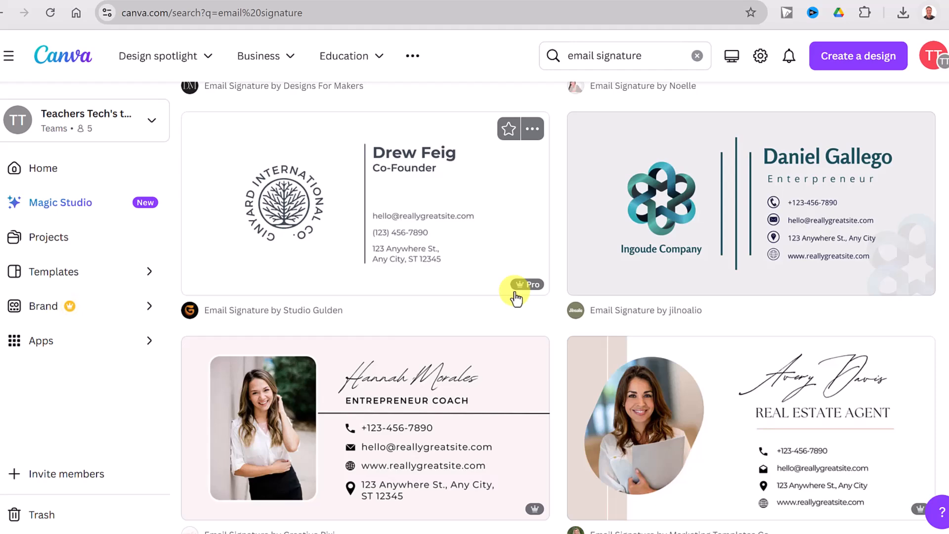
scroll(up, 3)
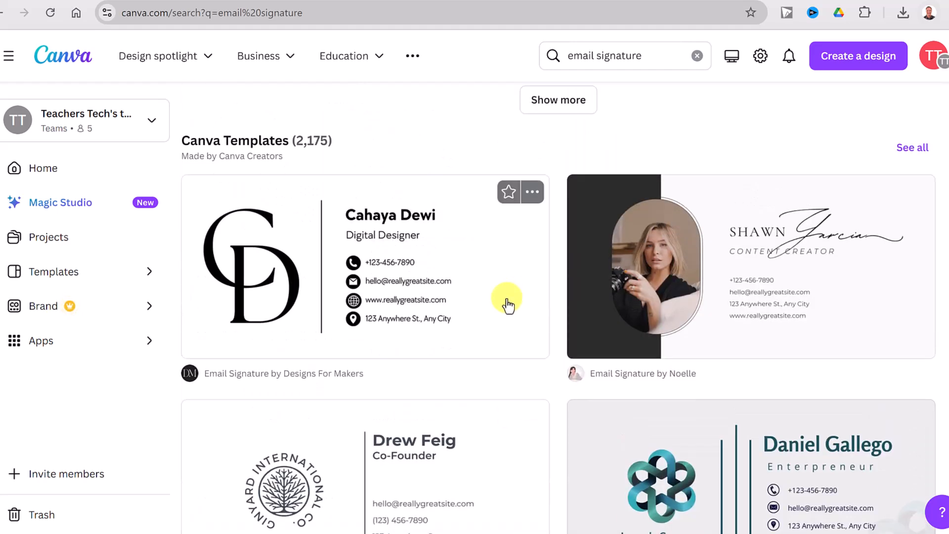
mouse_move(520, 342)
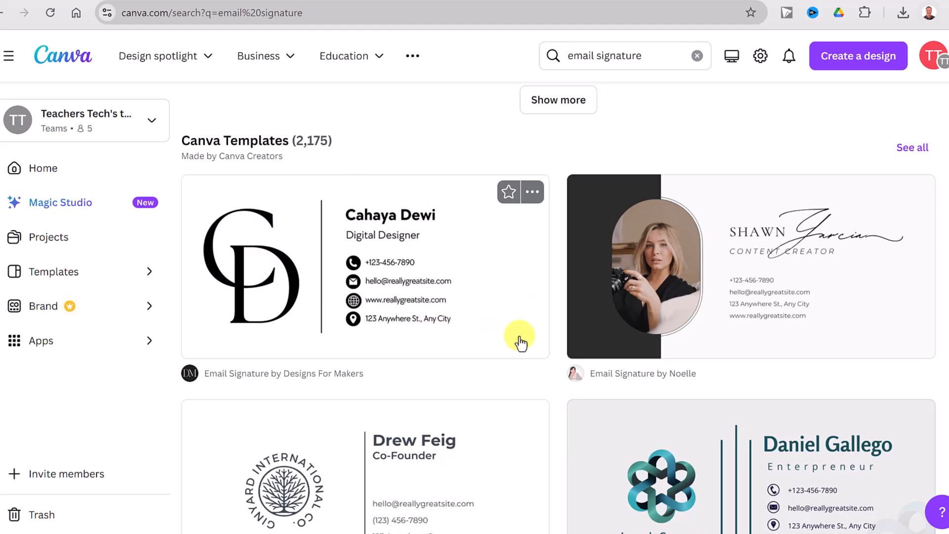
scroll(down, 3)
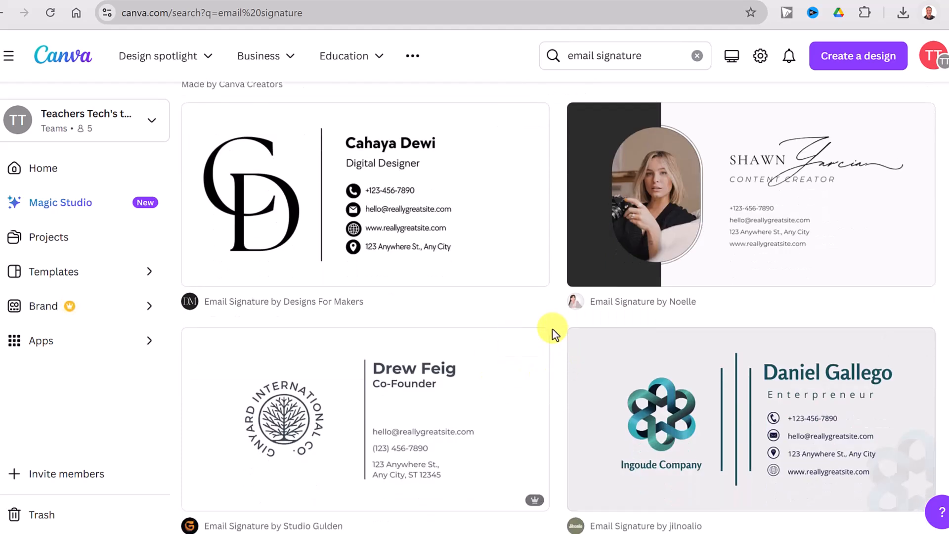
mouse_move(500, 321)
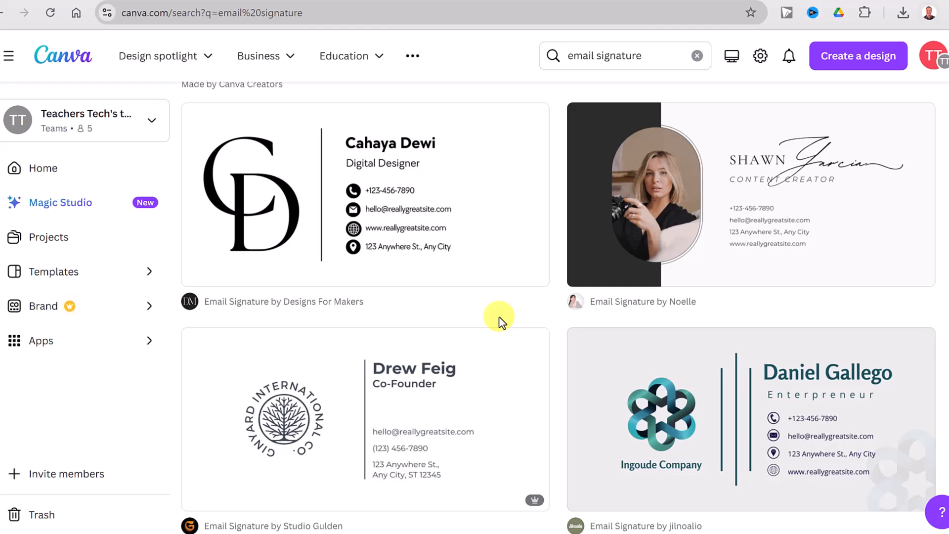
mouse_move(504, 332)
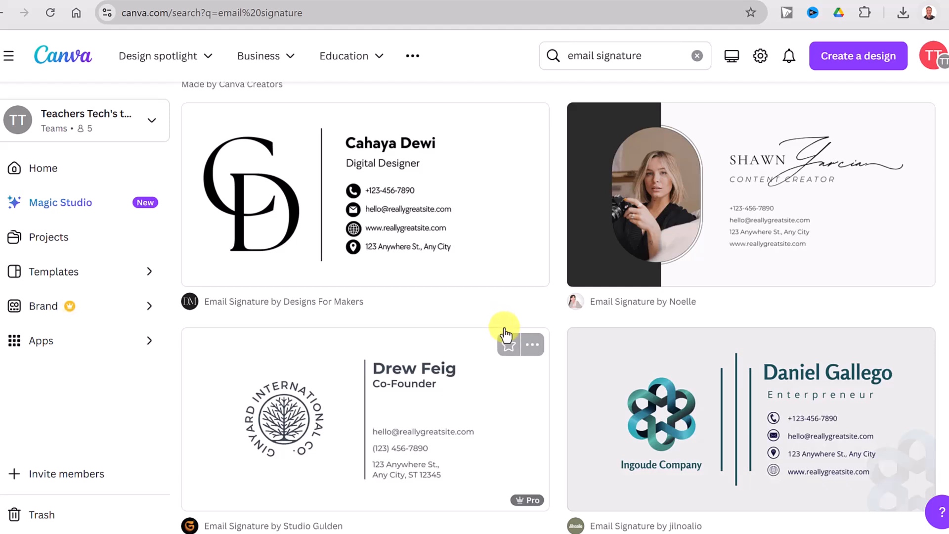
mouse_move(534, 330)
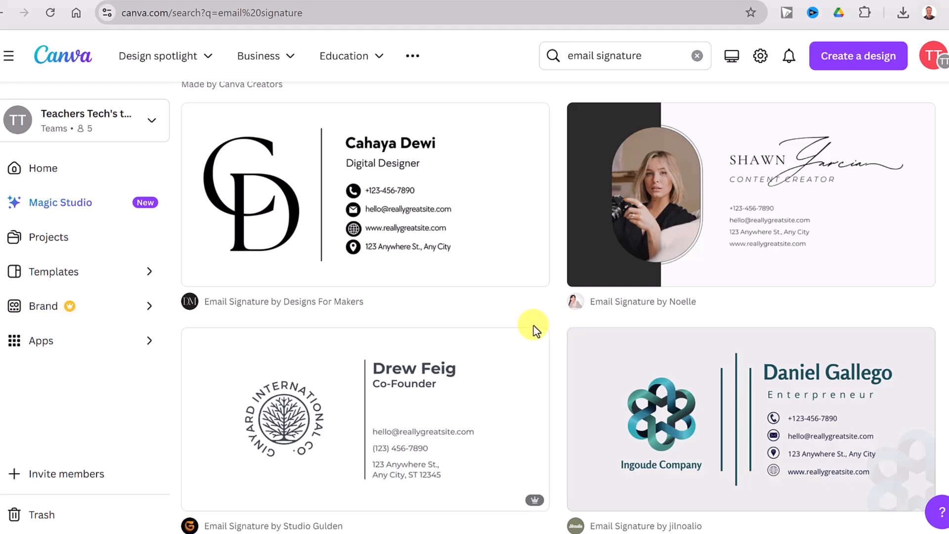
mouse_move(522, 321)
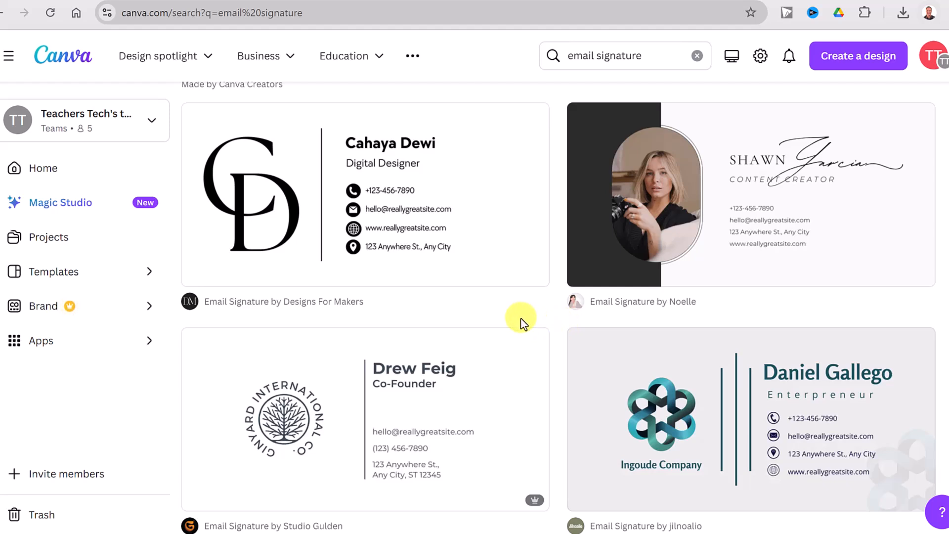
scroll(up, 3)
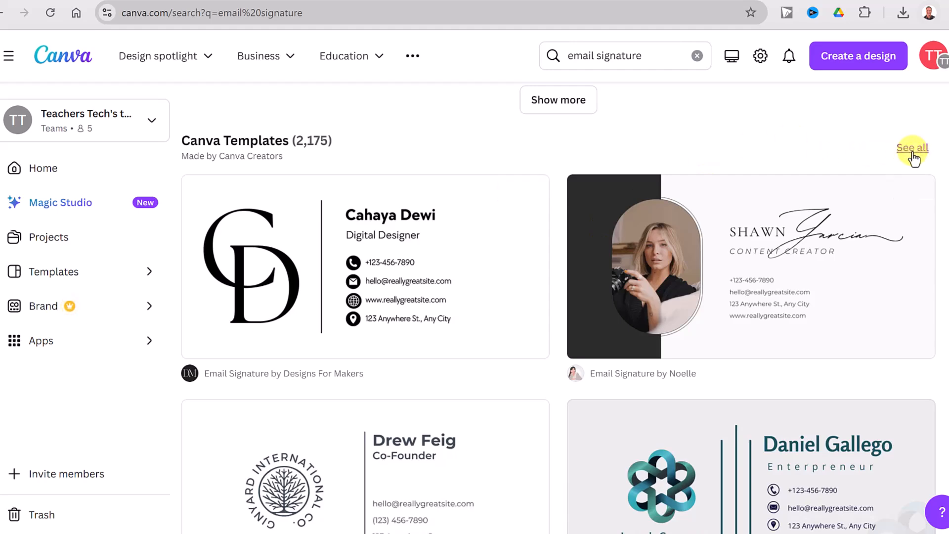
Show all 2,175 Canva email signature templates and scroll through the grid.
click(912, 147)
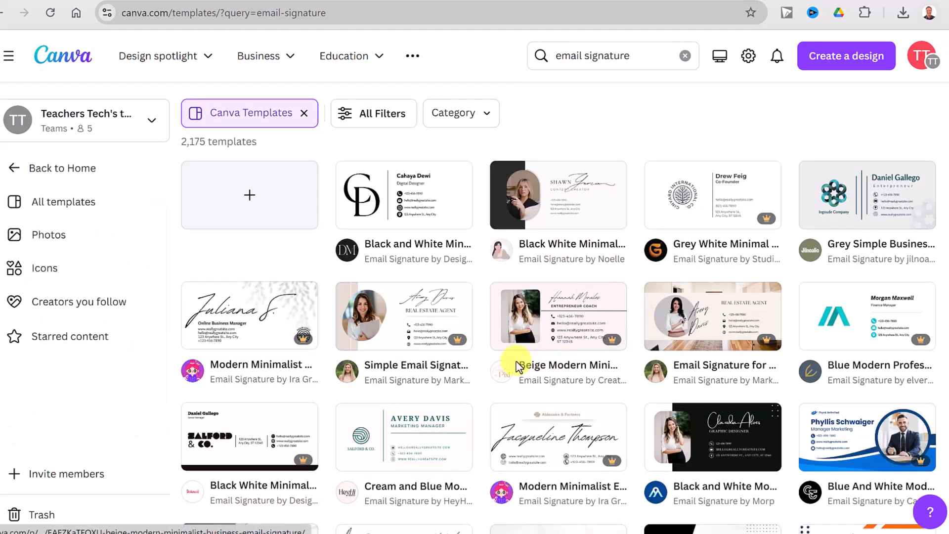
scroll(down, 3)
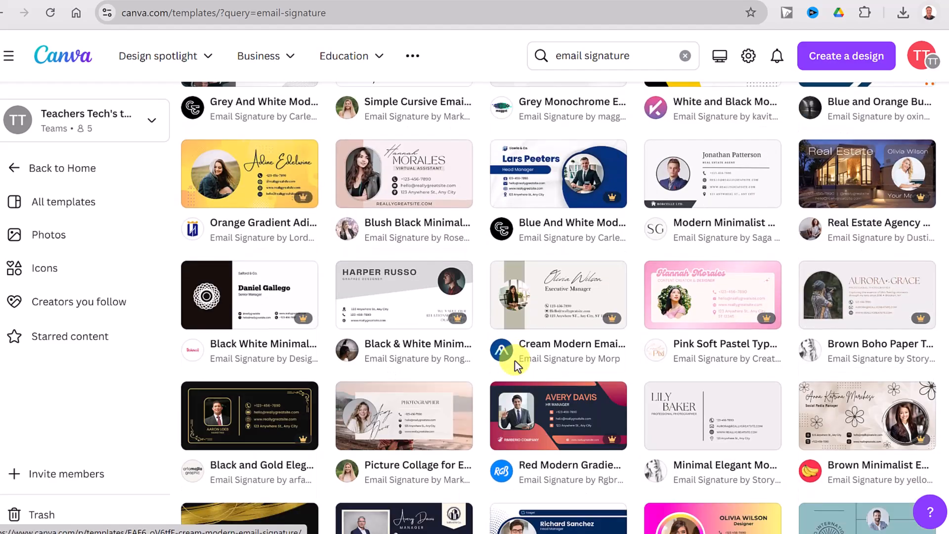
scroll(down, 3)
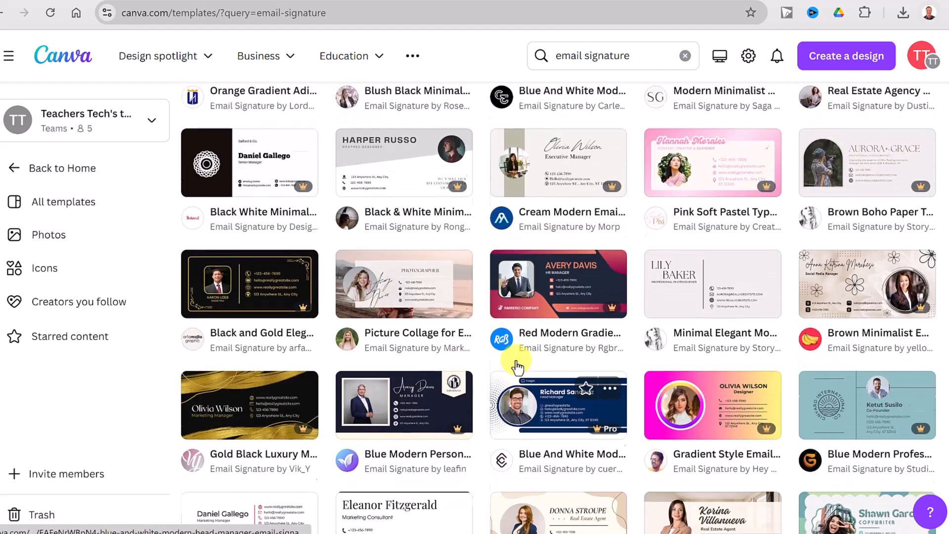
scroll(up, 3)
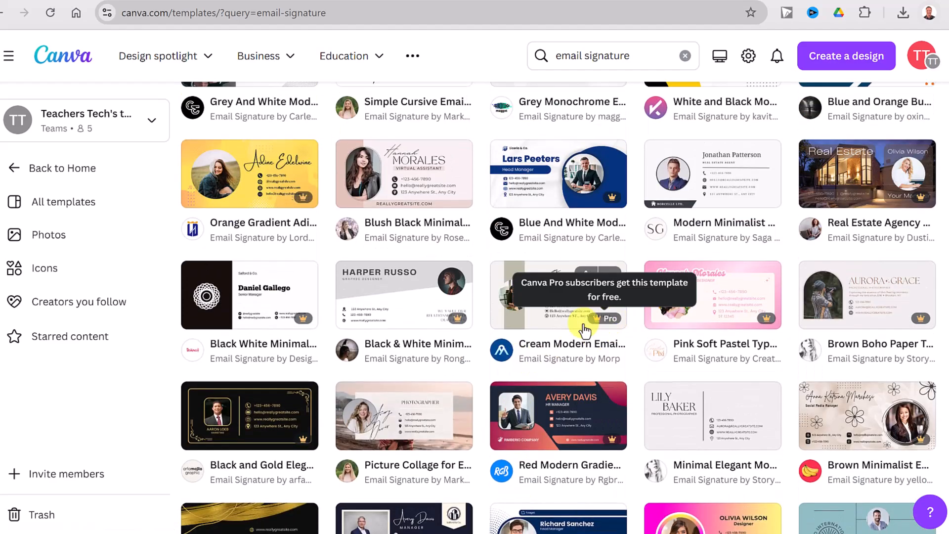
scroll(up, 3)
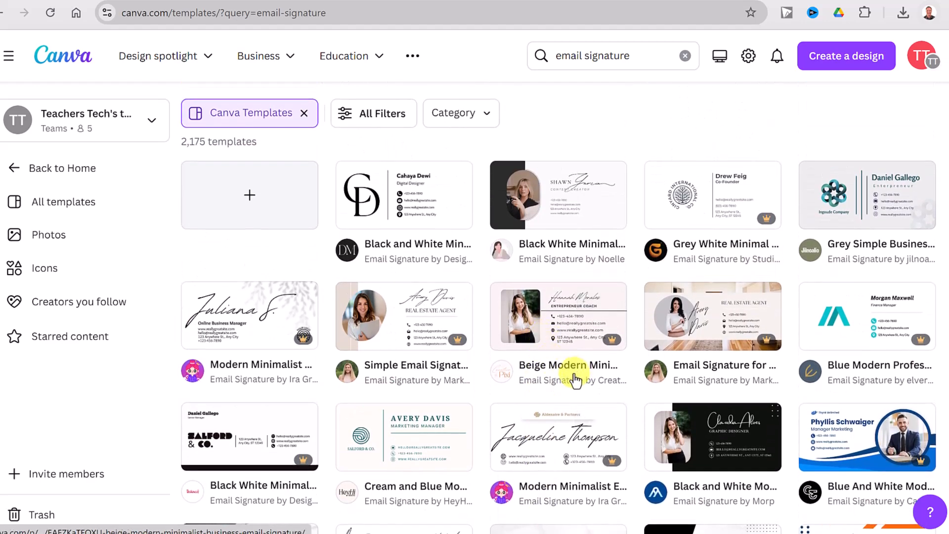
mouse_move(529, 381)
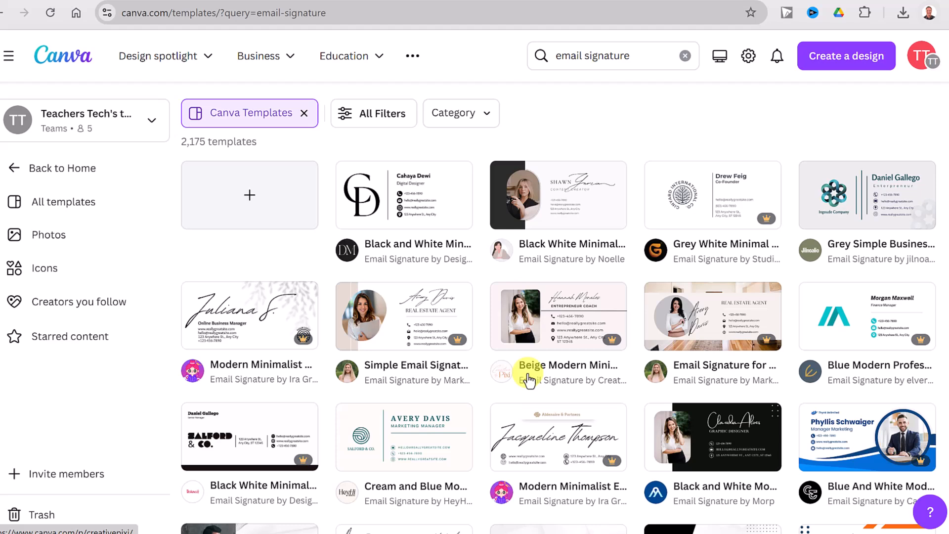
scroll(down, 3)
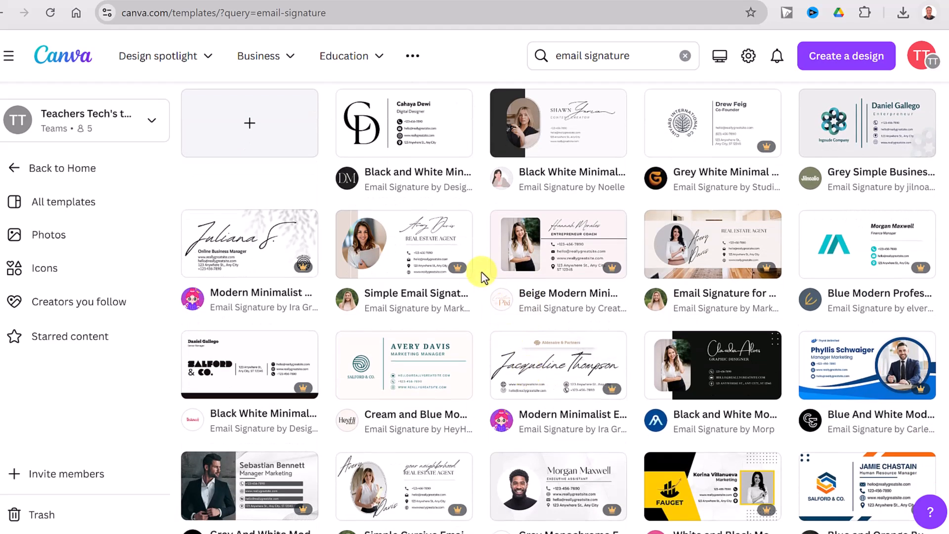
mouse_move(404, 140)
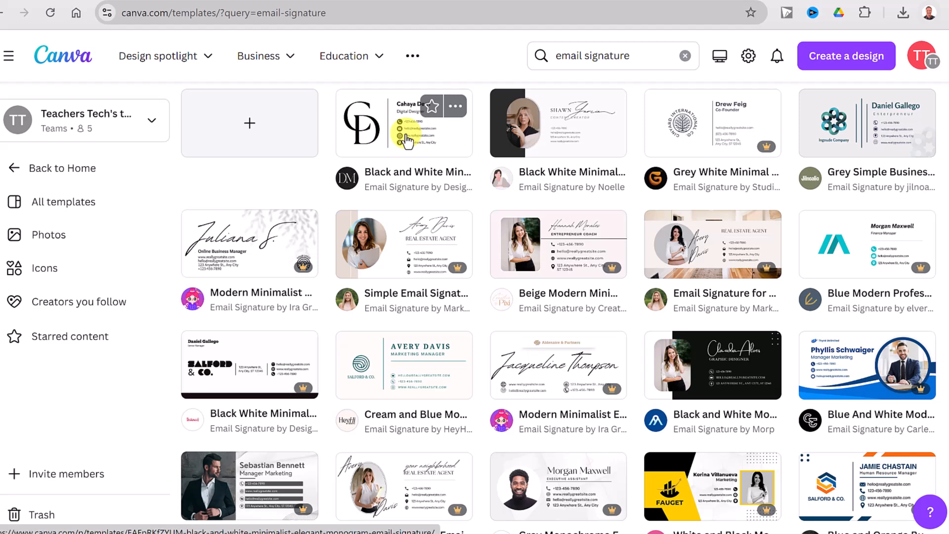
Preview the black and white monogram template, then open the Avery Davis real estate template.
click(404, 123)
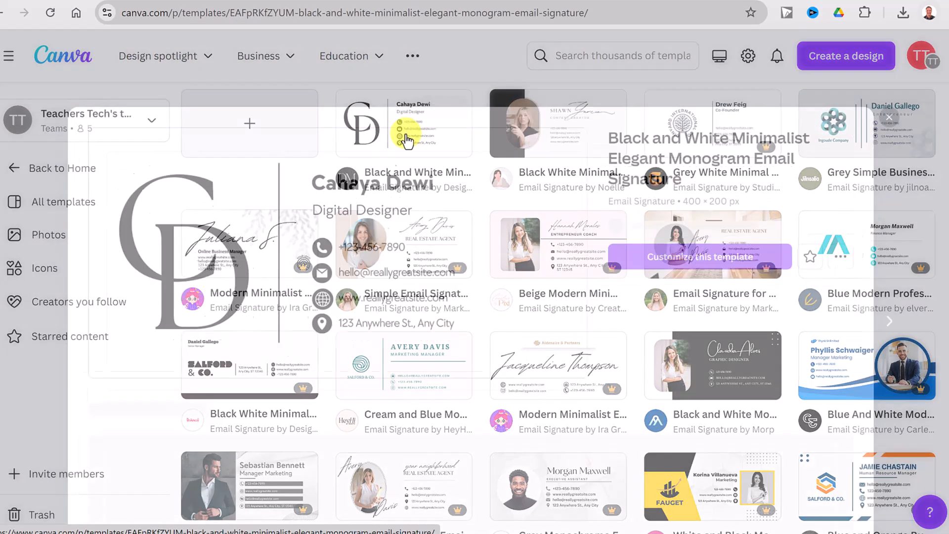
click(402, 123)
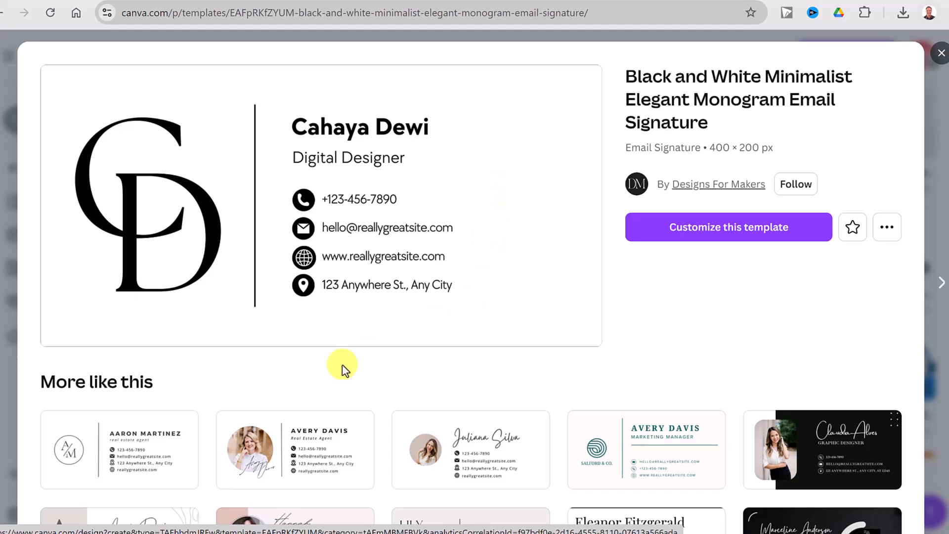
scroll(down, 3)
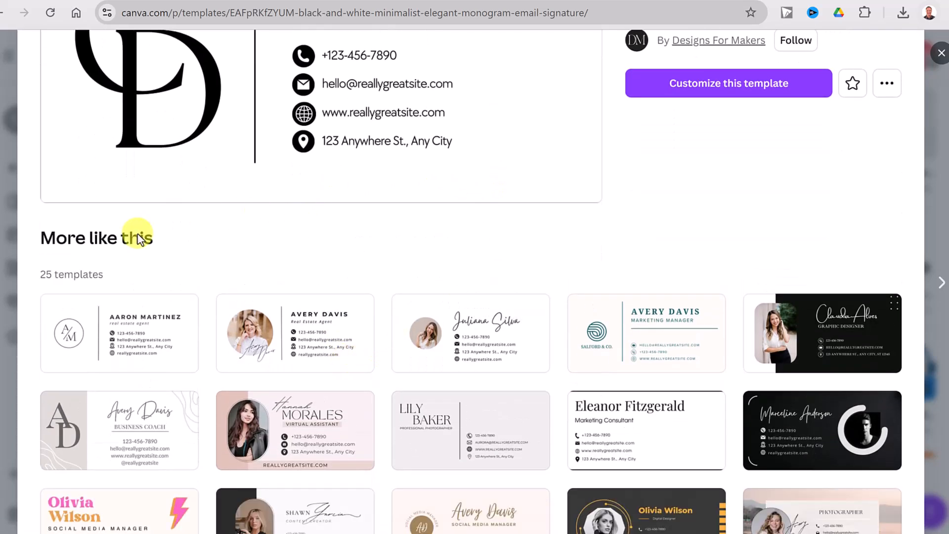
mouse_move(338, 388)
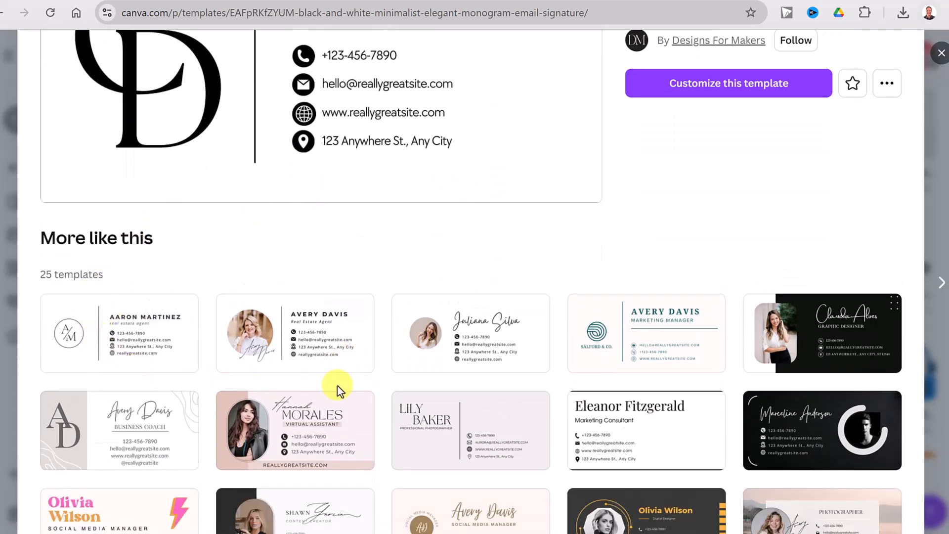
scroll(down, 3)
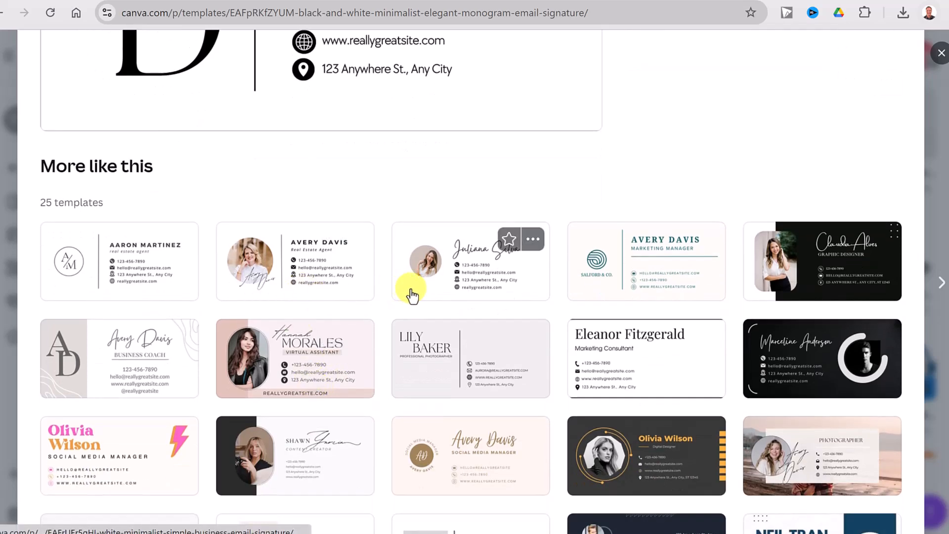
mouse_move(340, 293)
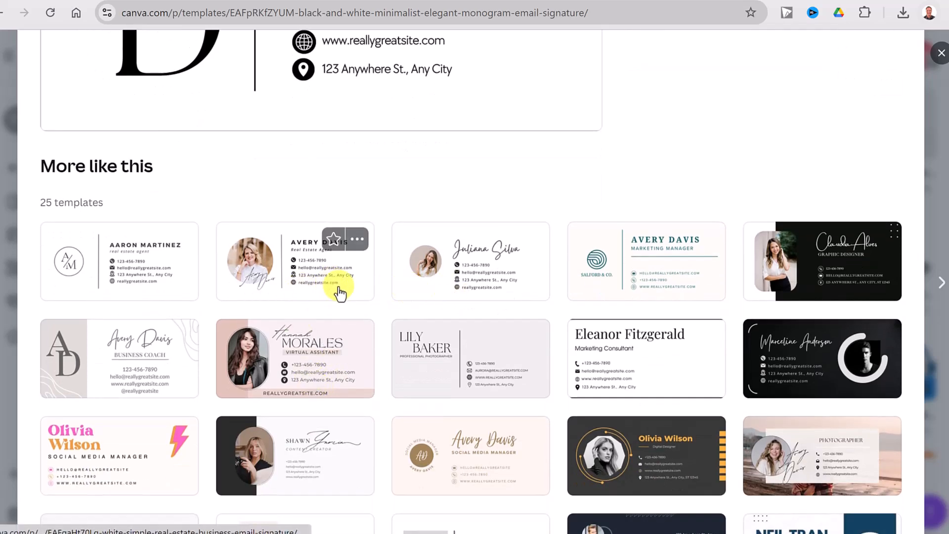
click(295, 261)
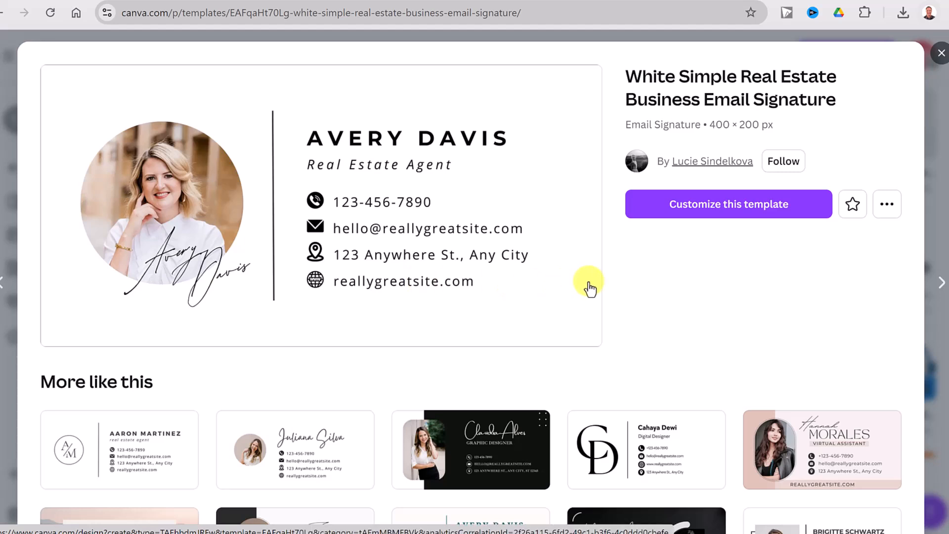
mouse_move(483, 292)
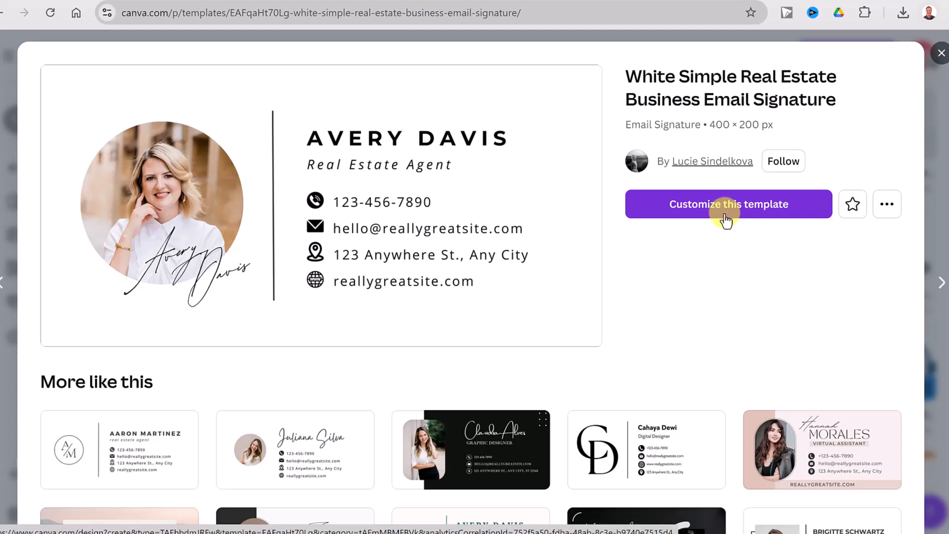
Customize the real estate template, then select and deselect the Avery Davis signature graphic.
click(728, 204)
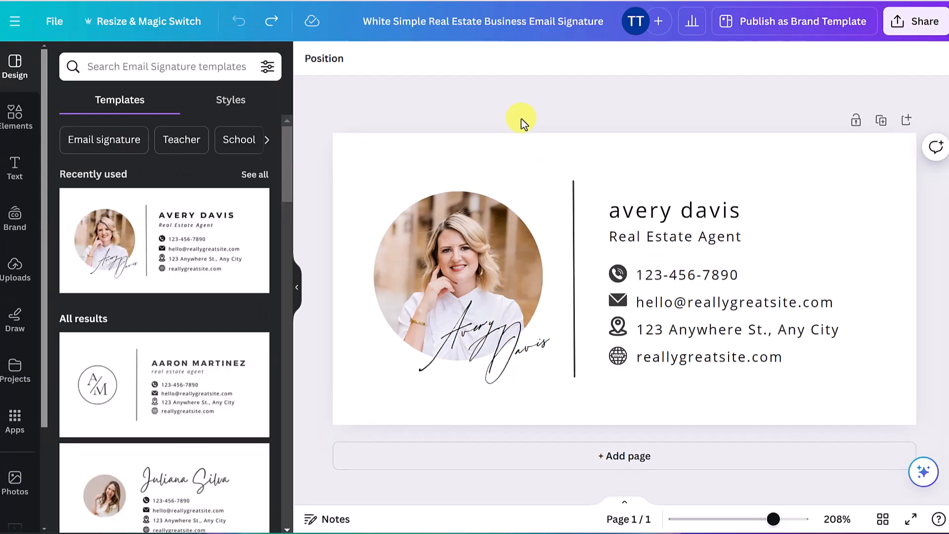
click(451, 354)
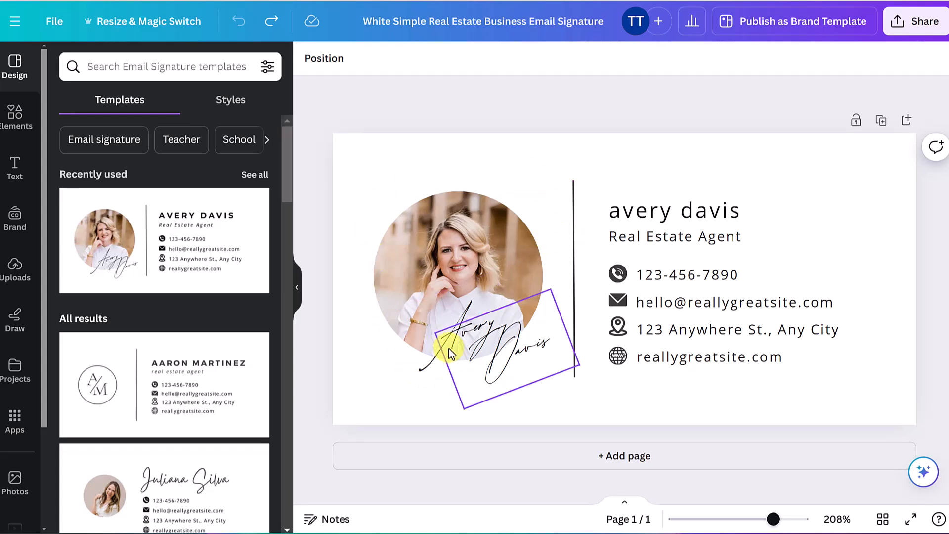
click(711, 396)
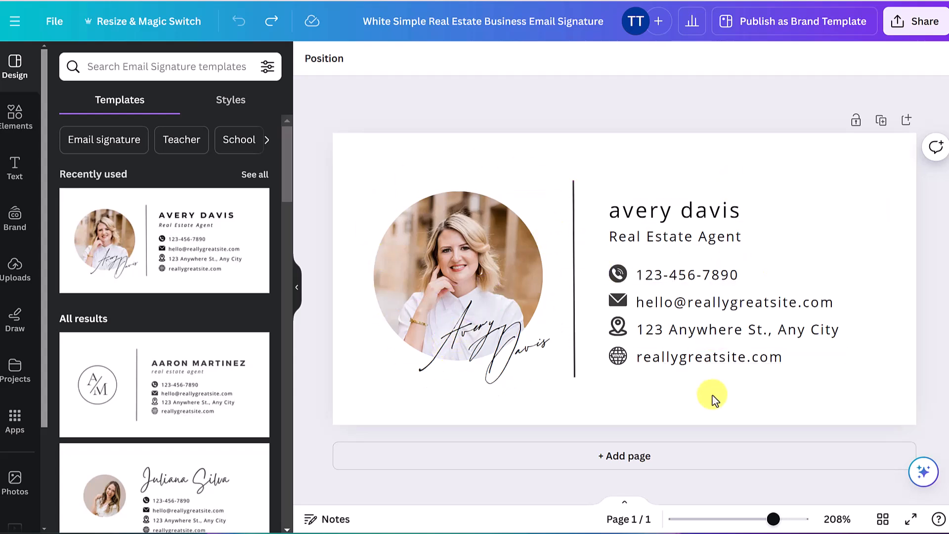
click(439, 254)
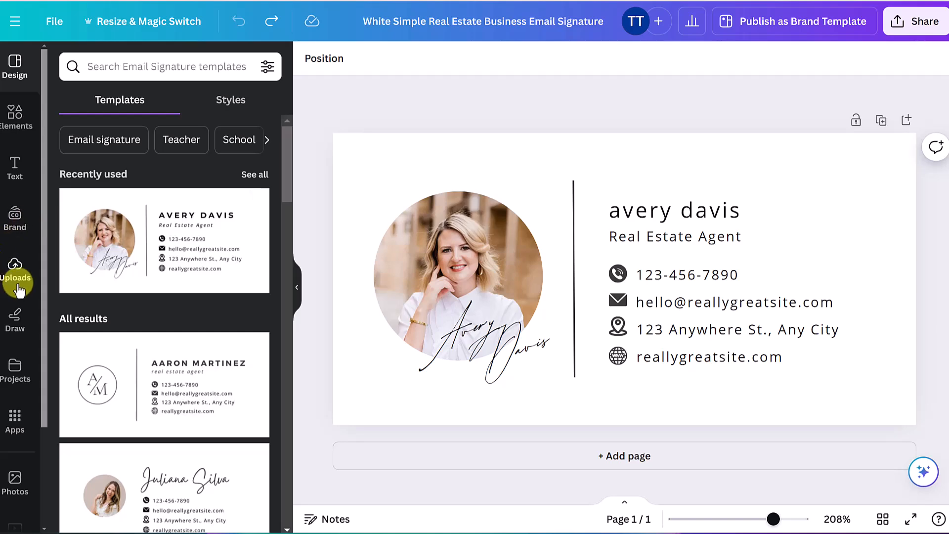
Show Uploads, cancel the Upload files dialog, and check other image sources.
click(17, 271)
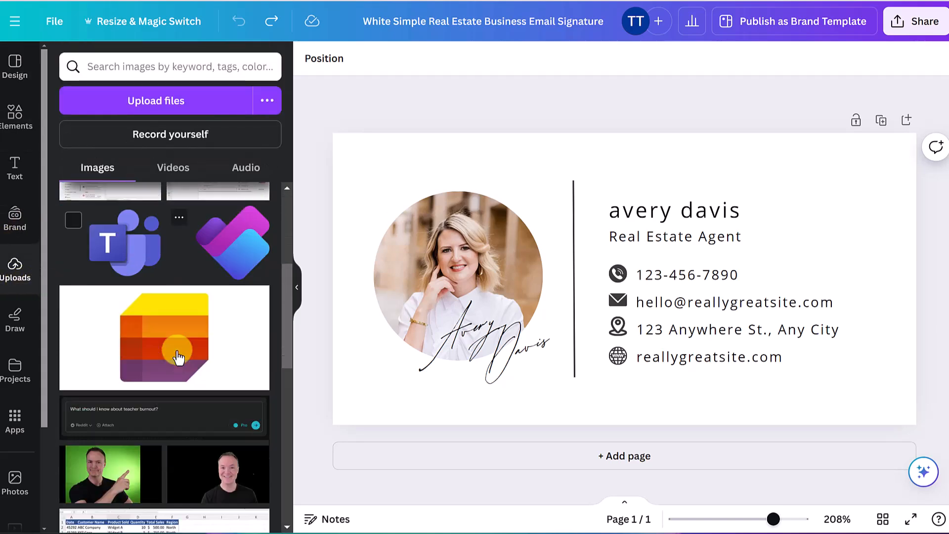
scroll(up, 3)
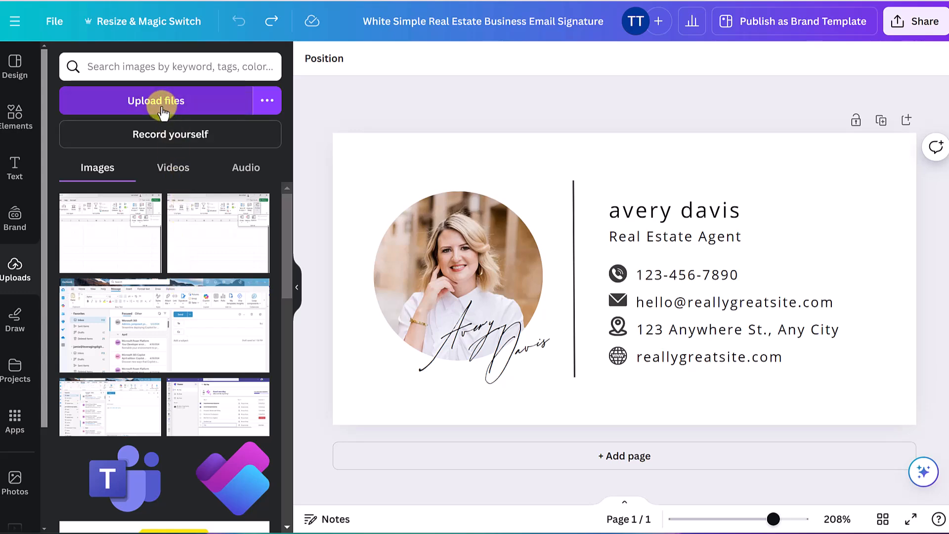
click(156, 100)
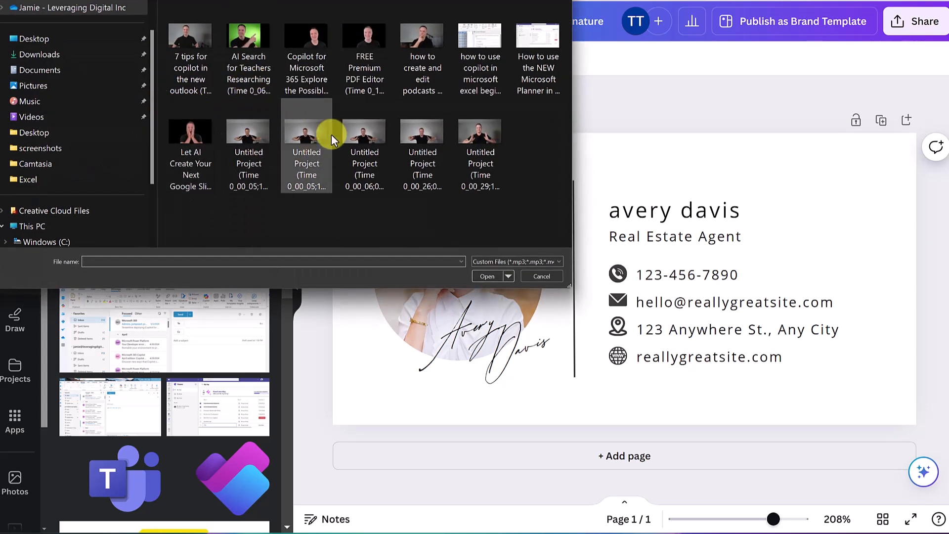
click(306, 35)
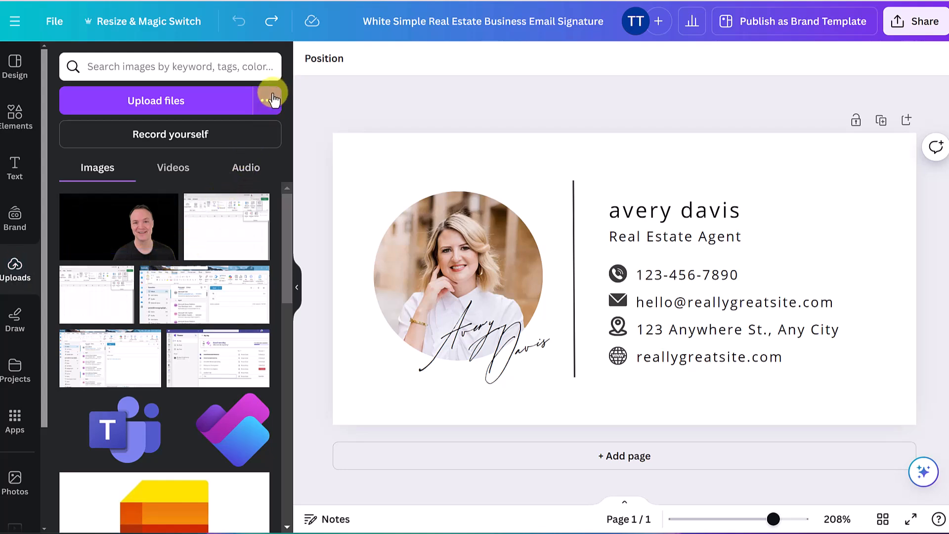
click(266, 101)
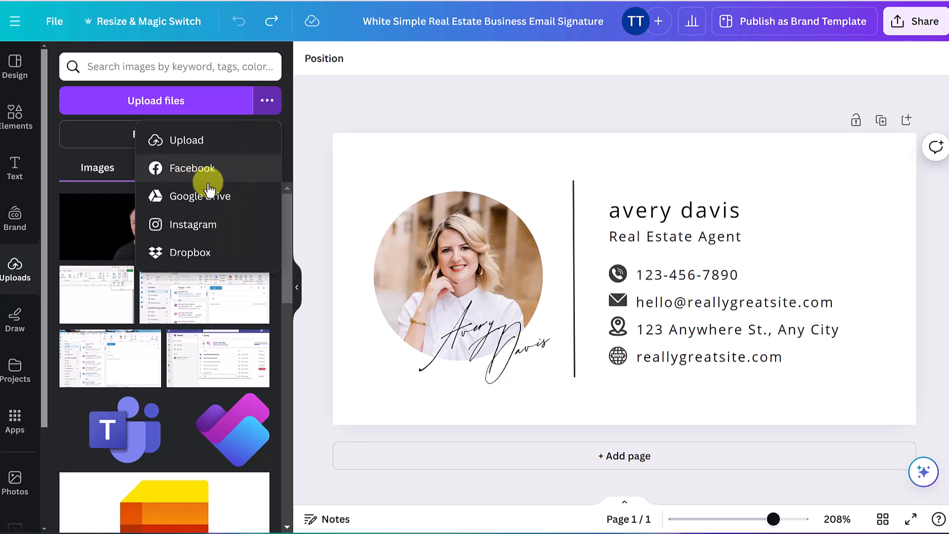
mouse_move(216, 259)
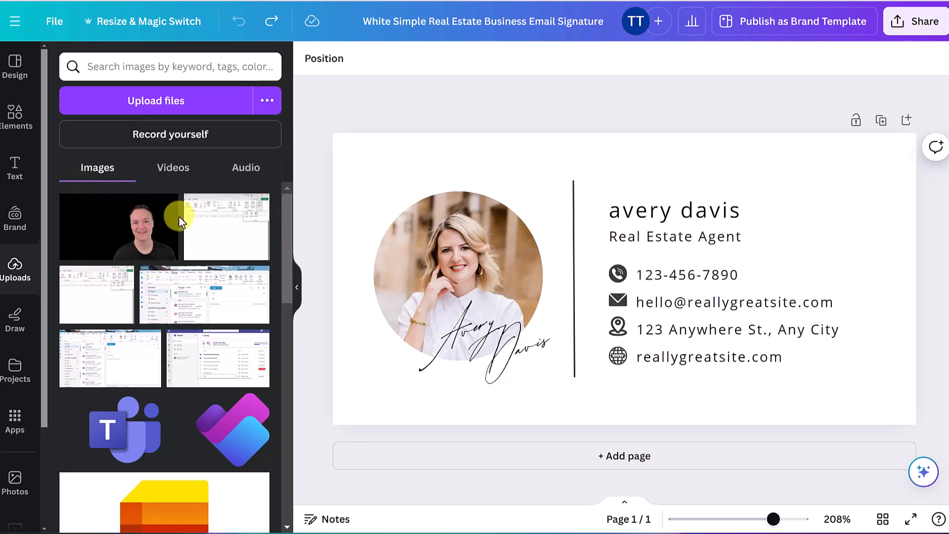
mouse_move(108, 253)
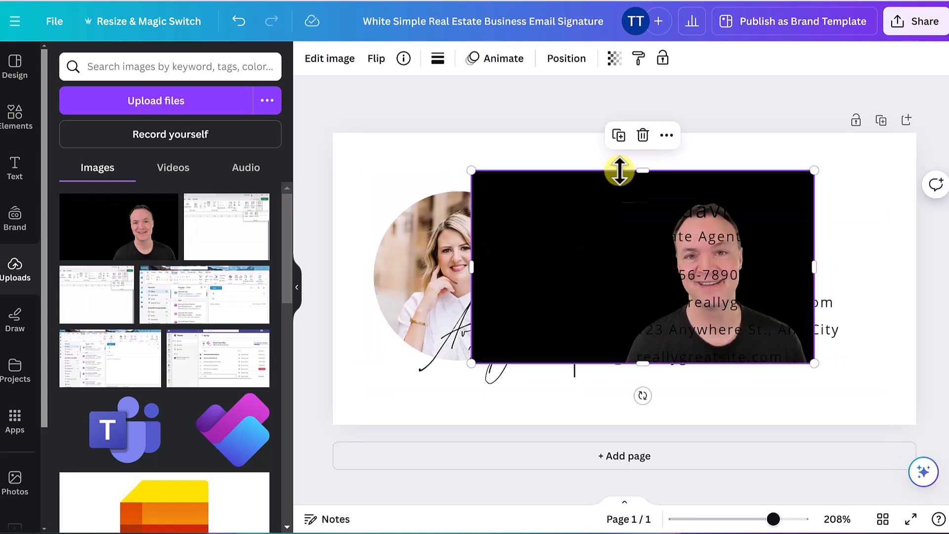
Adjust the height of the headshot placed in the circular frame.
click(642, 135)
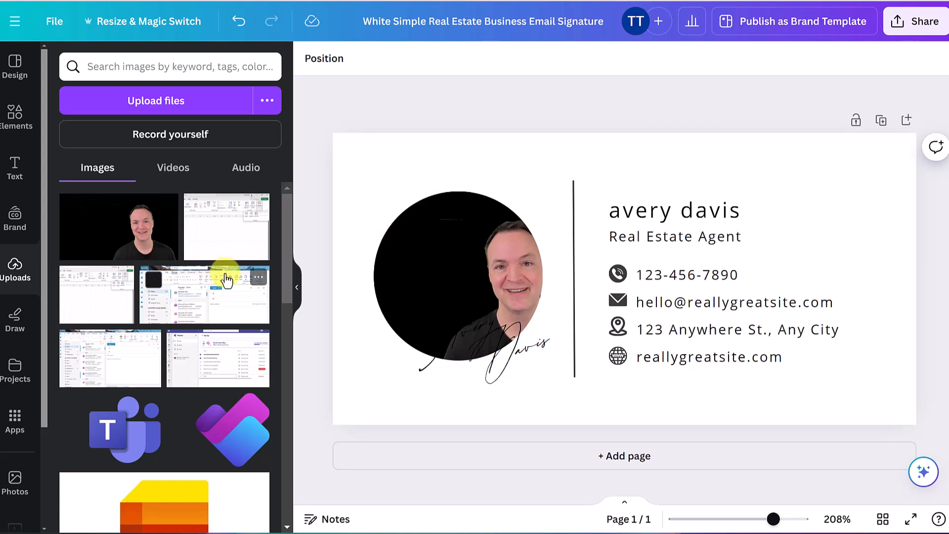
click(442, 282)
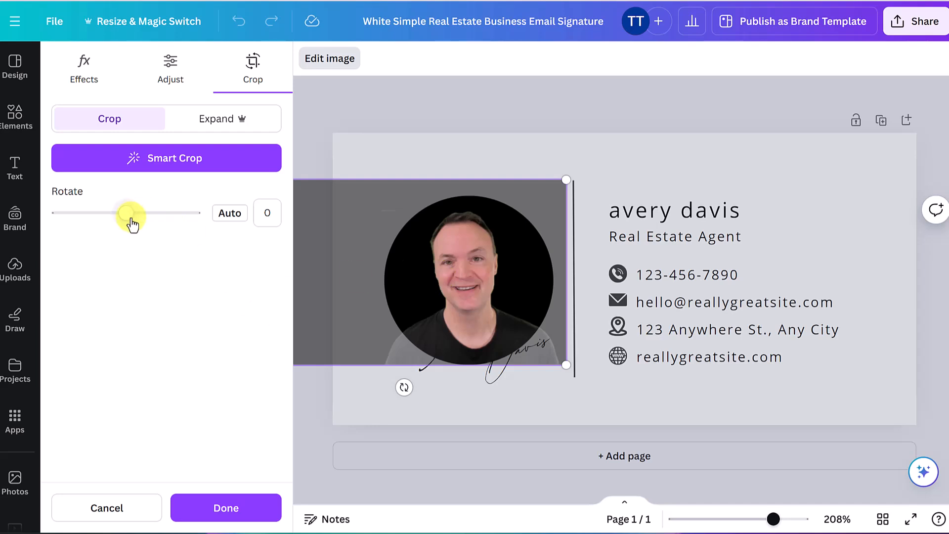
Drag the headshot's Rotate slider, return it to 0°, and finish the crop.
drag(119, 212, 138, 213)
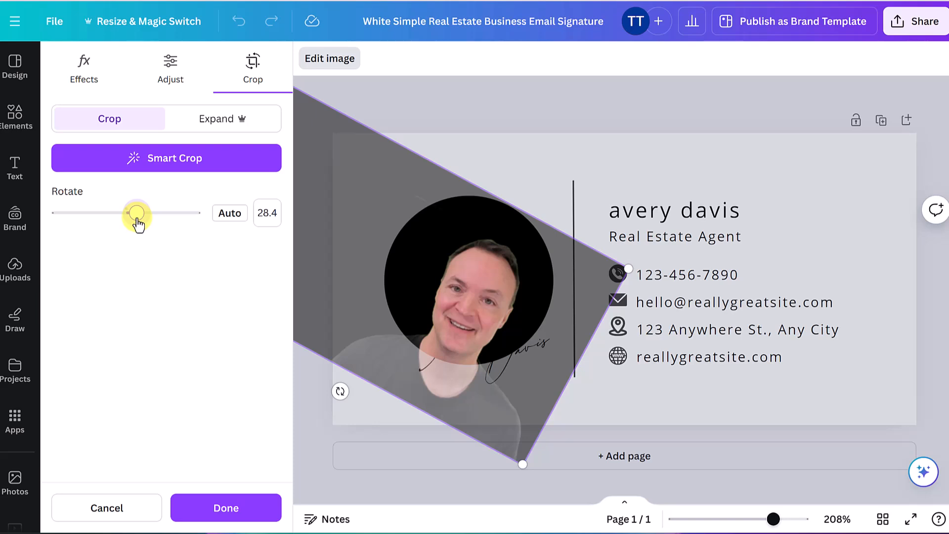
drag(136, 212, 127, 212)
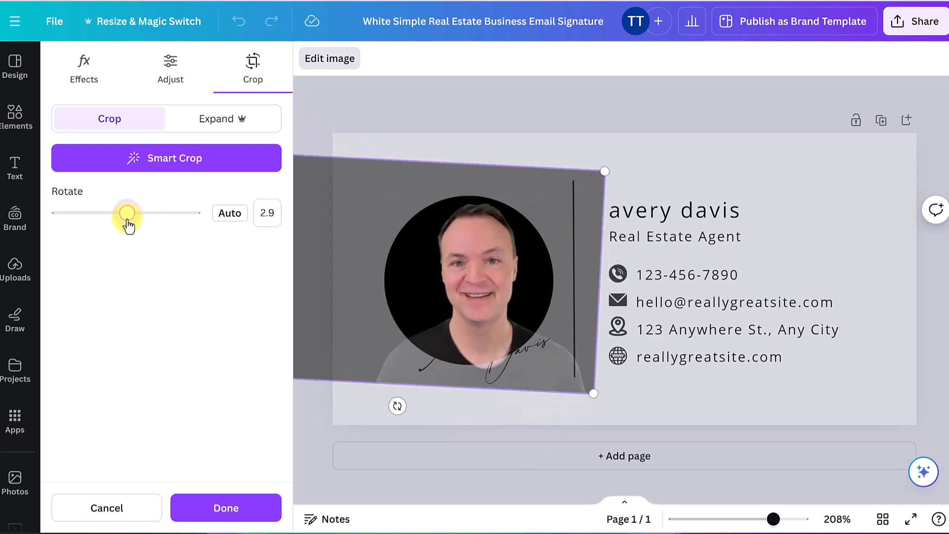
drag(127, 212, 126, 212)
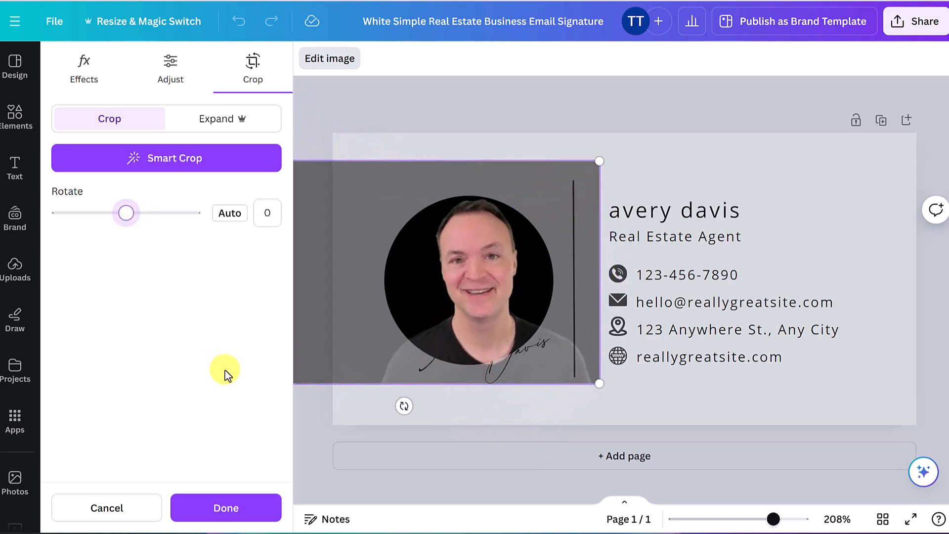
click(225, 507)
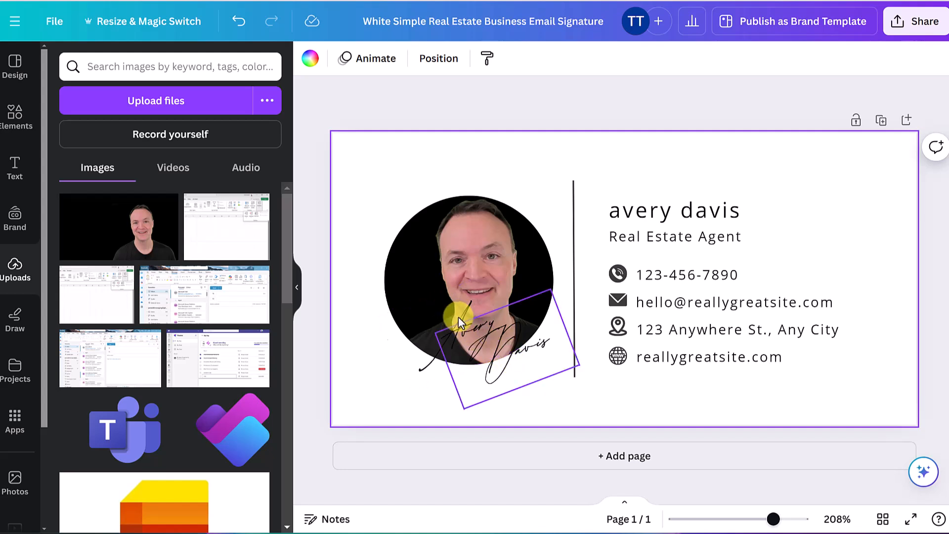
Select the cursive 'Avery Davis' script overlay and delete it.
click(478, 339)
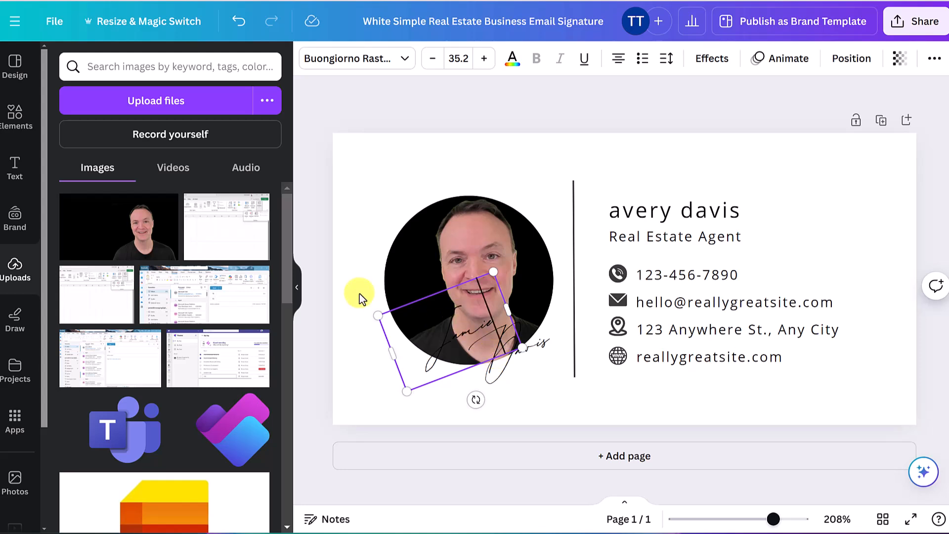
click(348, 375)
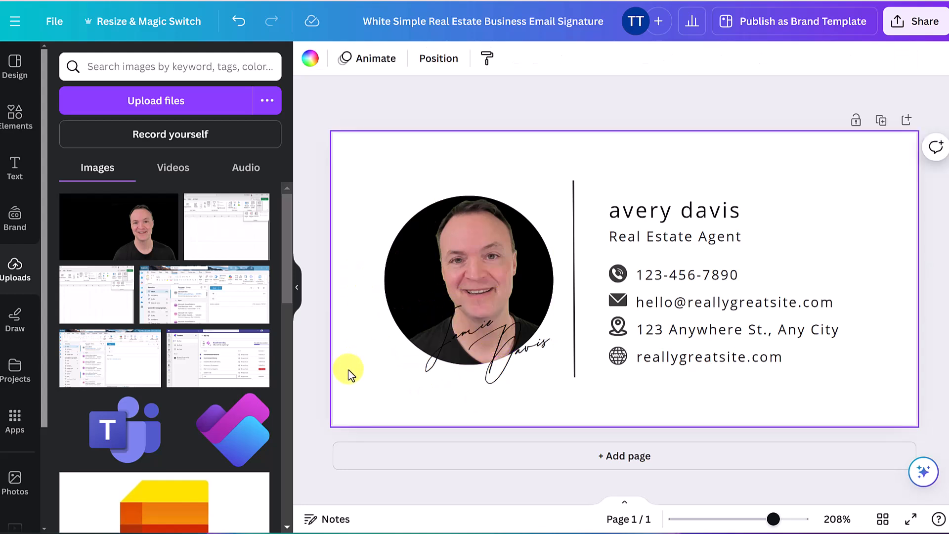
click(477, 339)
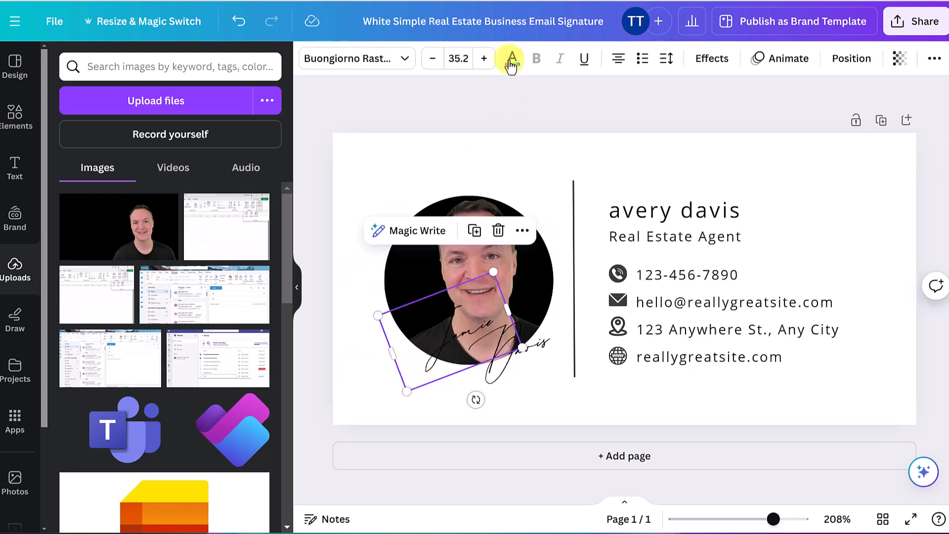
click(512, 58)
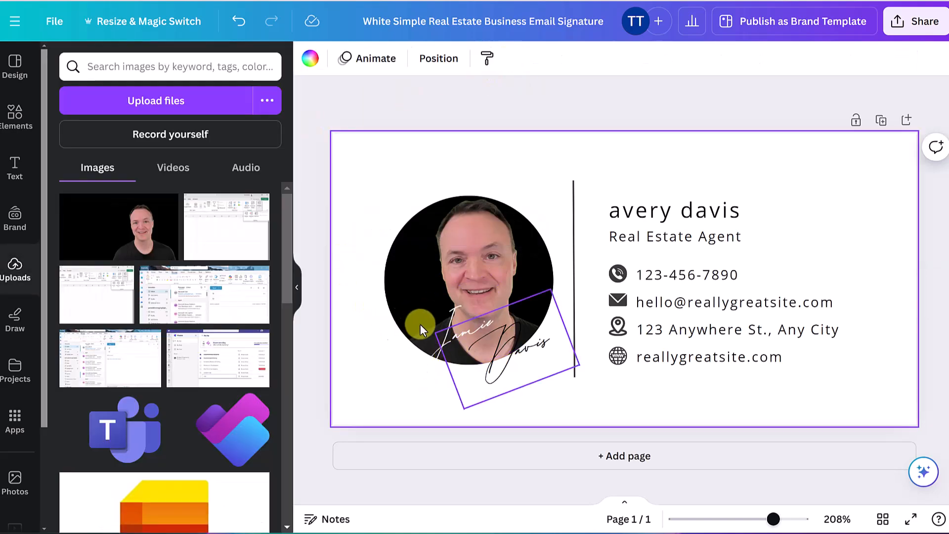
click(484, 339)
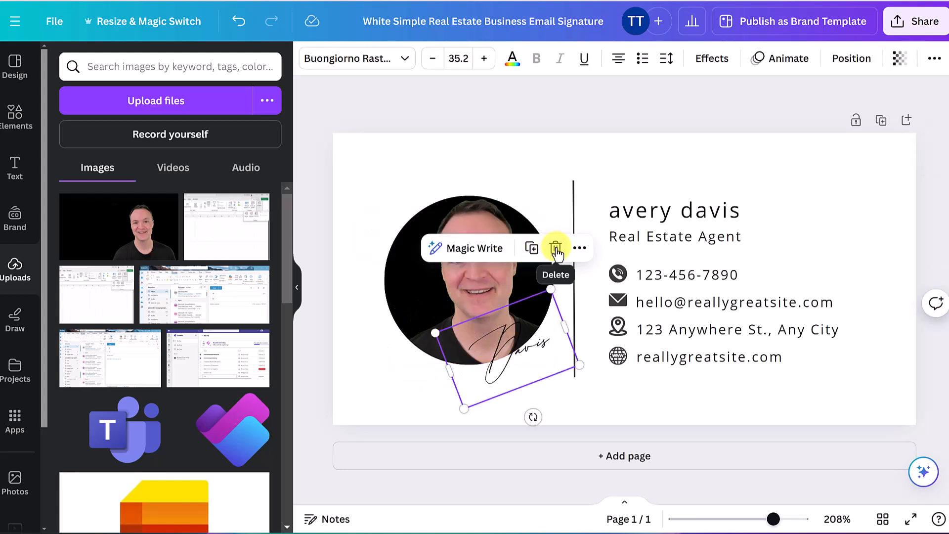
click(555, 247)
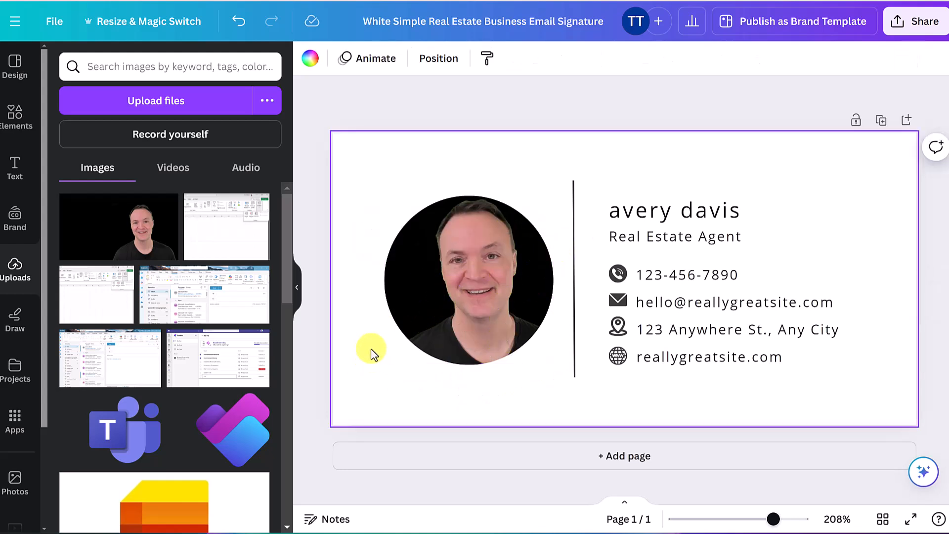
mouse_move(375, 328)
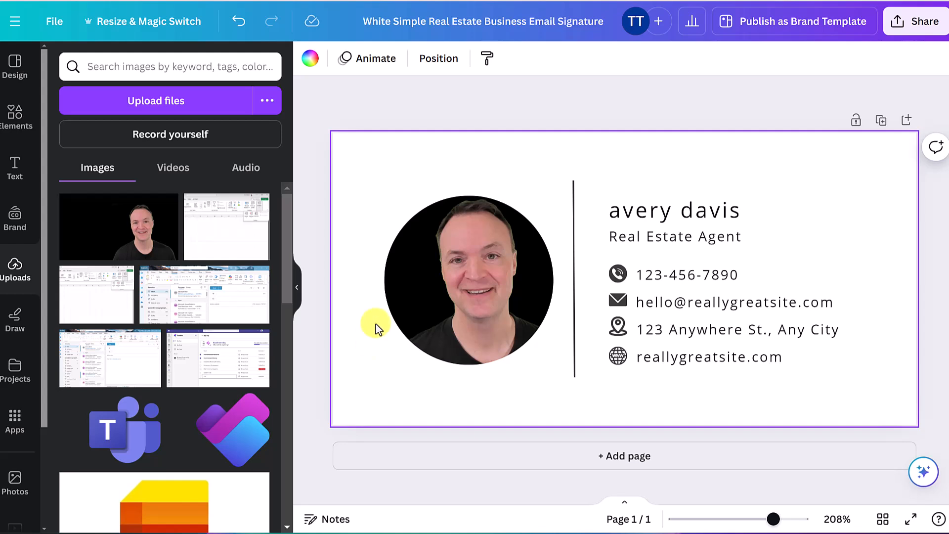
Try BG Remover on the headshot, undo it, and browse the Effects options.
click(429, 289)
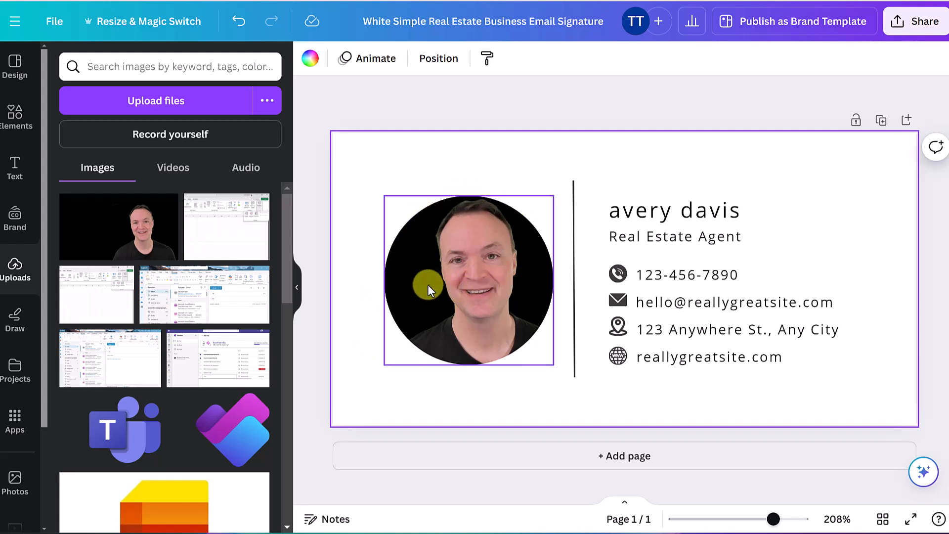
mouse_move(404, 288)
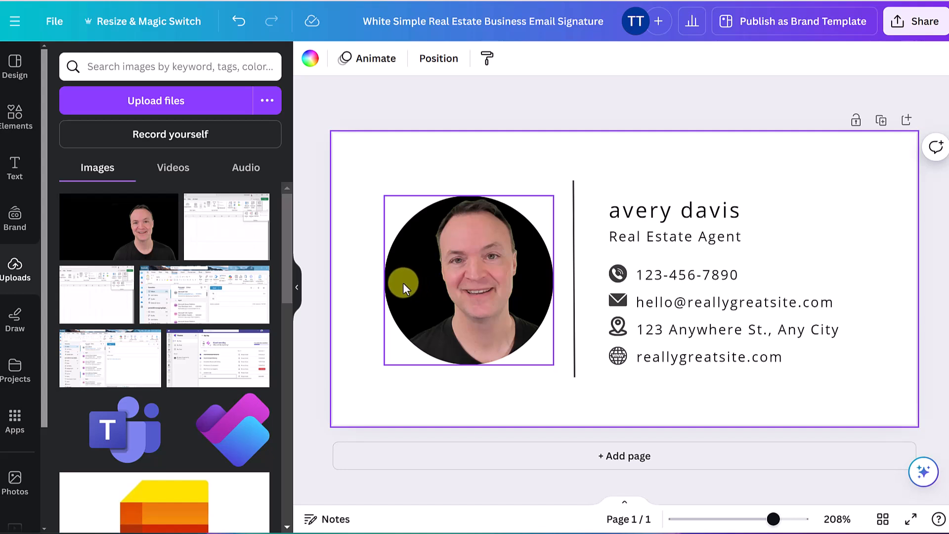
click(466, 280)
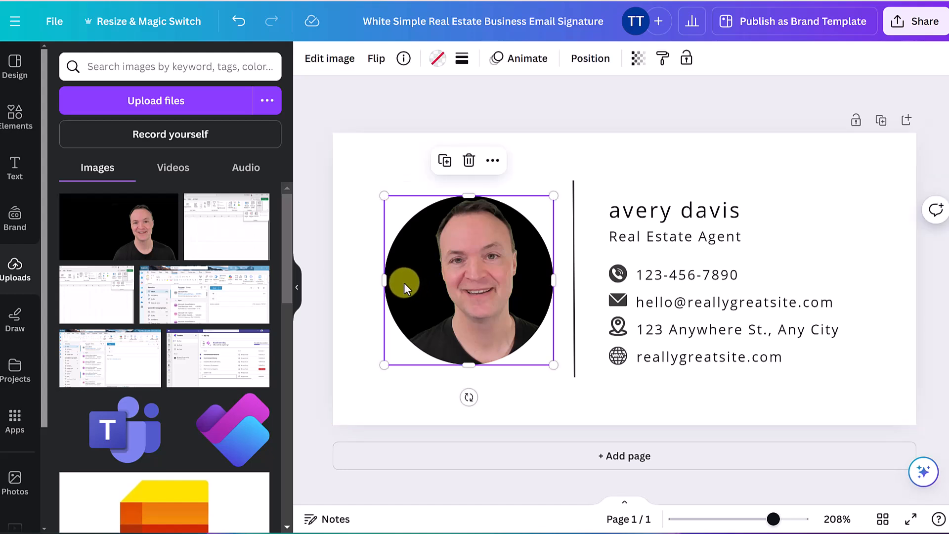
click(329, 58)
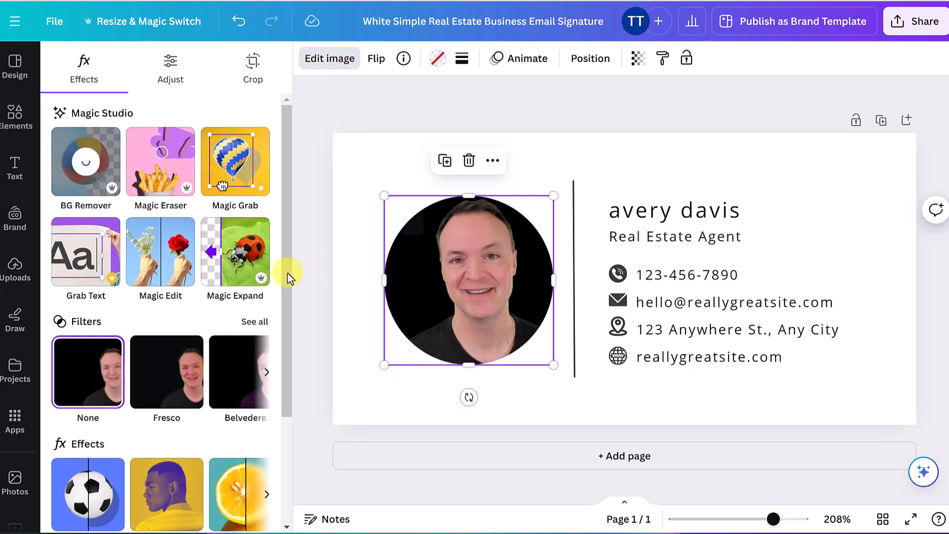
click(86, 161)
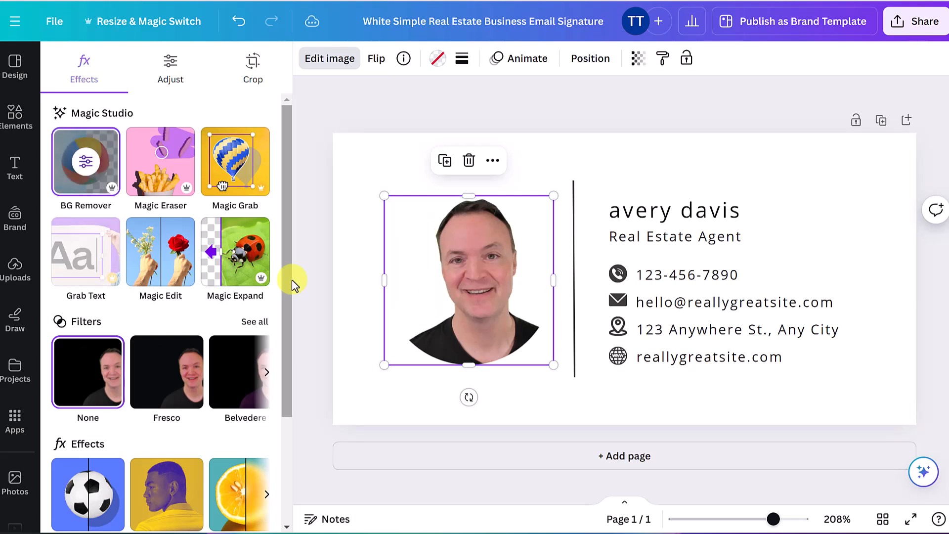
click(85, 161)
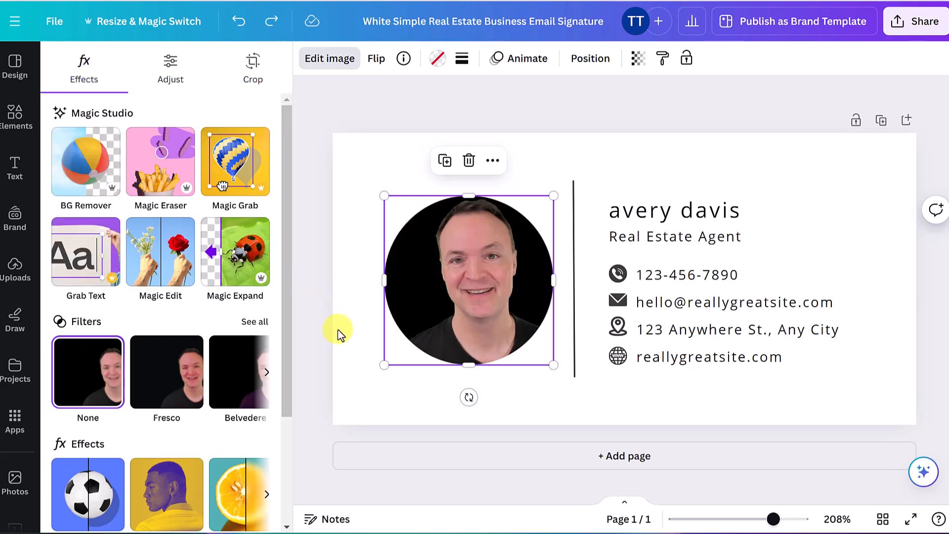
scroll(down, 3)
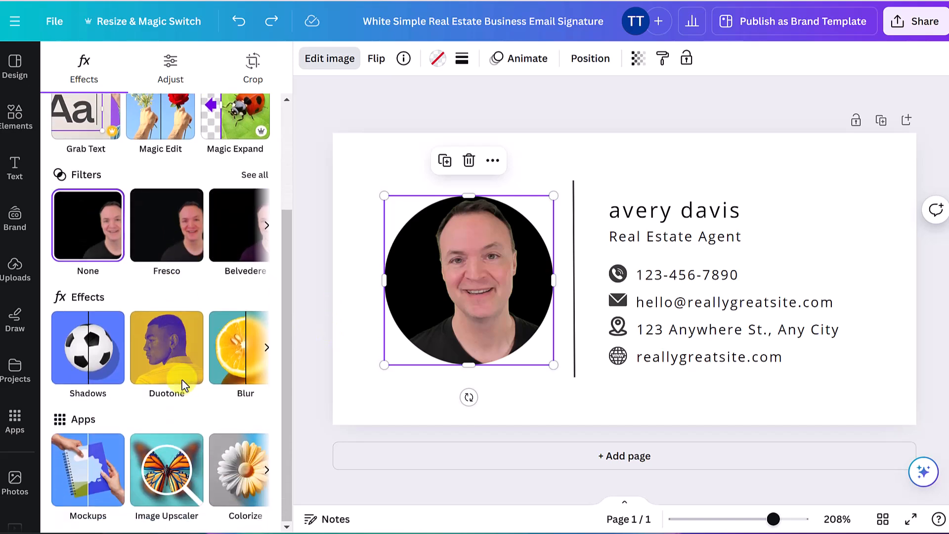
scroll(up, 3)
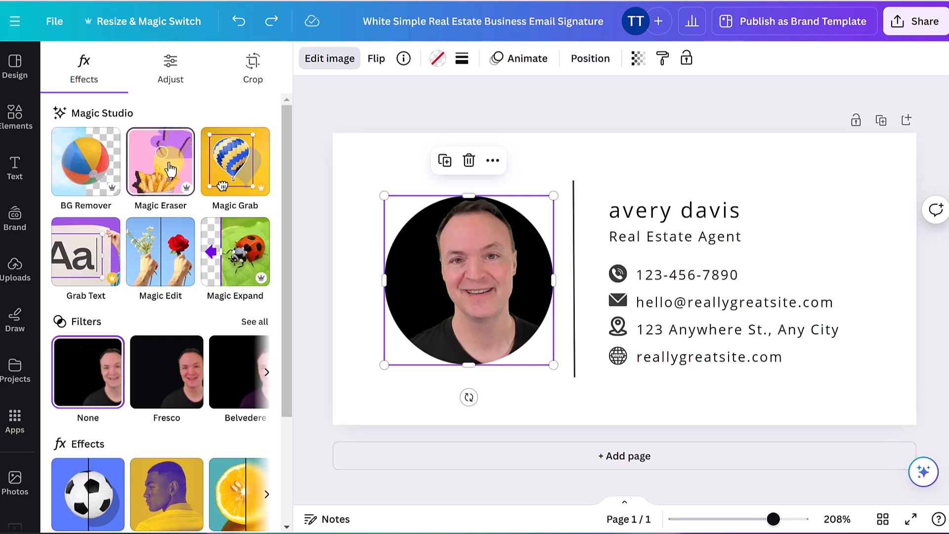
Add a square from the shapes graphics and recolour it light blue.
click(14, 115)
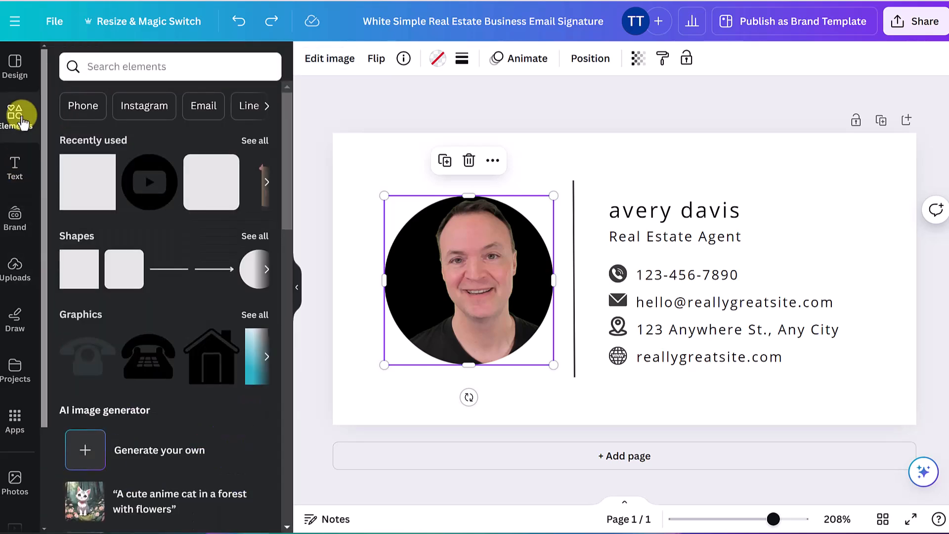
mouse_move(186, 237)
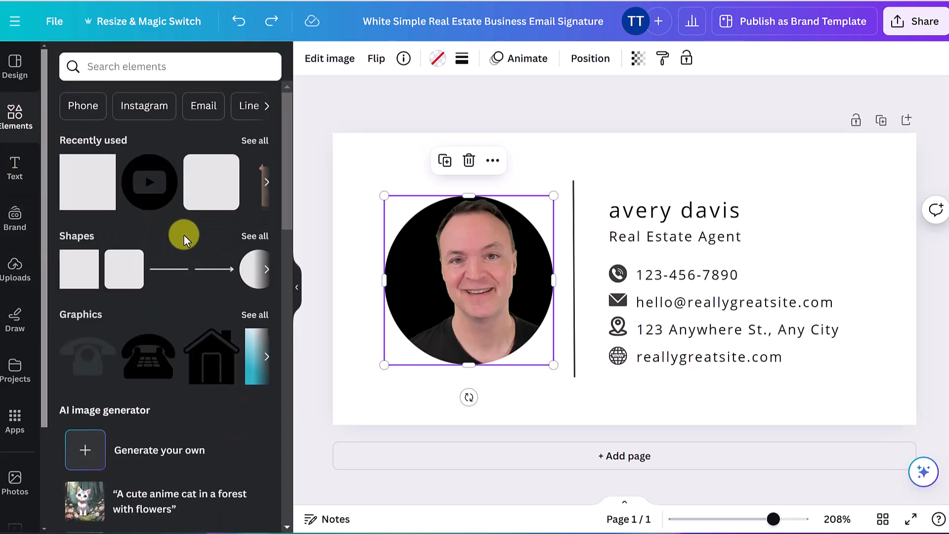
mouse_move(82, 200)
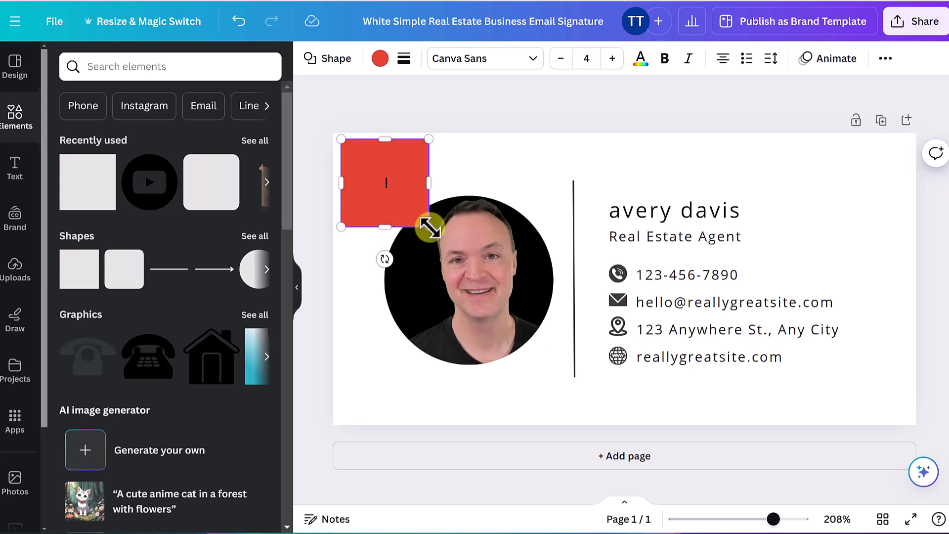
click(379, 59)
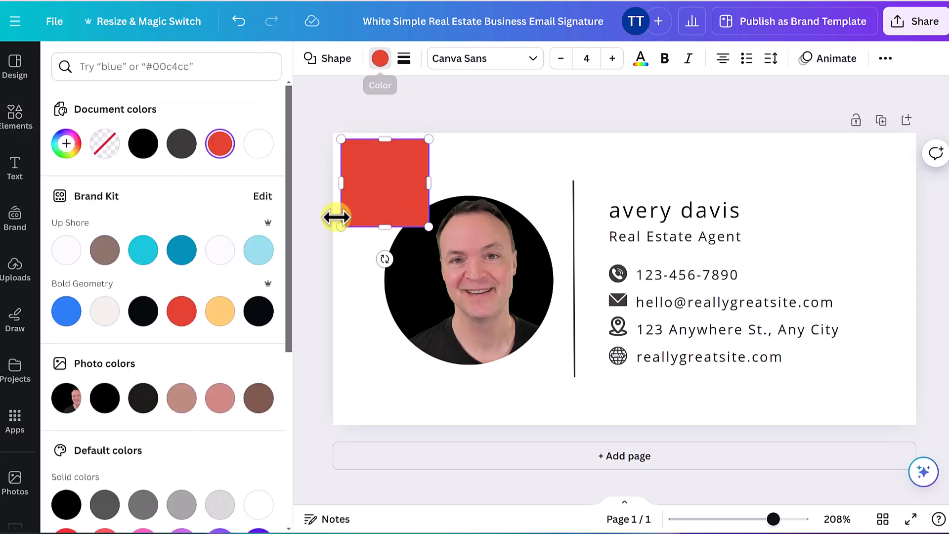
click(258, 249)
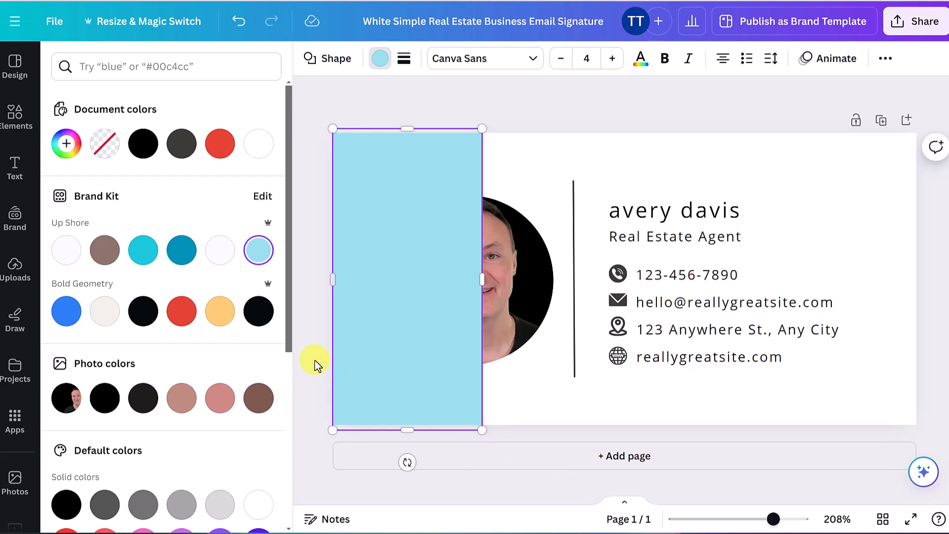
Send the light-blue rectangle to the back, behind the circular headshot.
click(19, 115)
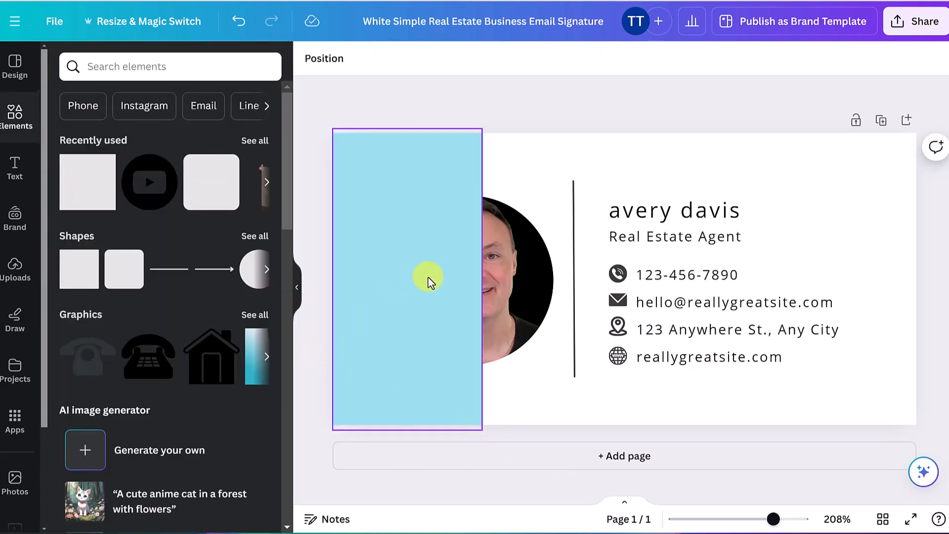
click(428, 280)
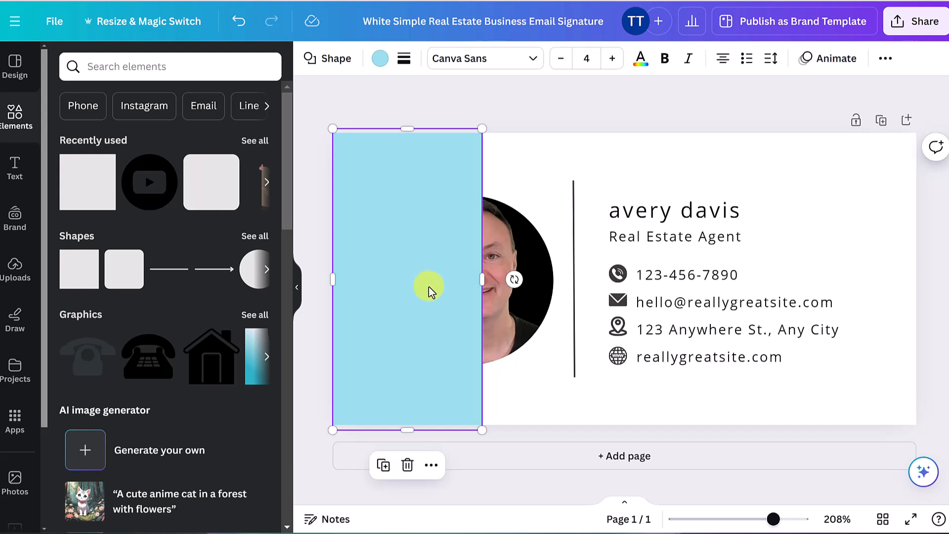
click(431, 465)
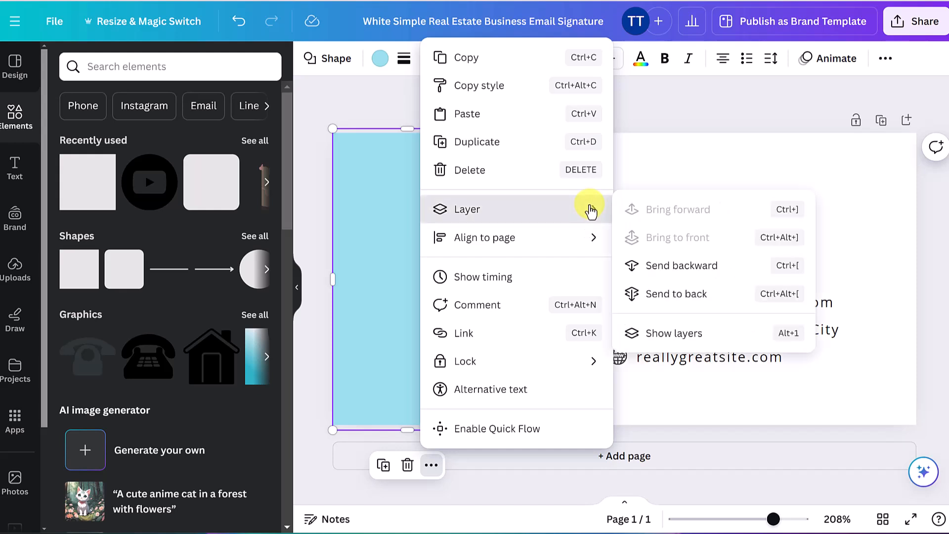
click(574, 107)
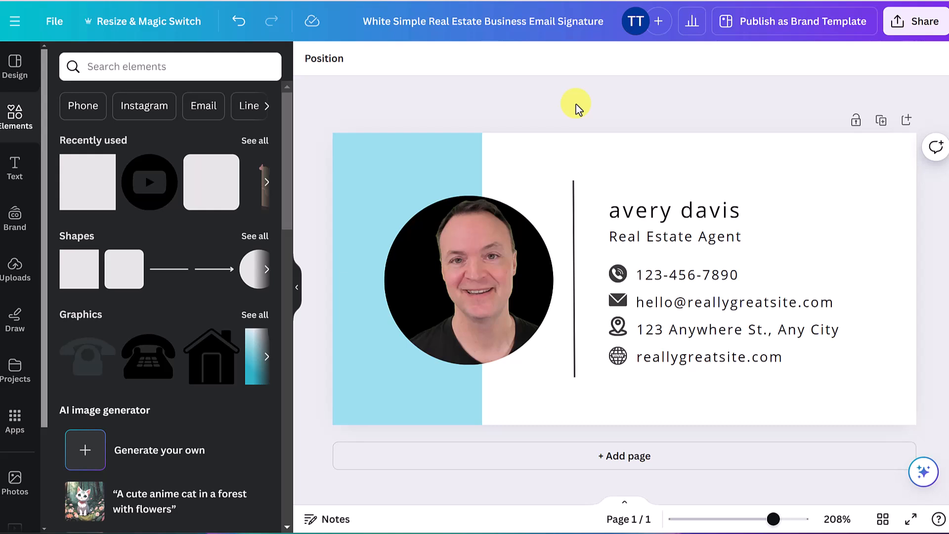
mouse_move(191, 224)
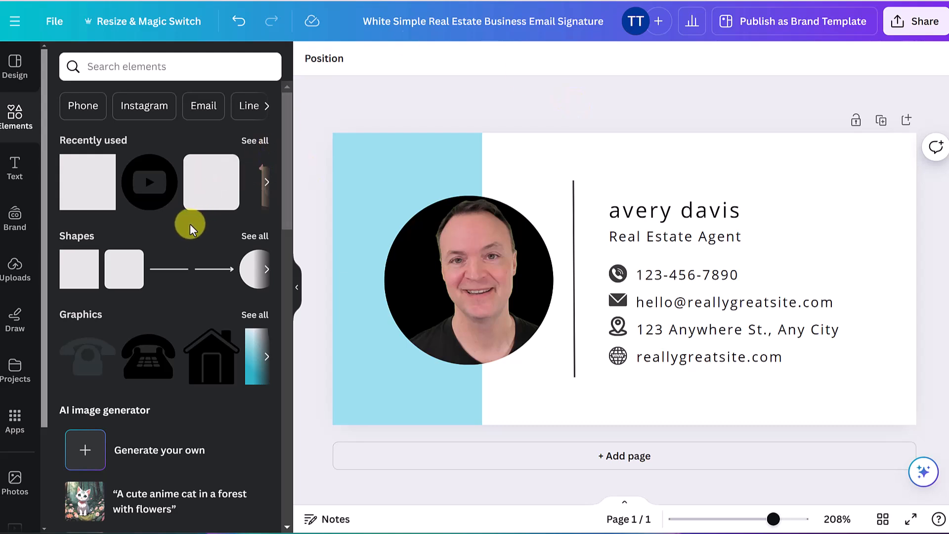
mouse_move(14, 115)
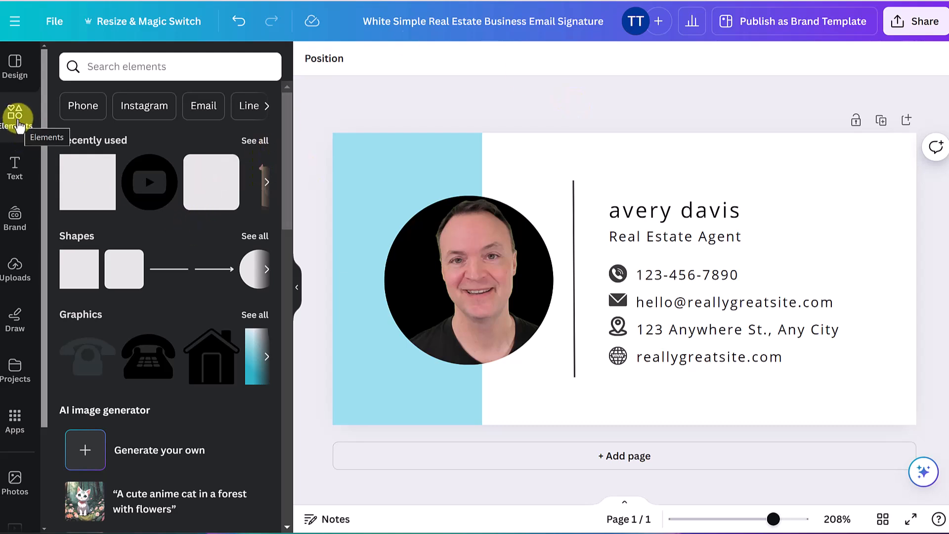
mouse_move(516, 90)
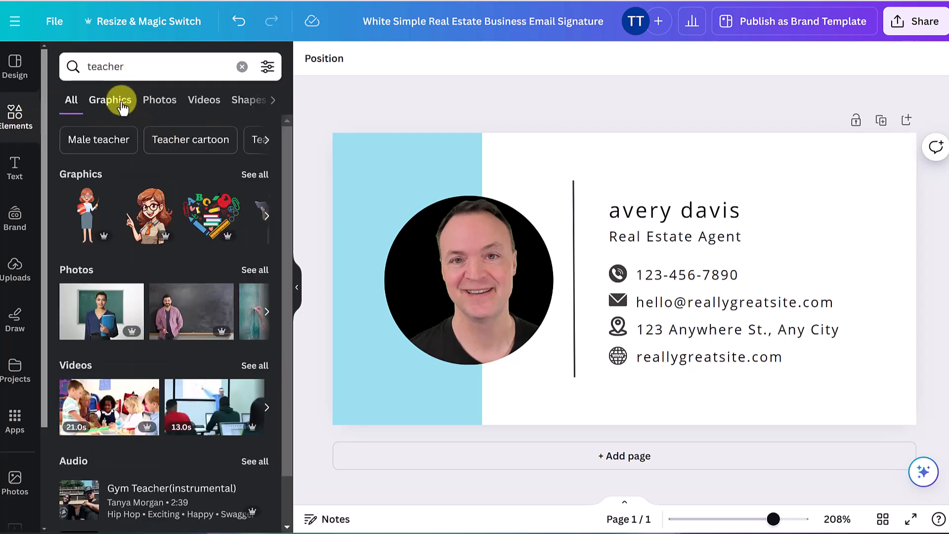
Filter the 'teacher' results to Graphics and drop a graphic into the photo circle.
click(110, 99)
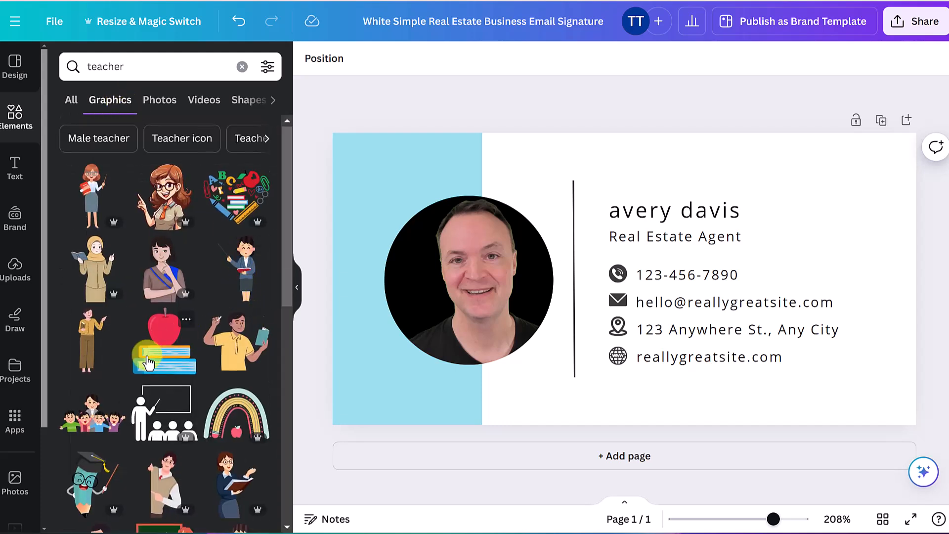
scroll(down, 3)
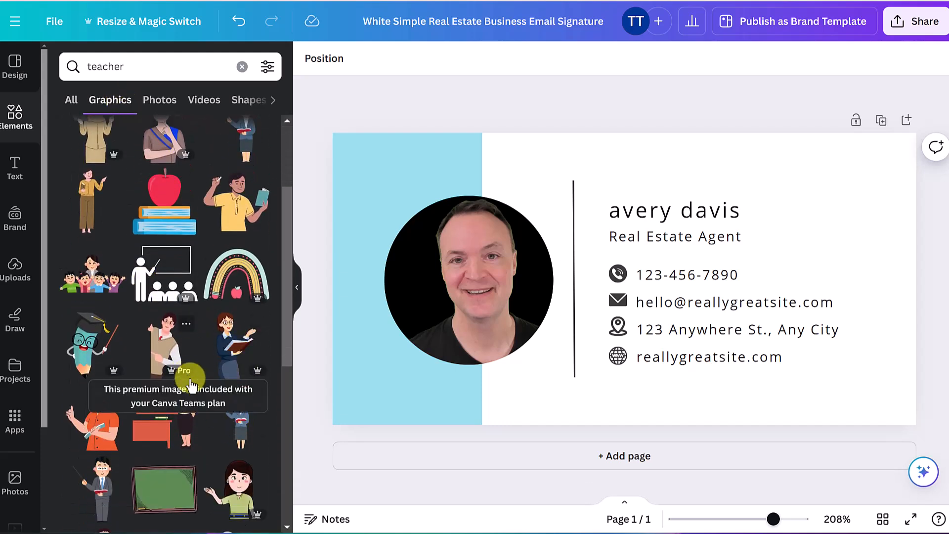
scroll(down, 3)
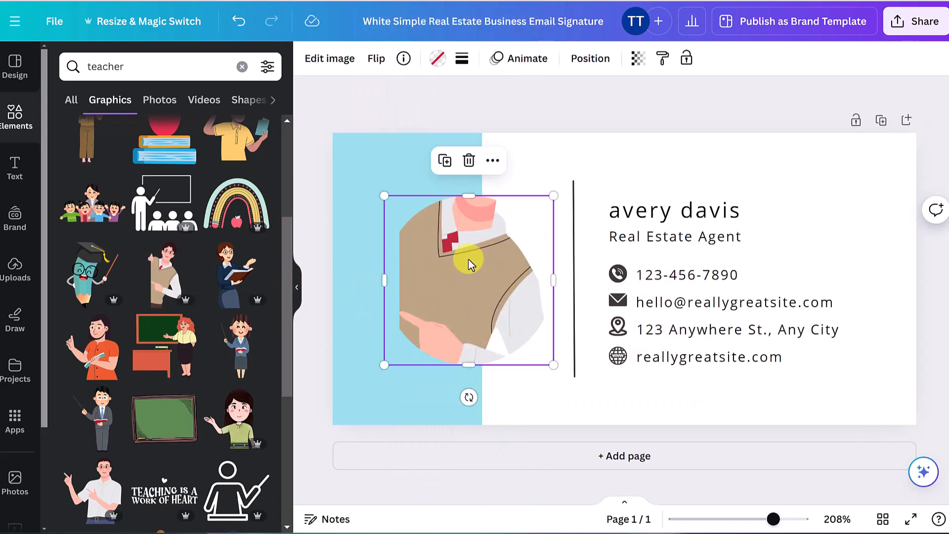
click(329, 58)
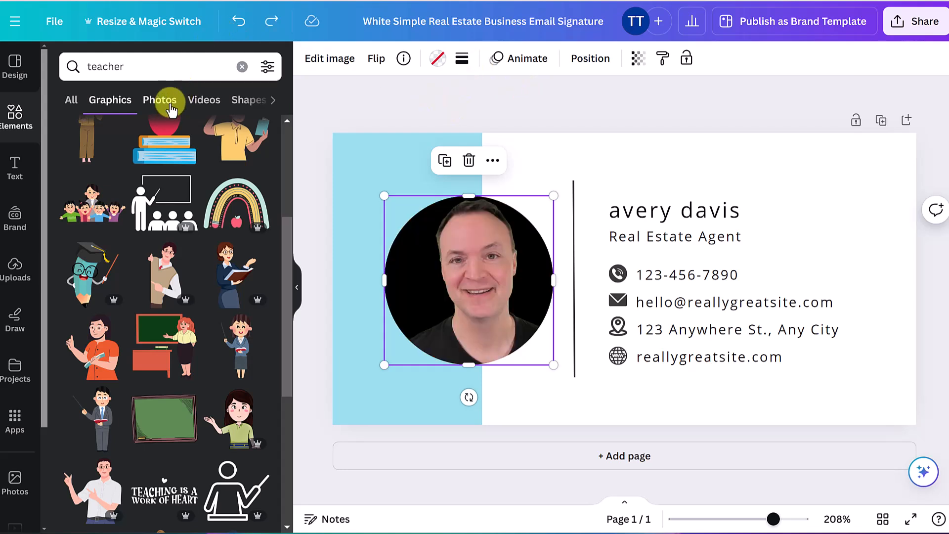
mouse_move(138, 131)
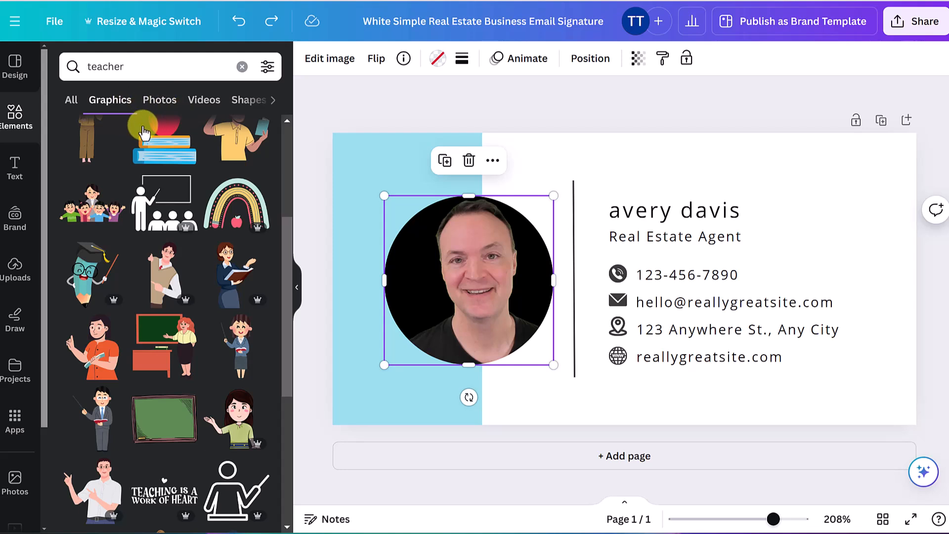
mouse_move(649, 143)
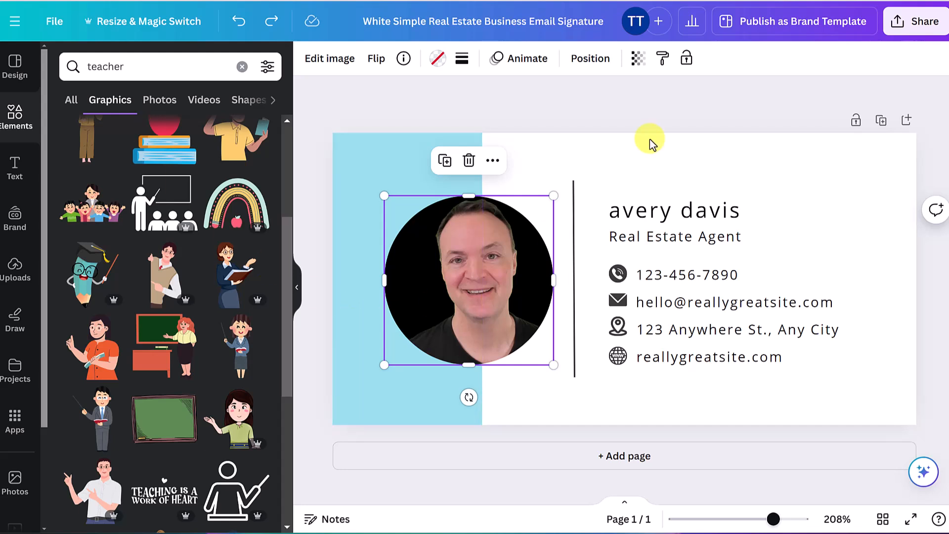
Replace the name text with 'jamie keet'.
click(674, 210)
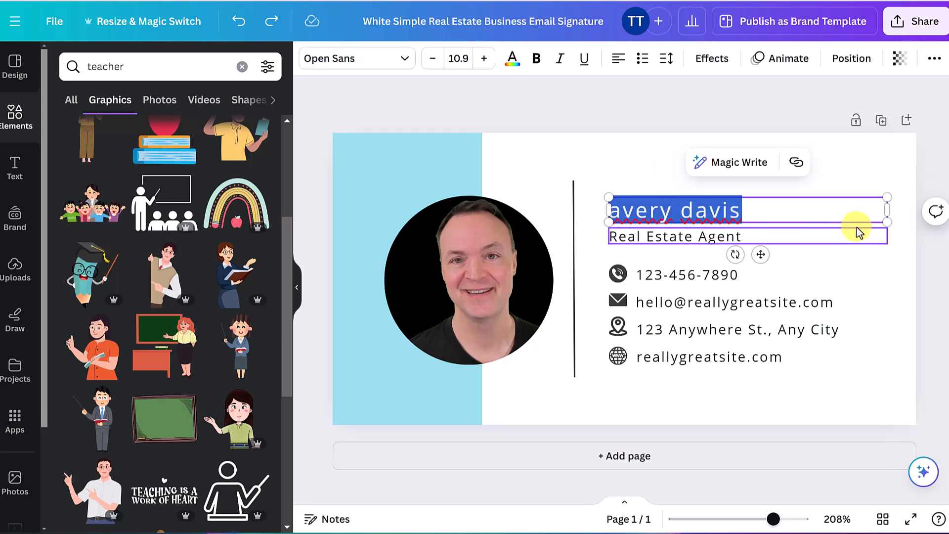
text(jamie)
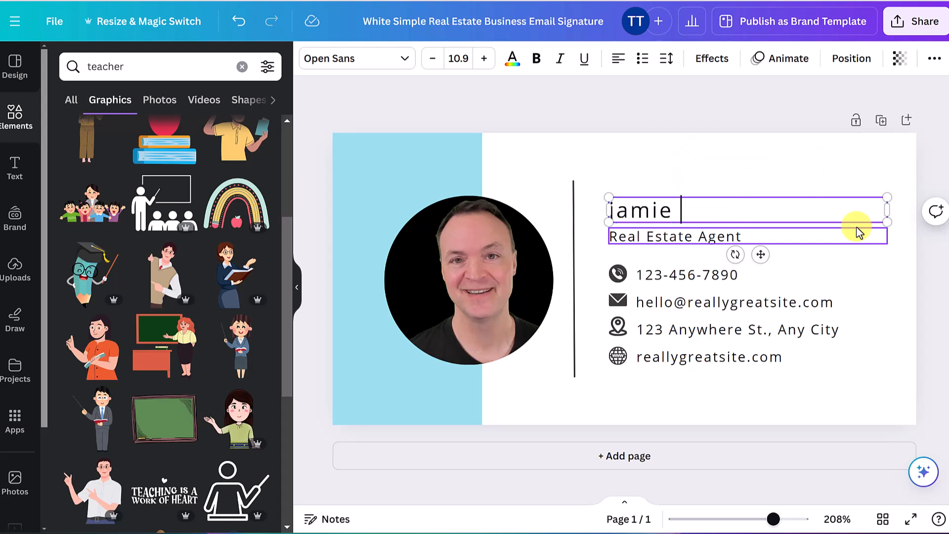
text(keet)
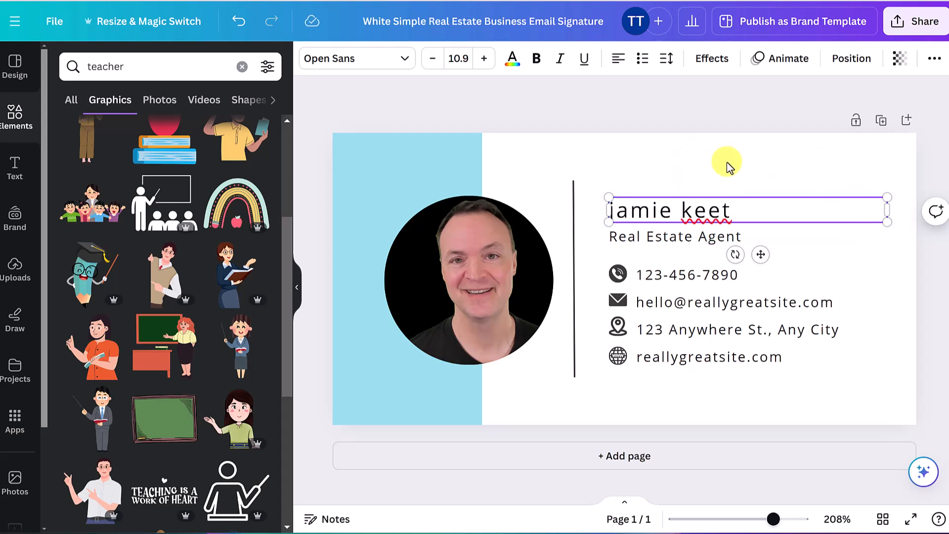
click(673, 236)
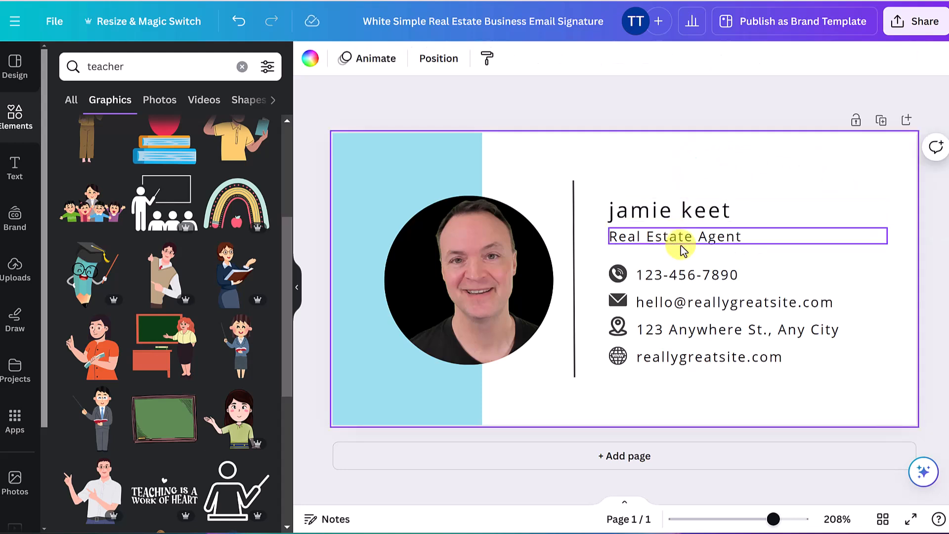
Replace the job title with 'Content Creator'.
triple_click(674, 236)
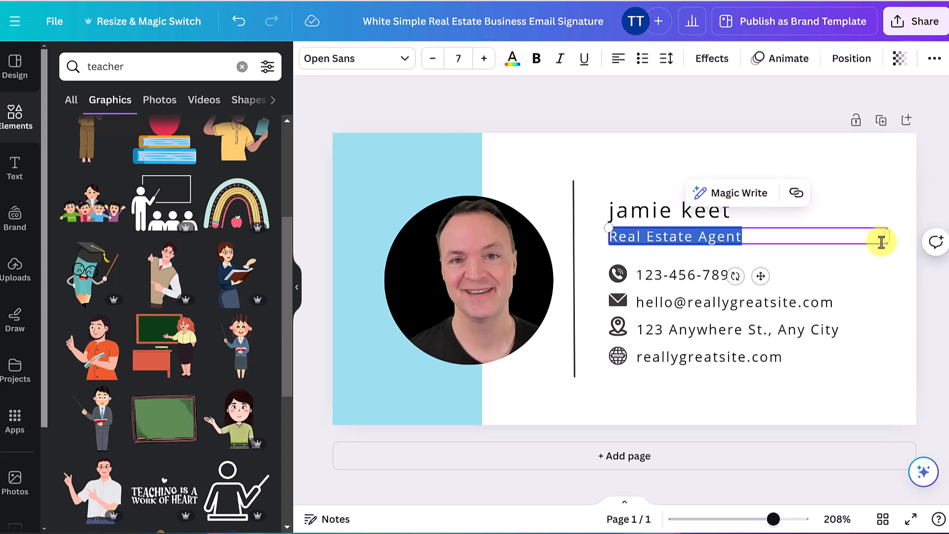
text(Con)
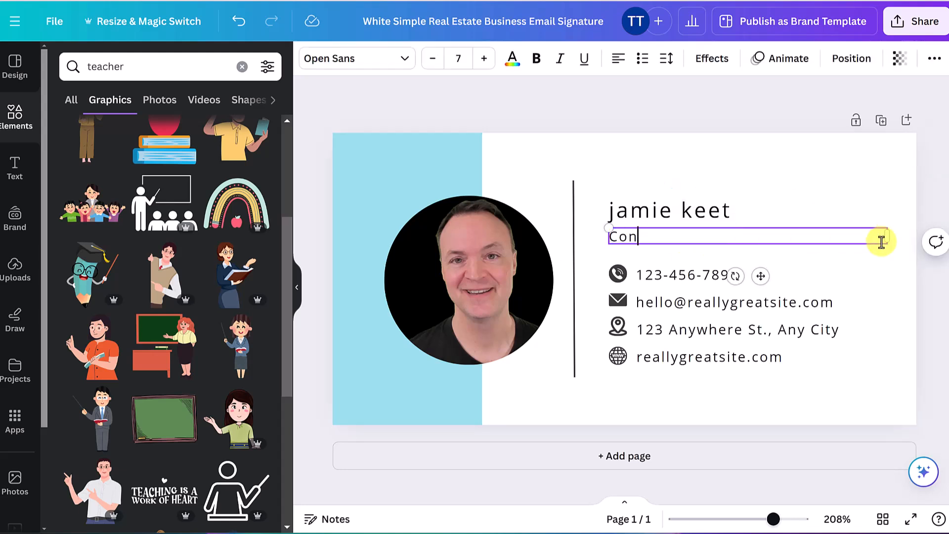
text(tent)
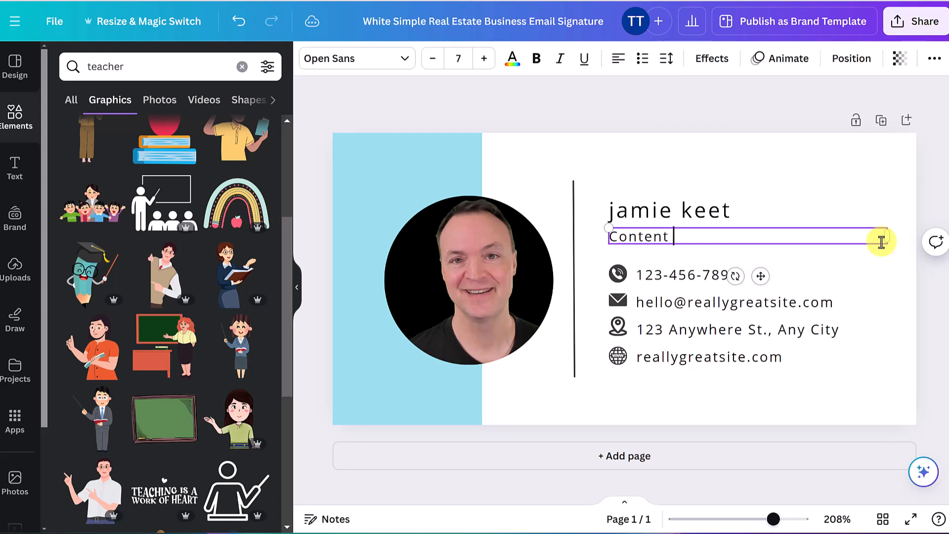
text(Creator)
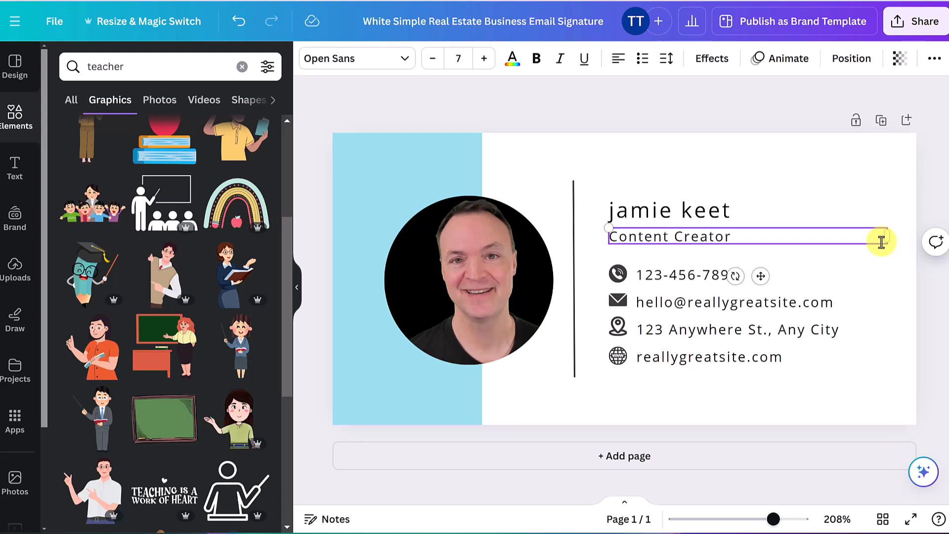
click(789, 158)
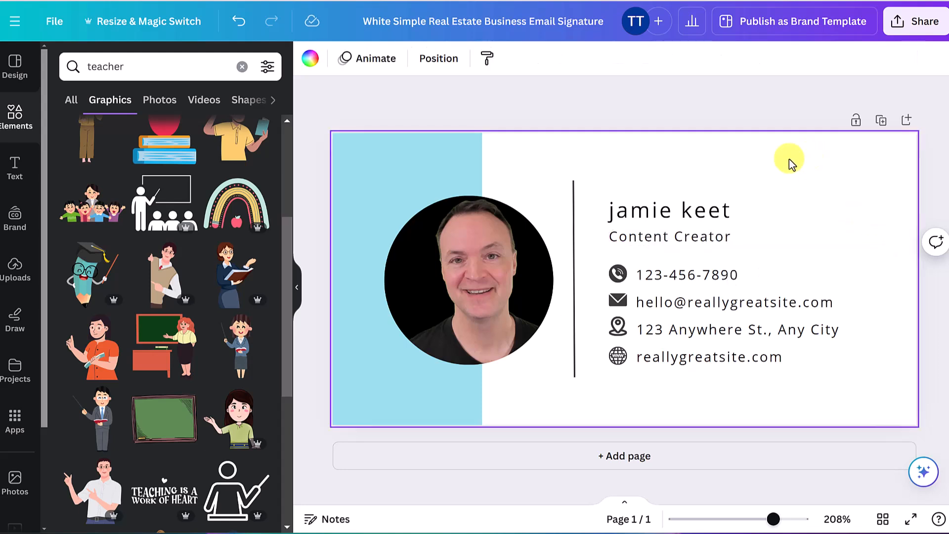
mouse_move(780, 168)
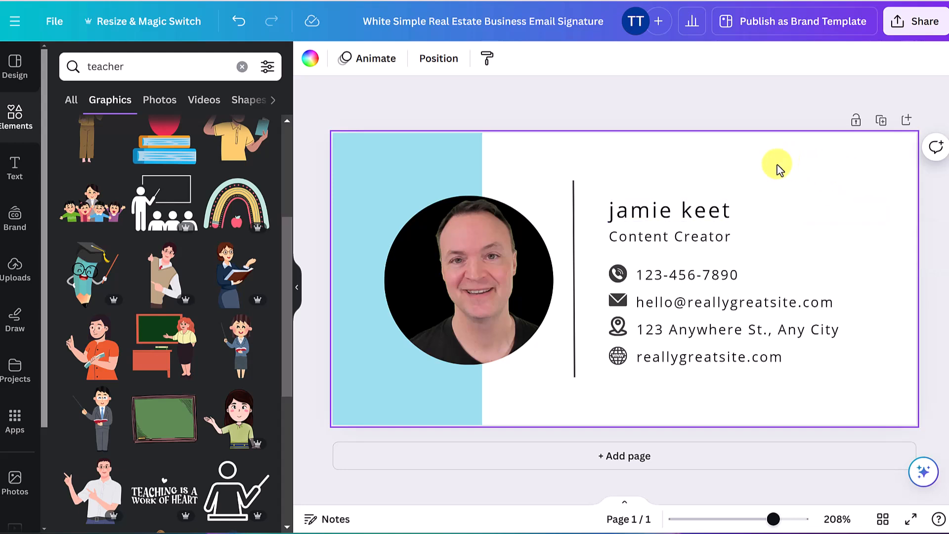
mouse_move(625, 263)
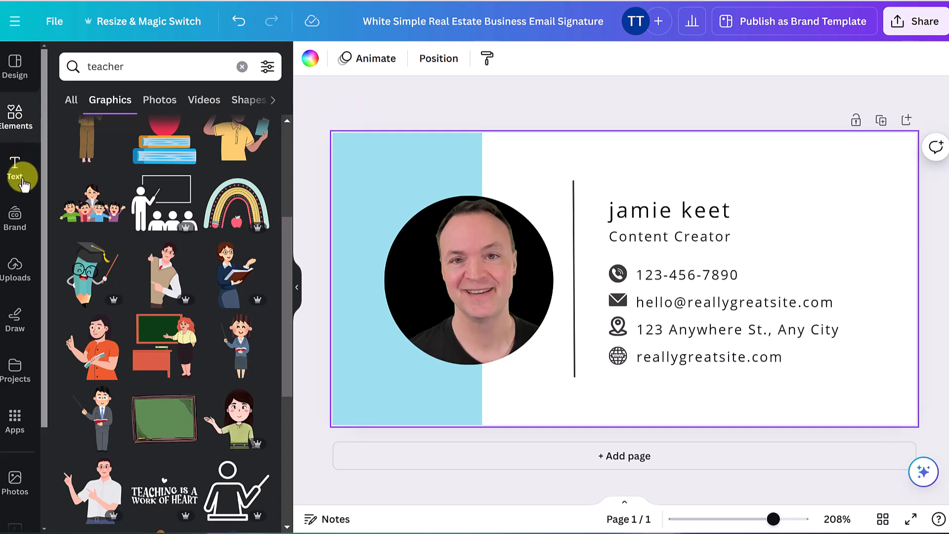
Add a new heading reading 'hello' to the design.
click(15, 169)
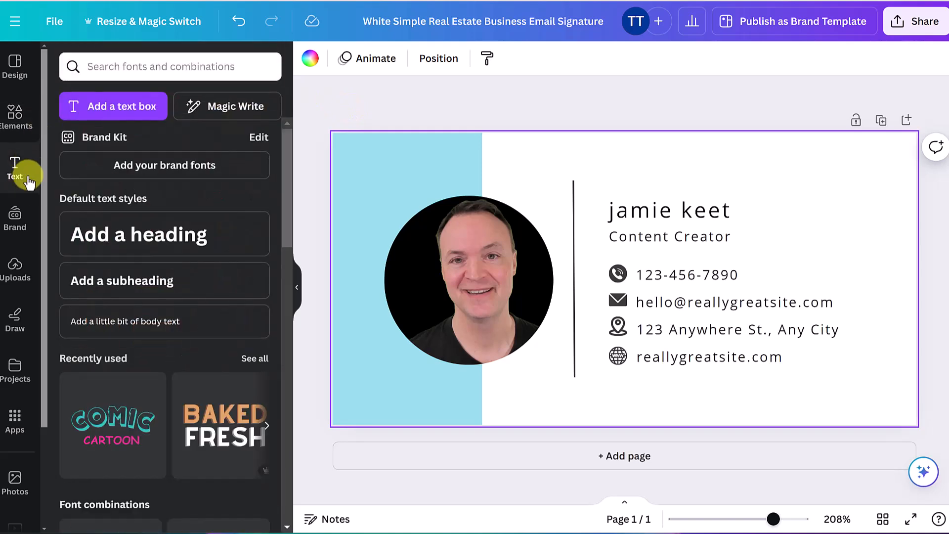
mouse_move(150, 382)
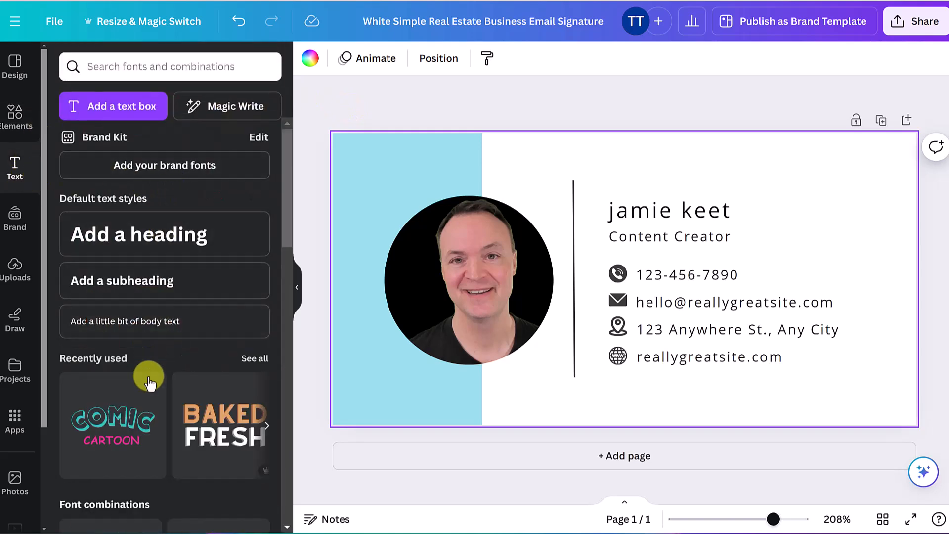
scroll(down, 3)
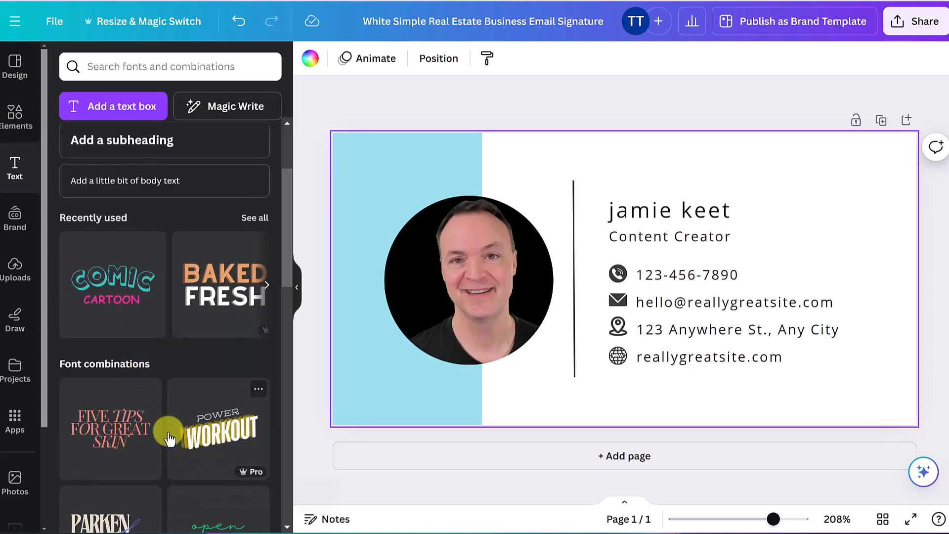
scroll(up, 3)
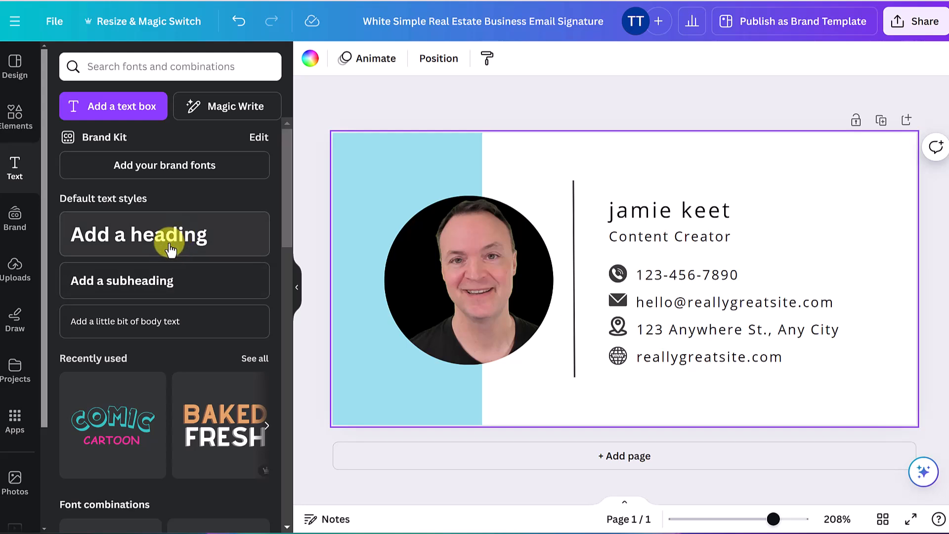
click(163, 234)
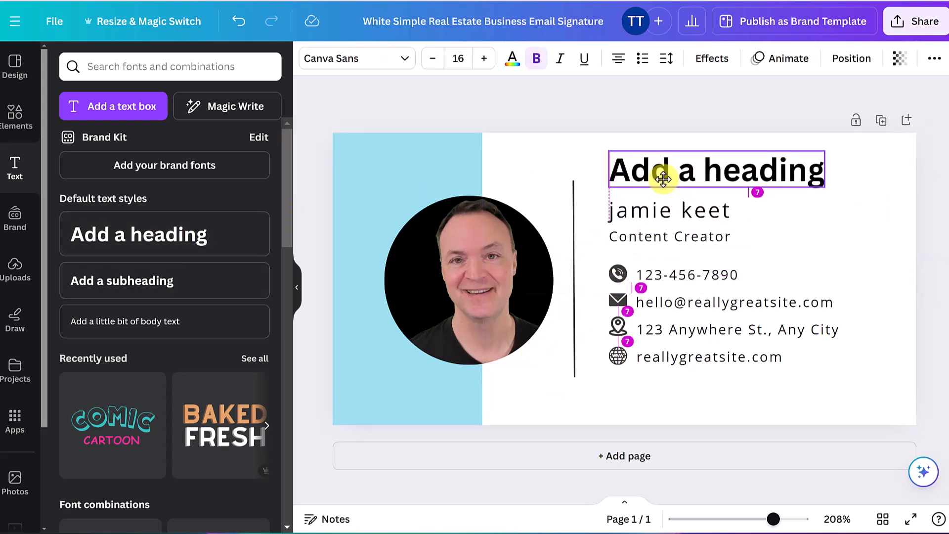
text(hello)
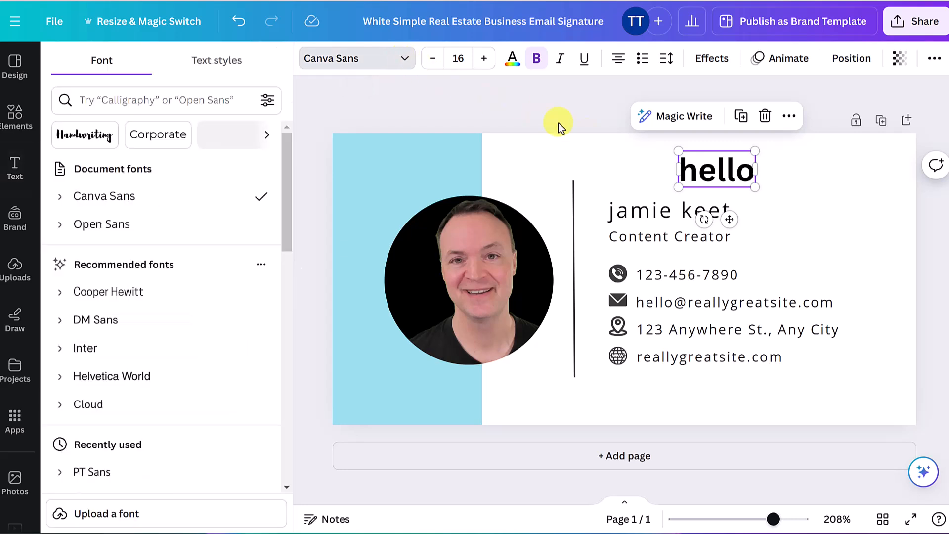
Delete the extra 'hello' heading and reselect the name.
click(14, 168)
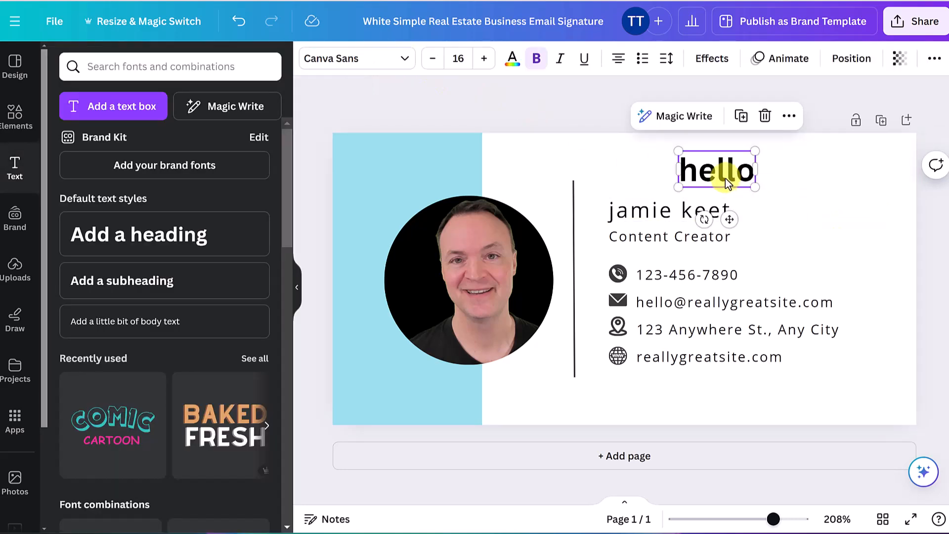
click(764, 116)
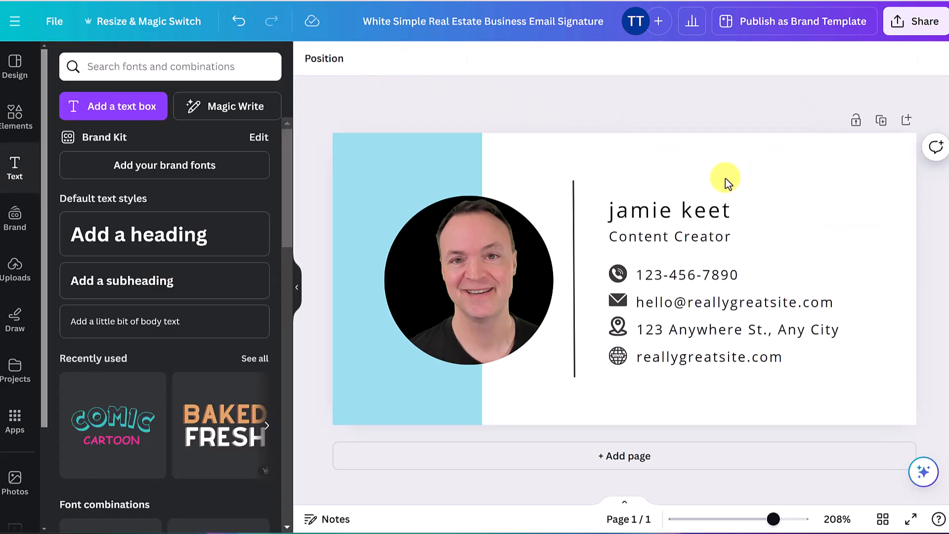
click(668, 210)
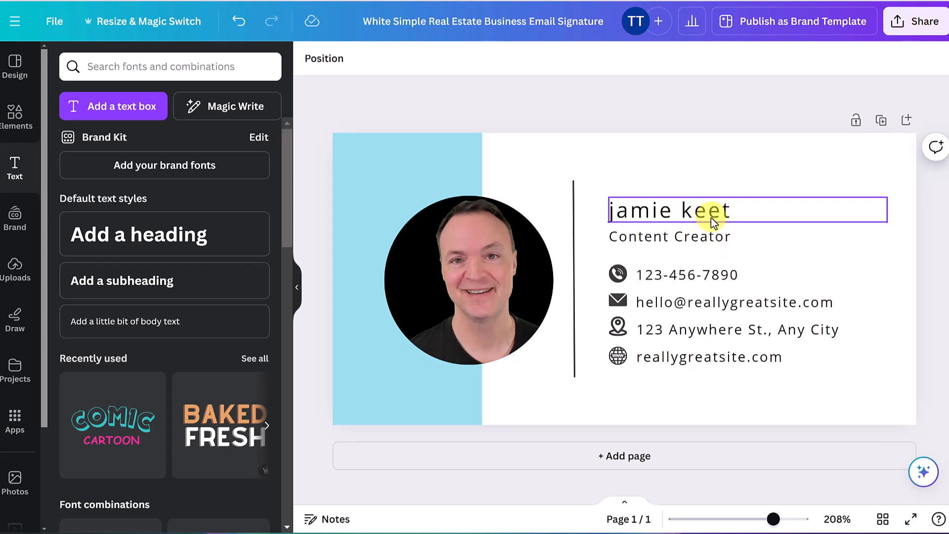
Recolour the 'jamie keet' name heading blue using the text colour choices.
click(714, 210)
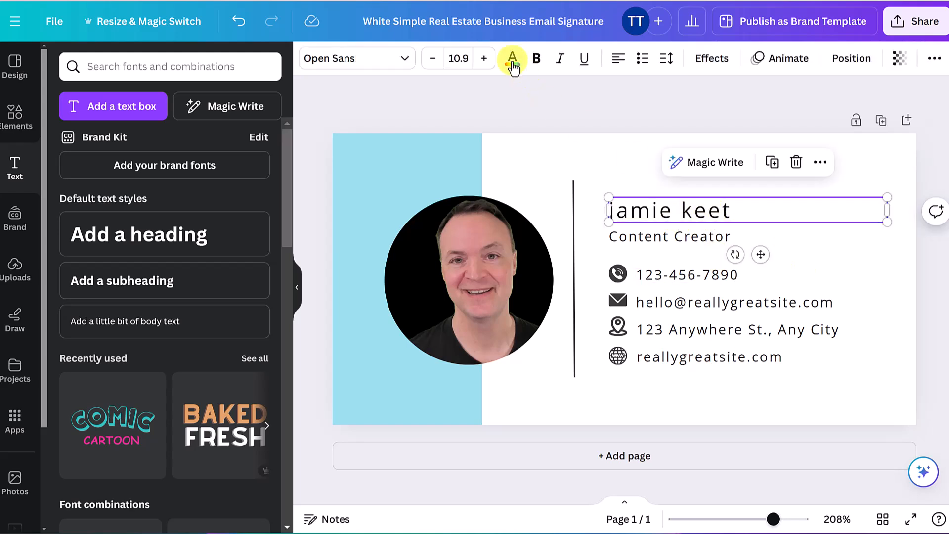
click(511, 58)
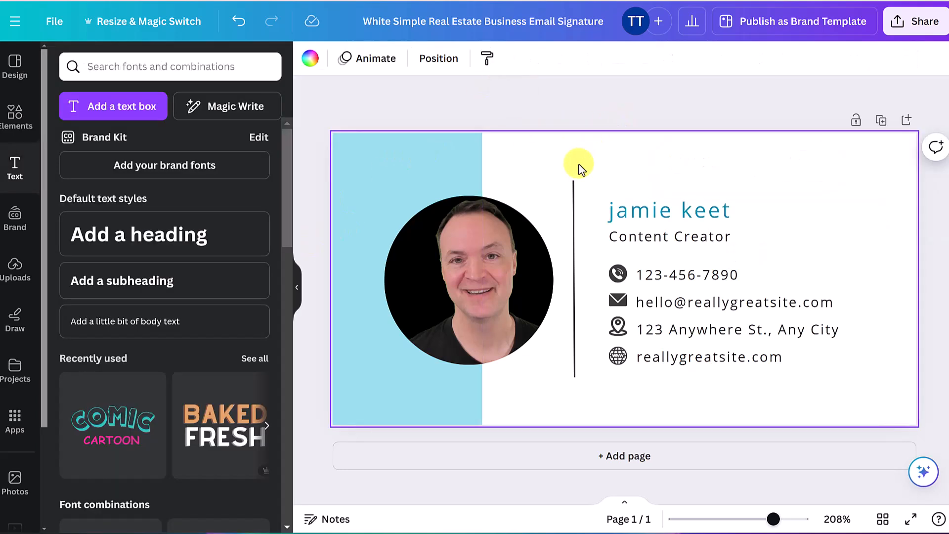
click(669, 210)
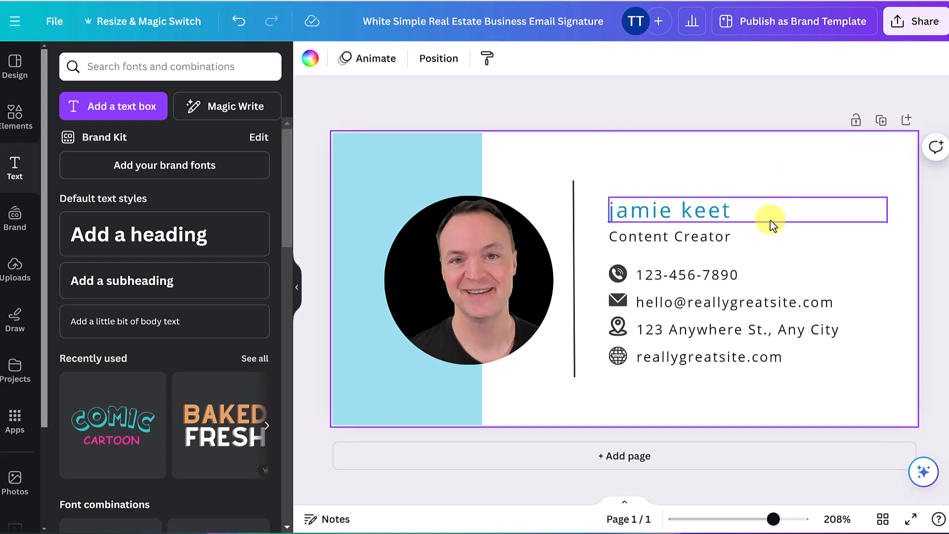
click(704, 384)
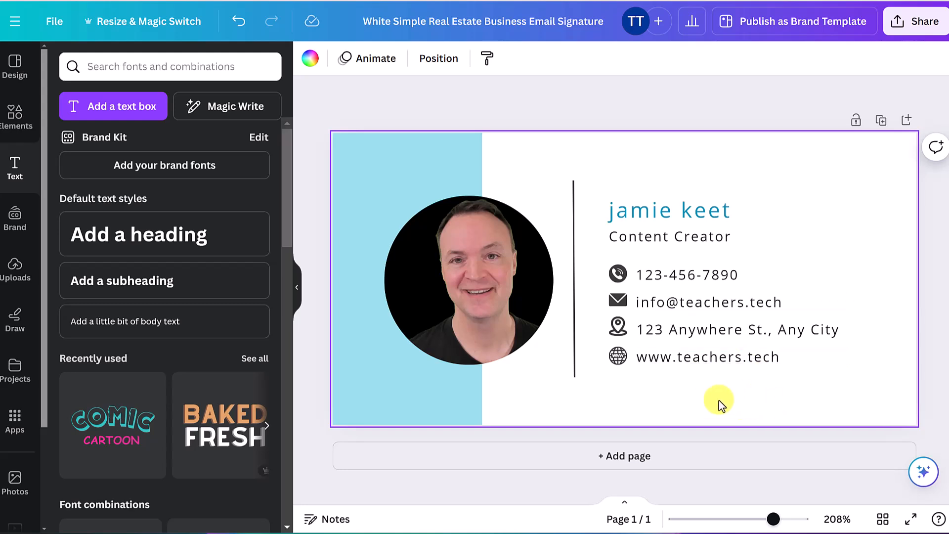
mouse_move(776, 405)
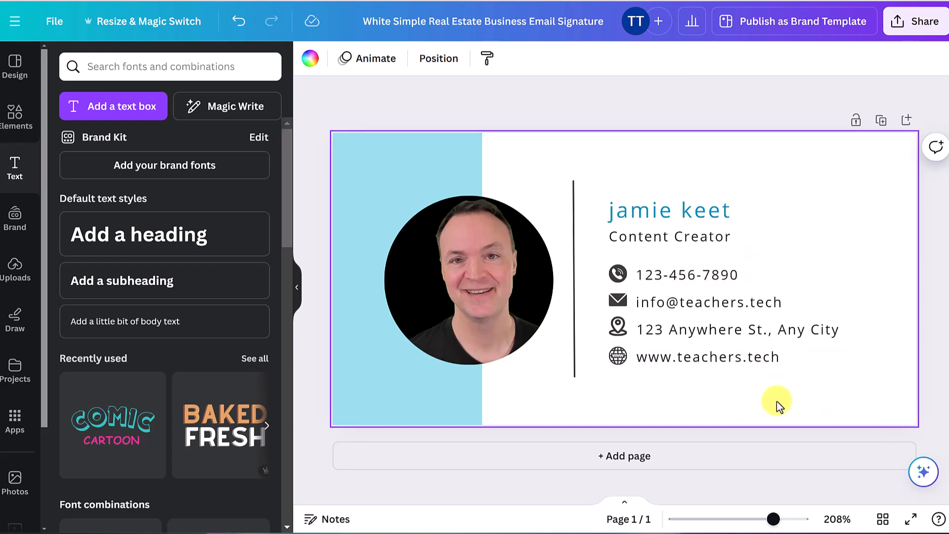
mouse_move(706, 378)
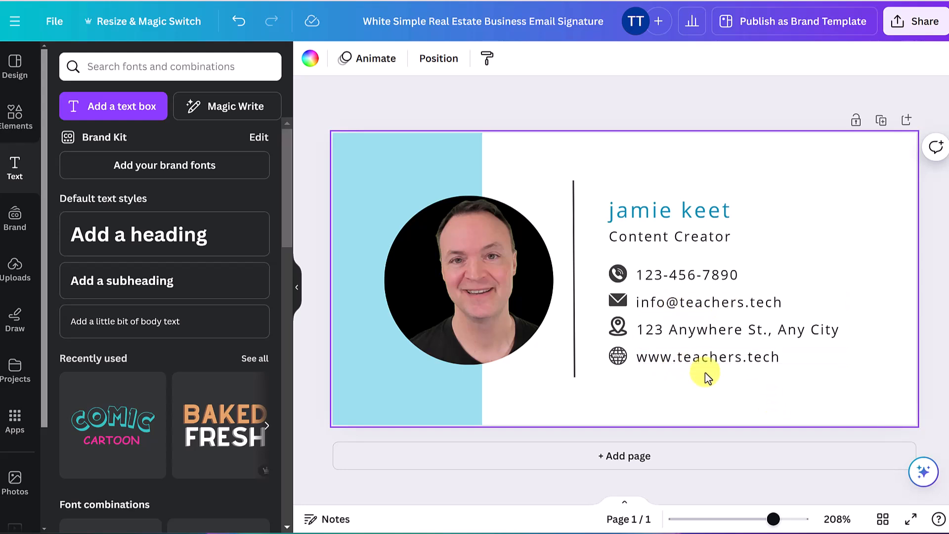
mouse_move(617, 329)
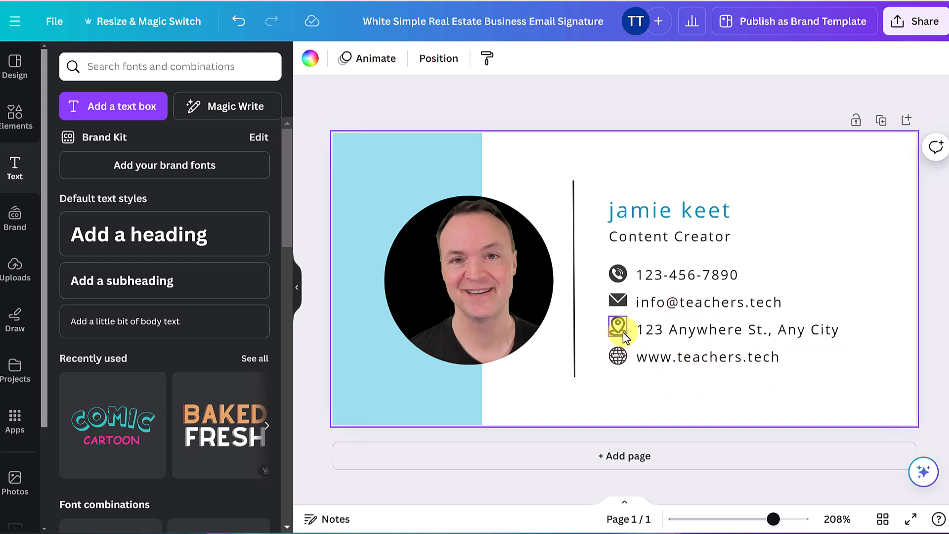
click(699, 329)
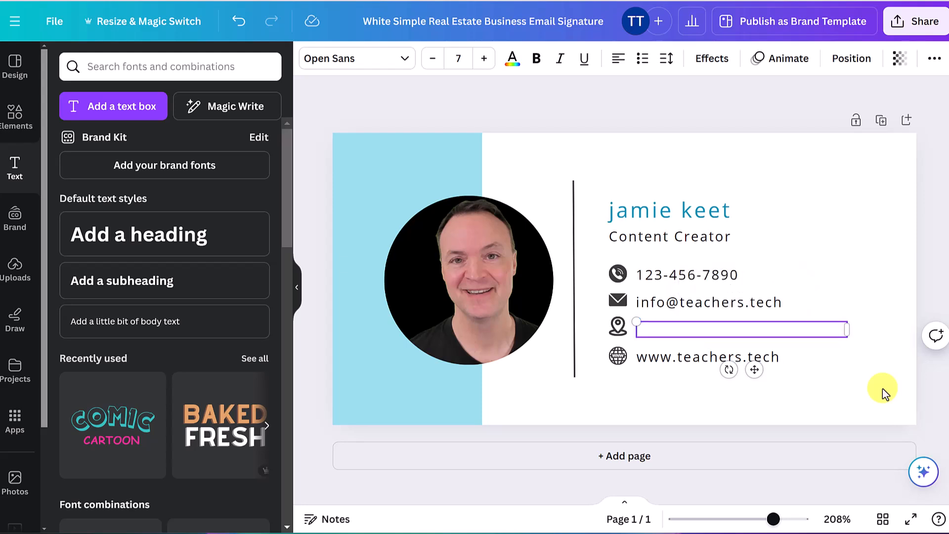
text(@Tea)
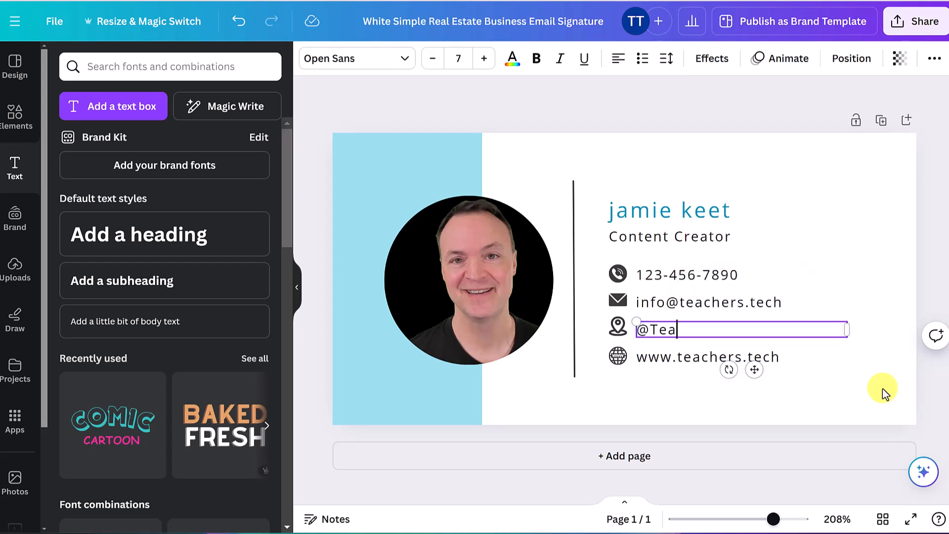
text(chersTE)
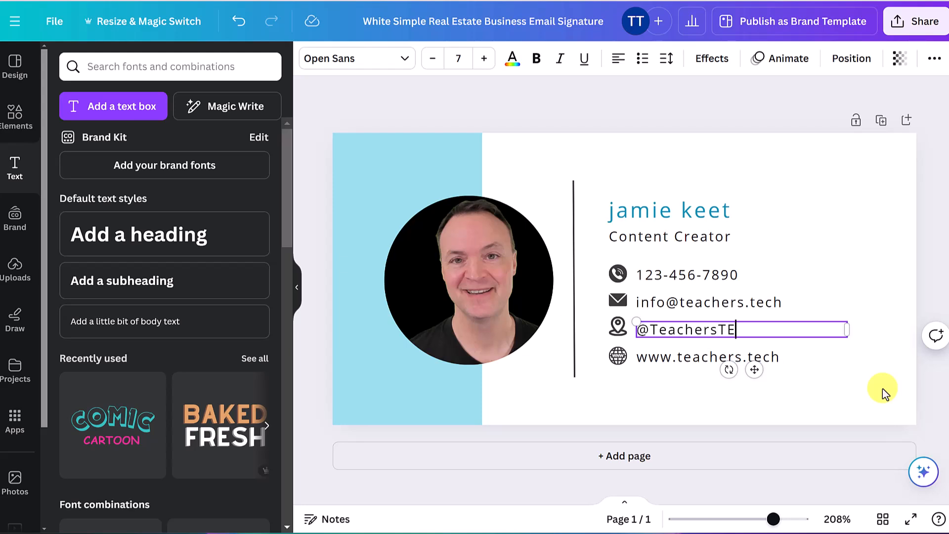
text(ch)
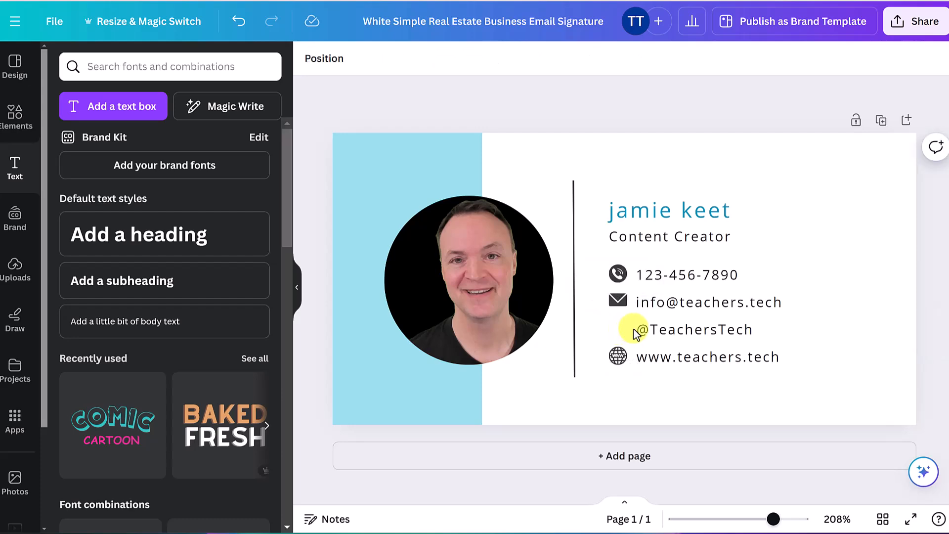
text(teacher)
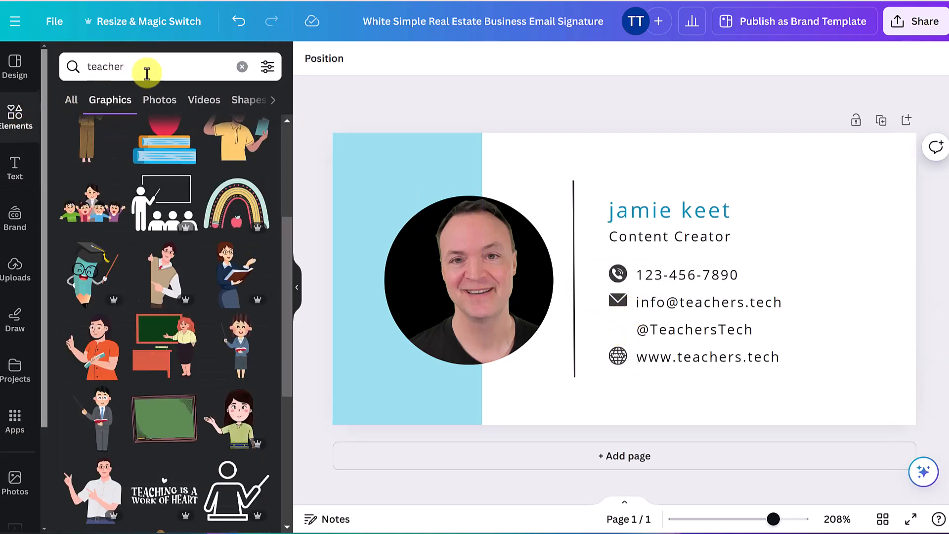
Search elements for 'youtube' and add the black round YouTube graphic.
click(151, 67)
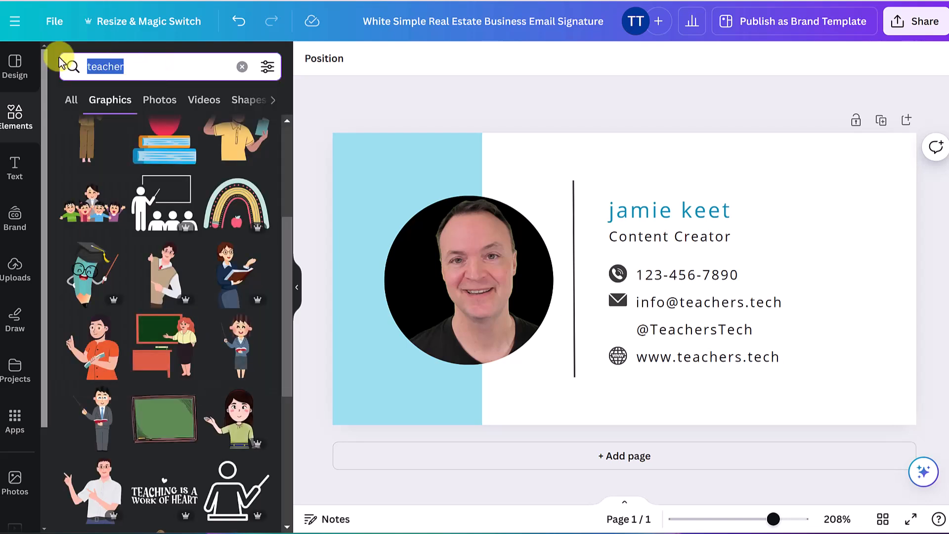
text(youtube)
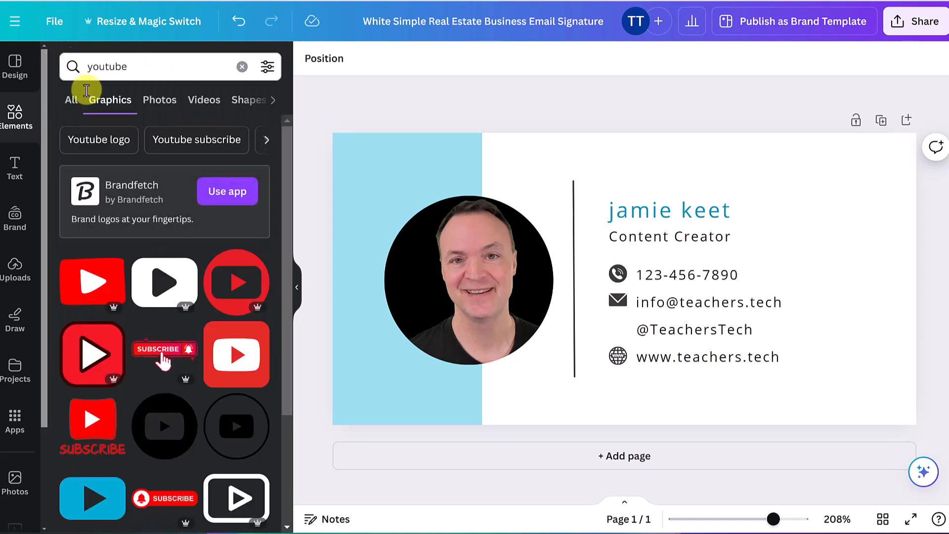
scroll(up, 3)
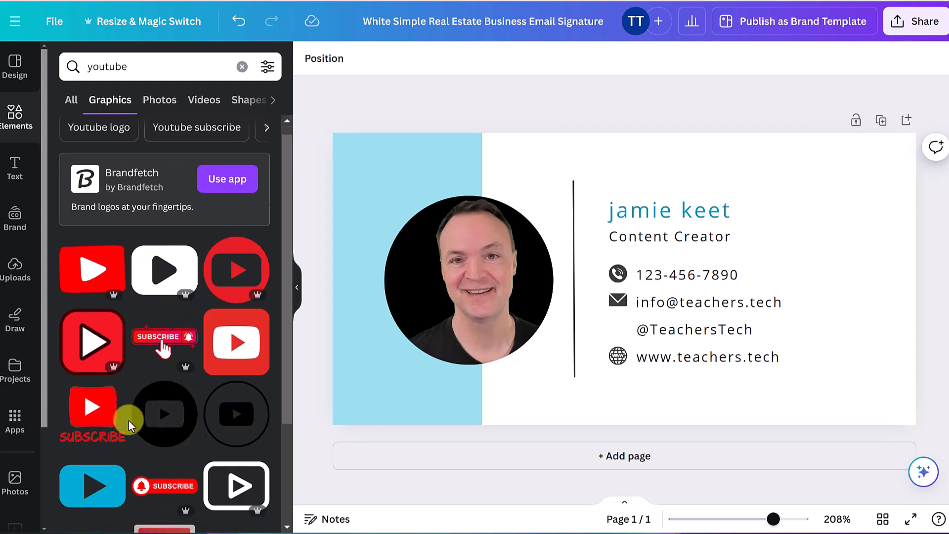
scroll(down, 3)
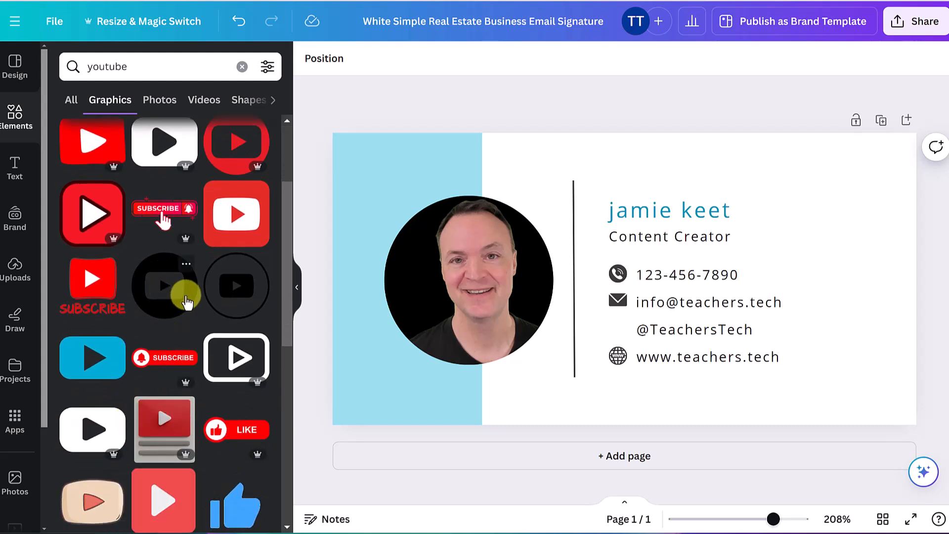
click(163, 285)
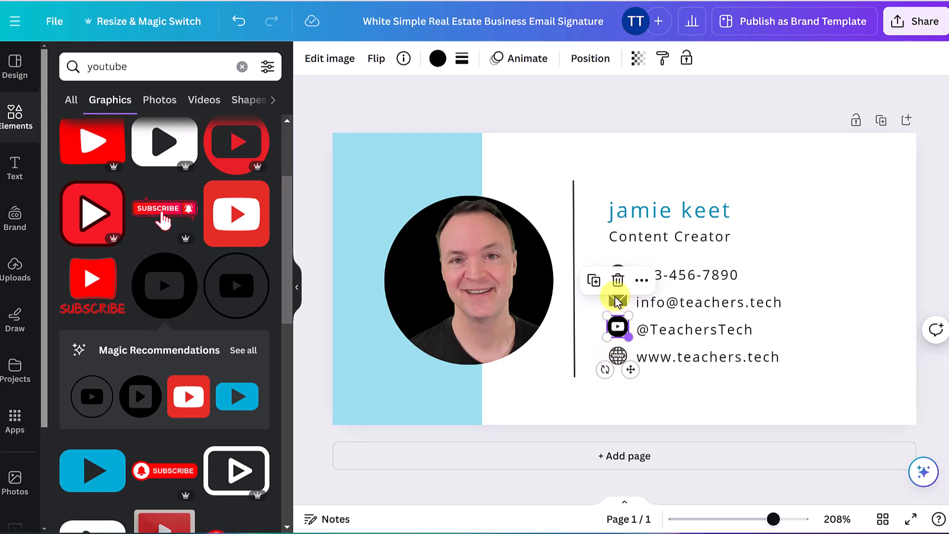
Colour the YouTube icon and the phone icon red.
click(437, 58)
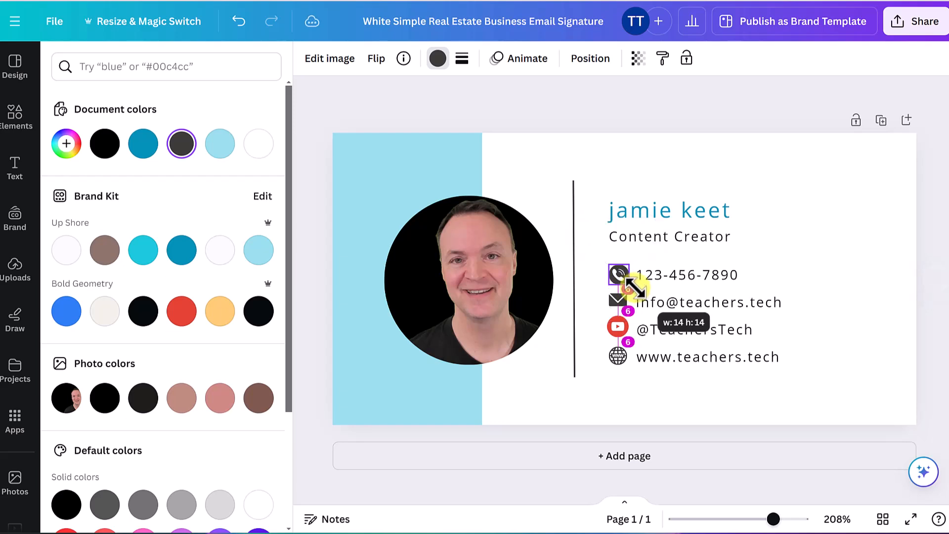
text(youtube)
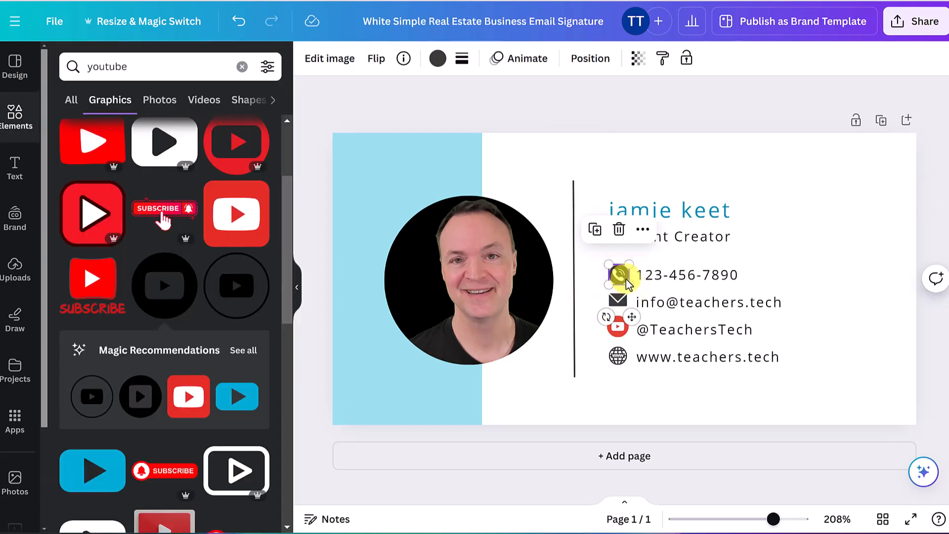
click(437, 59)
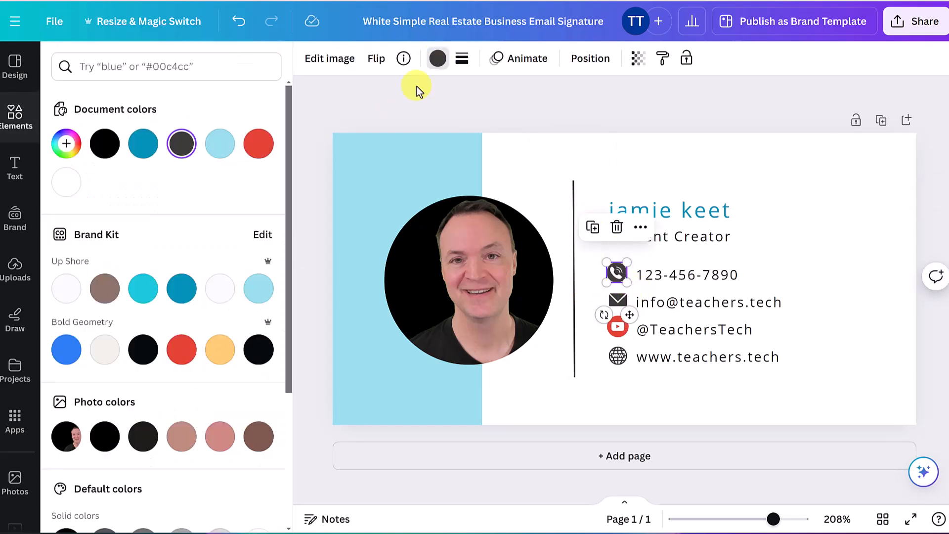
click(258, 143)
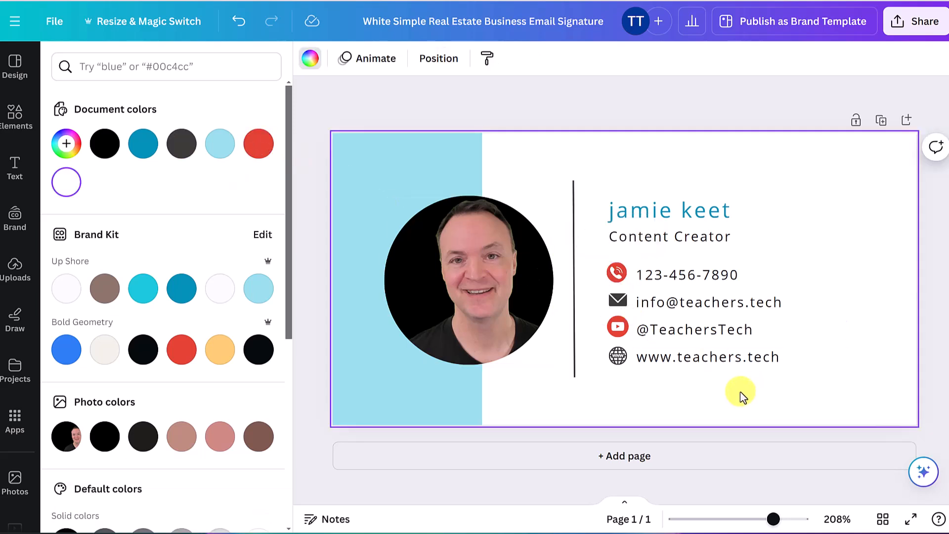
mouse_move(750, 377)
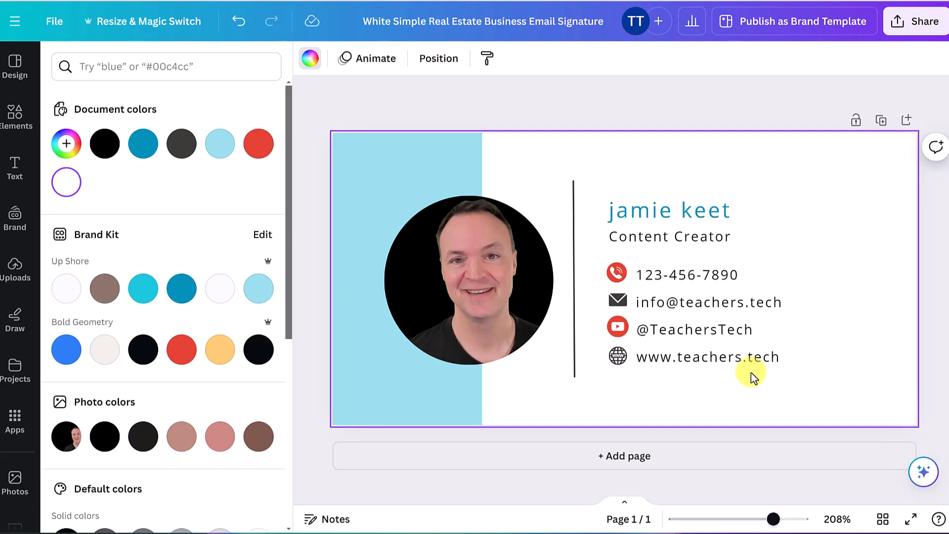
mouse_move(15, 265)
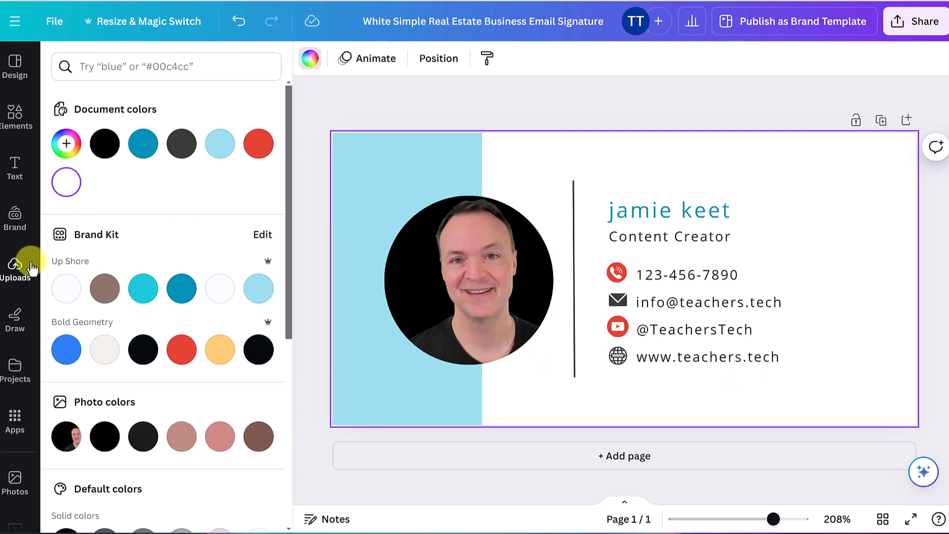
mouse_move(17, 251)
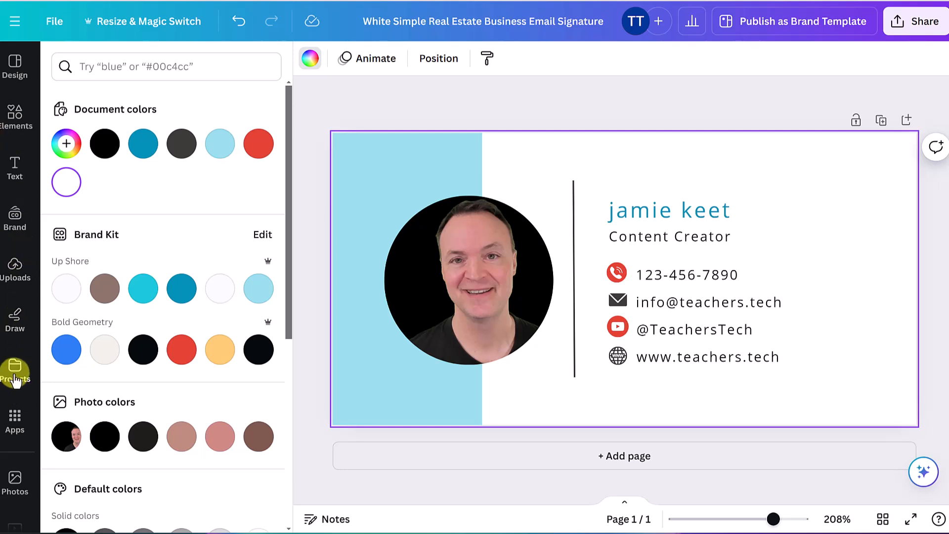
Place the TEACHERS.TECH logo from Projects > Untitled folder above the name.
click(15, 369)
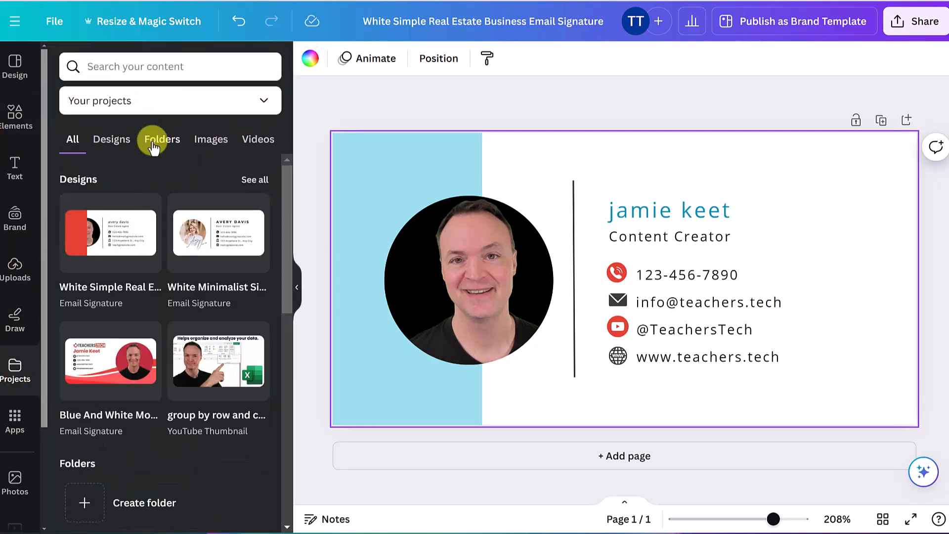
click(162, 138)
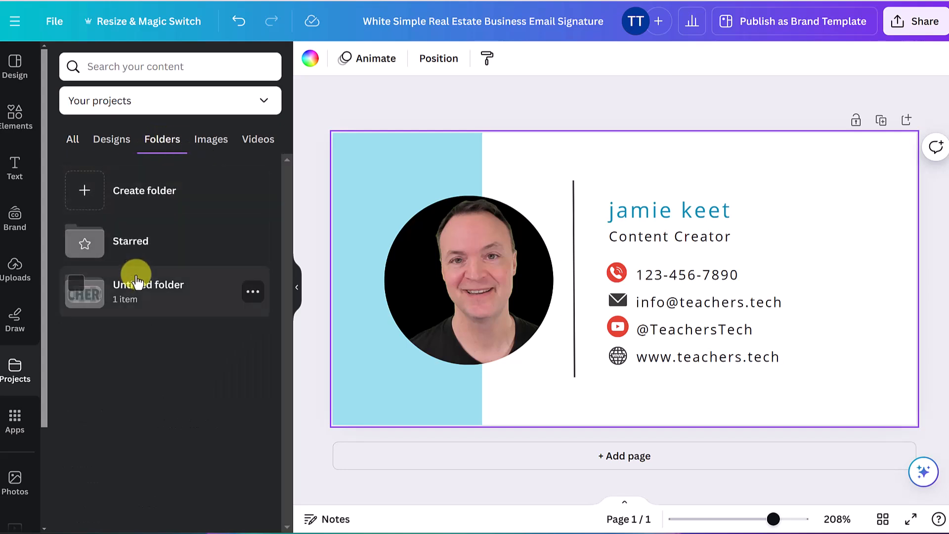
click(148, 290)
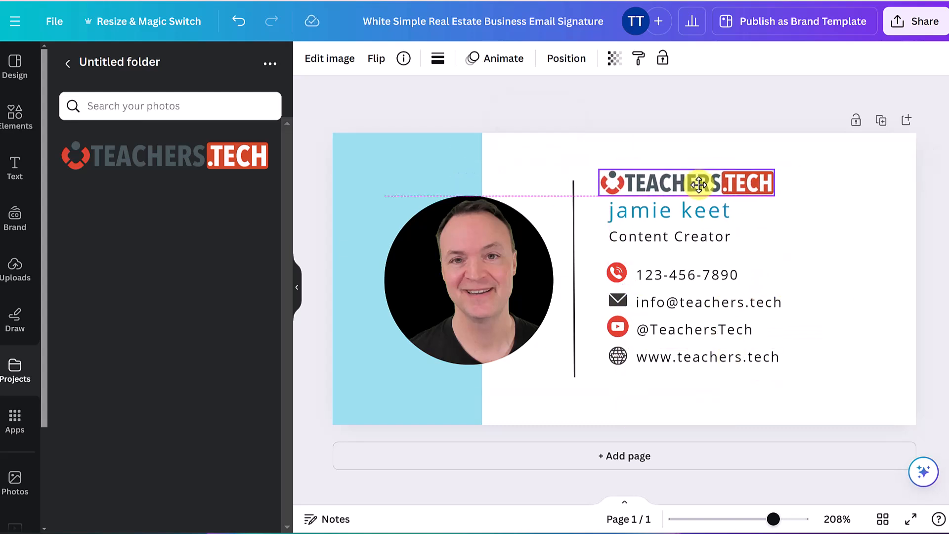
click(686, 183)
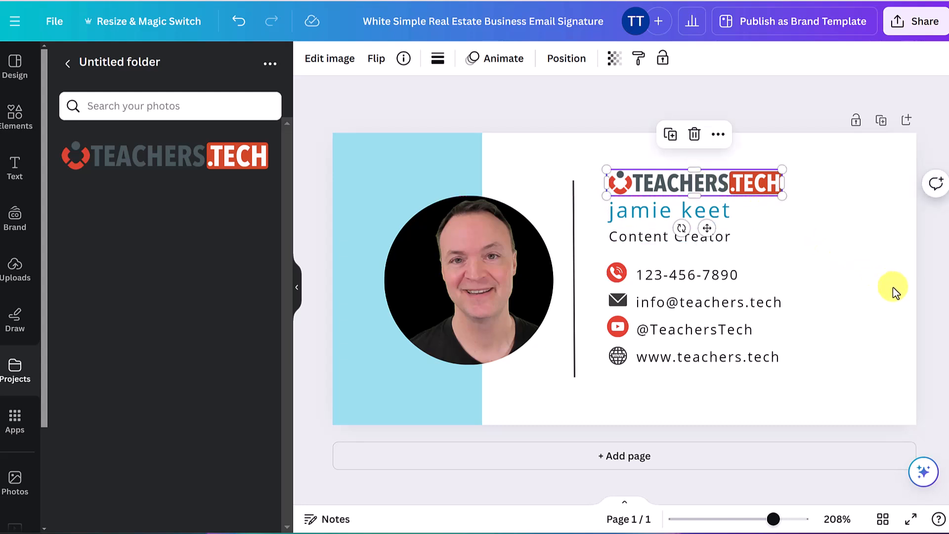
click(694, 182)
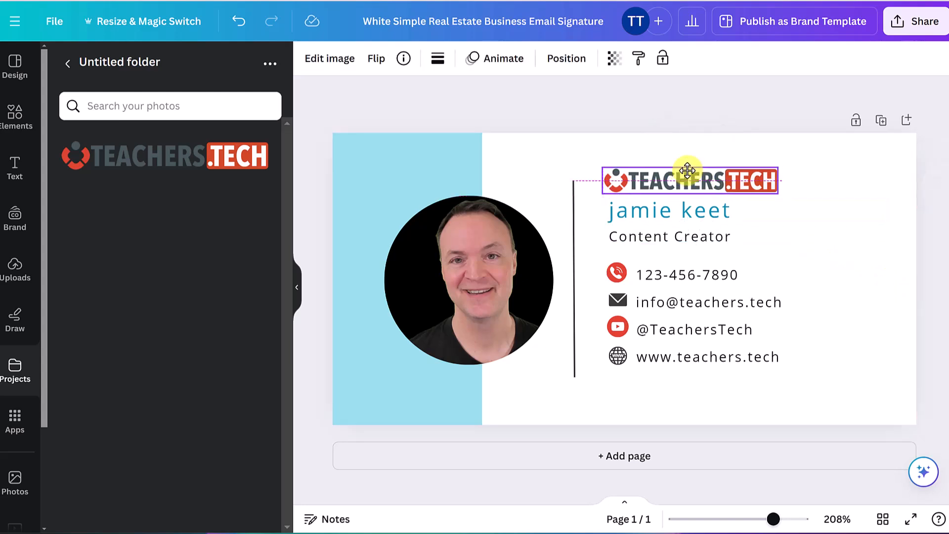
click(878, 274)
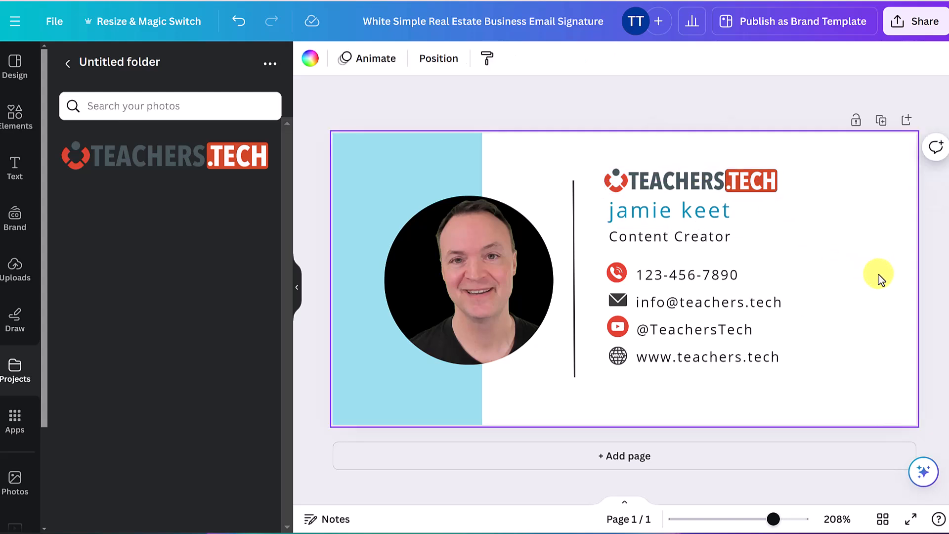
mouse_move(567, 133)
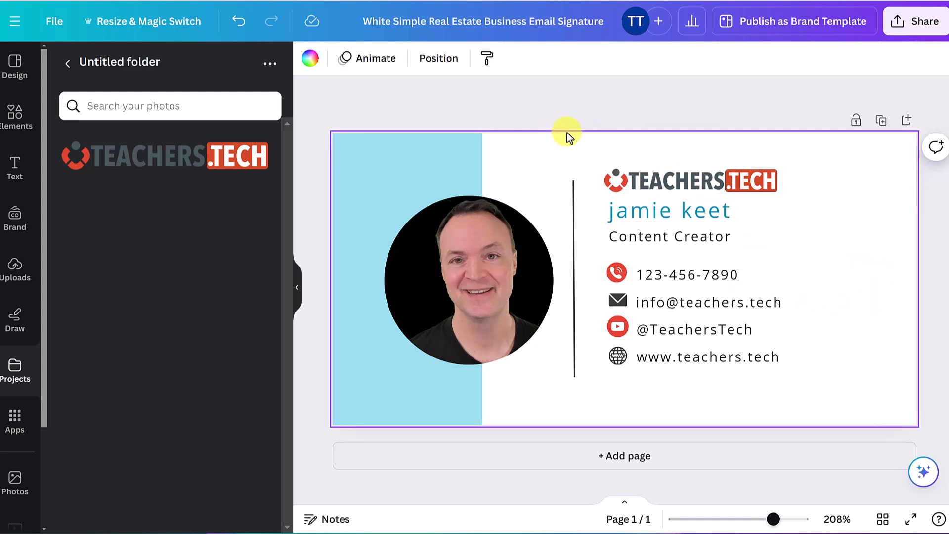
Give the light-blue side panel a custom orange-red colour.
click(669, 236)
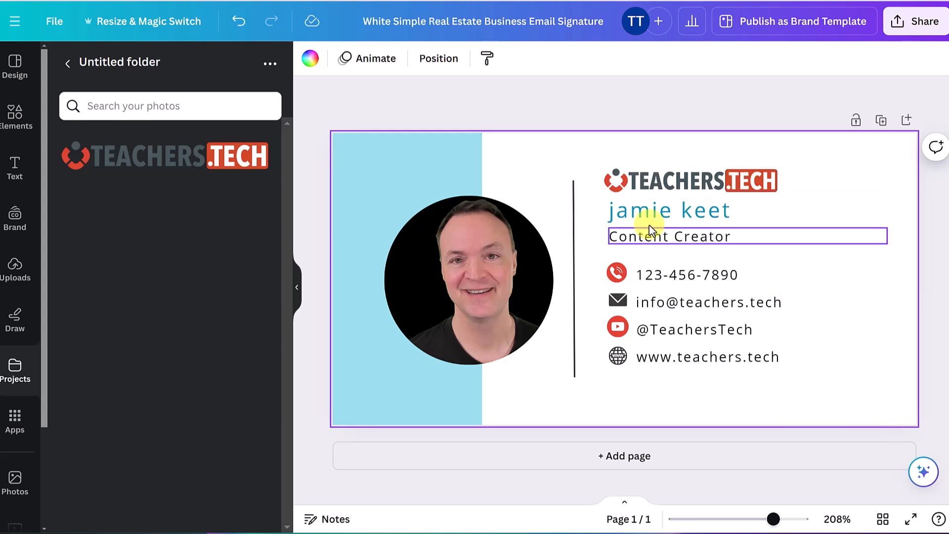
click(372, 145)
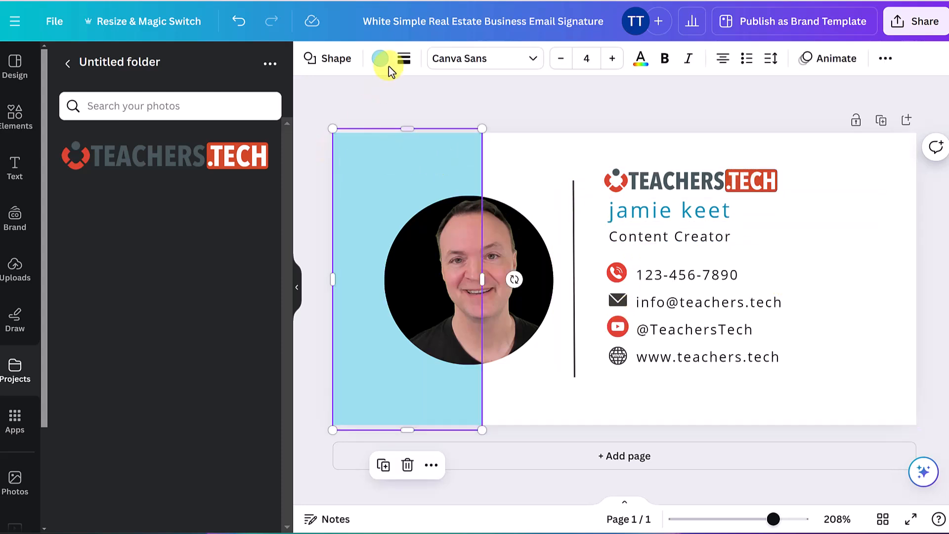
click(380, 59)
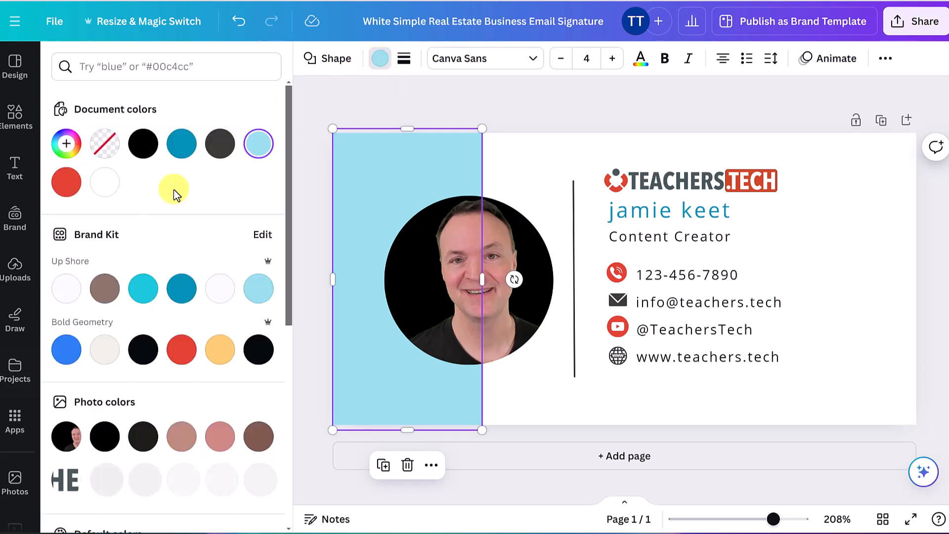
mouse_move(66, 143)
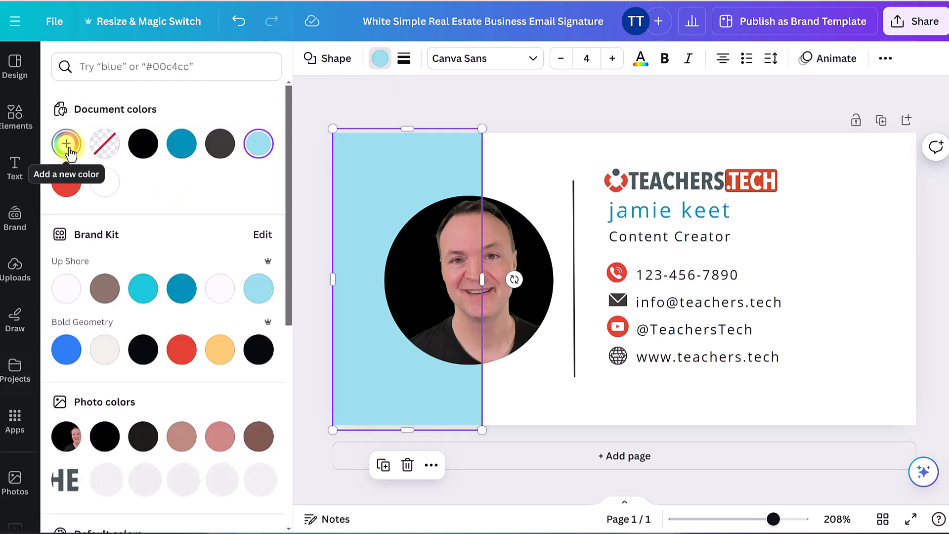
click(66, 143)
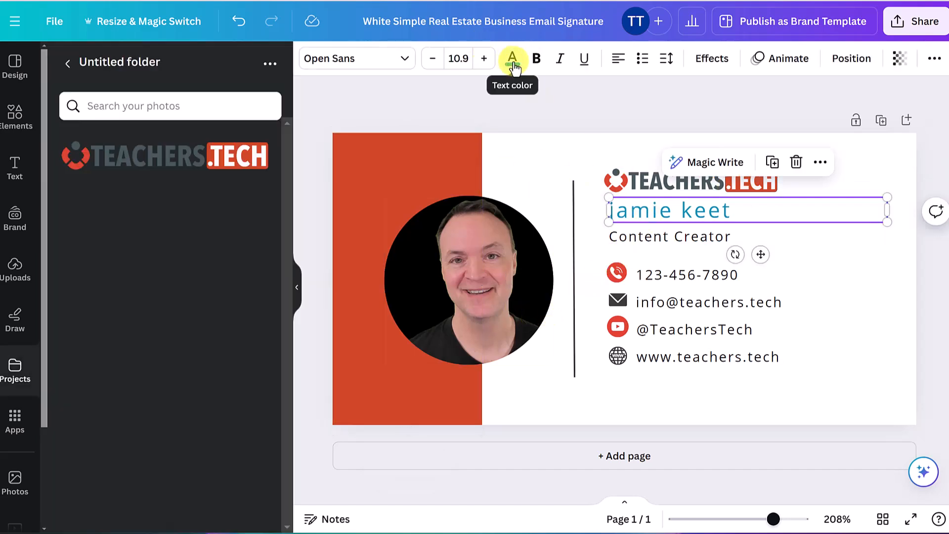
Recolour the 'jamie keet' name text to the side panel's orange-red.
click(511, 58)
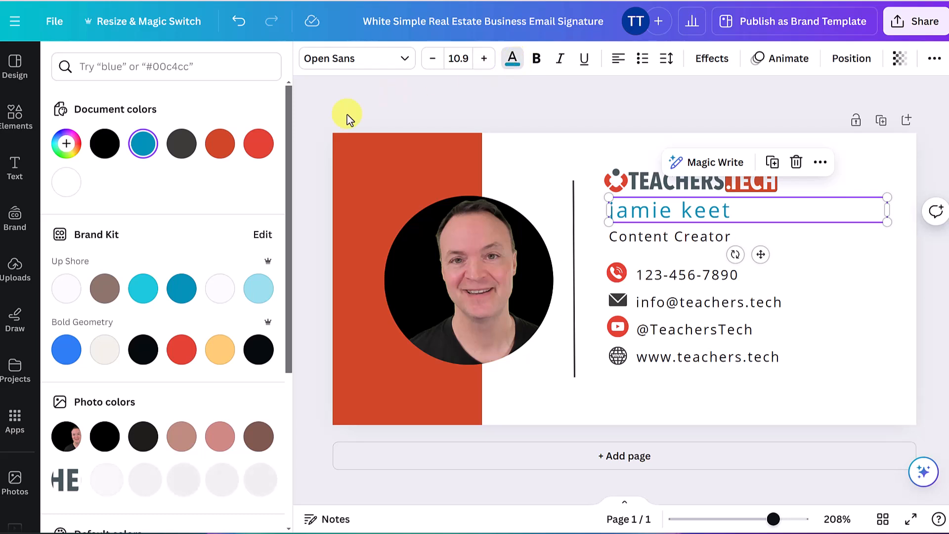
click(66, 143)
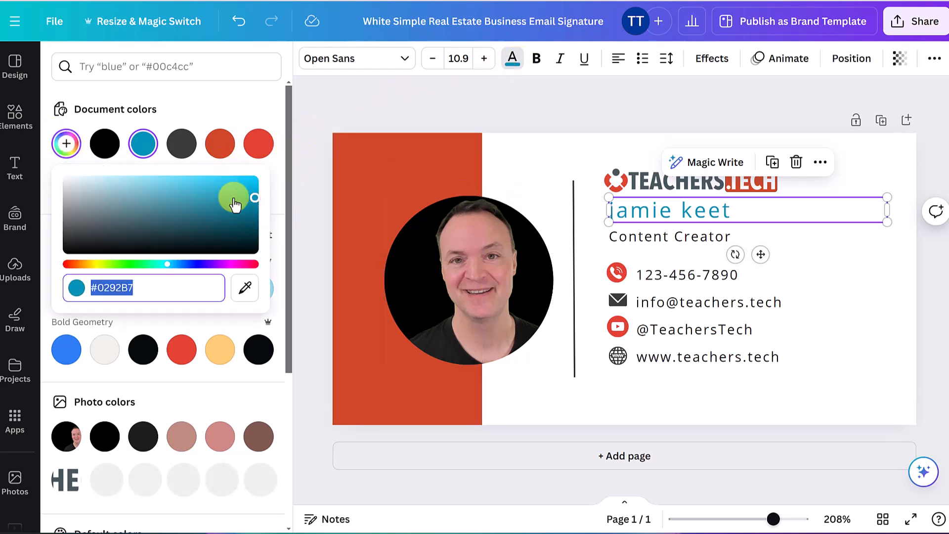
click(244, 288)
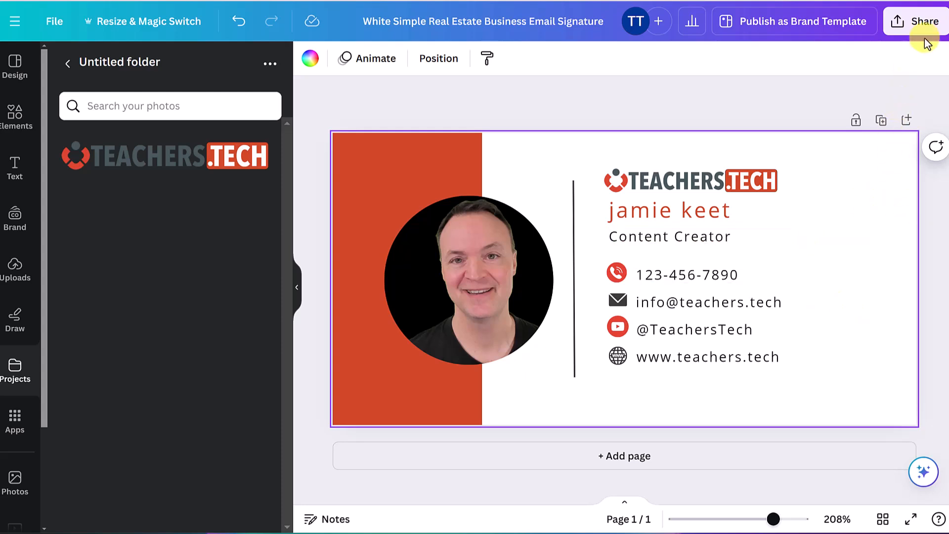
Download the finished email signature design as a PNG file.
click(922, 21)
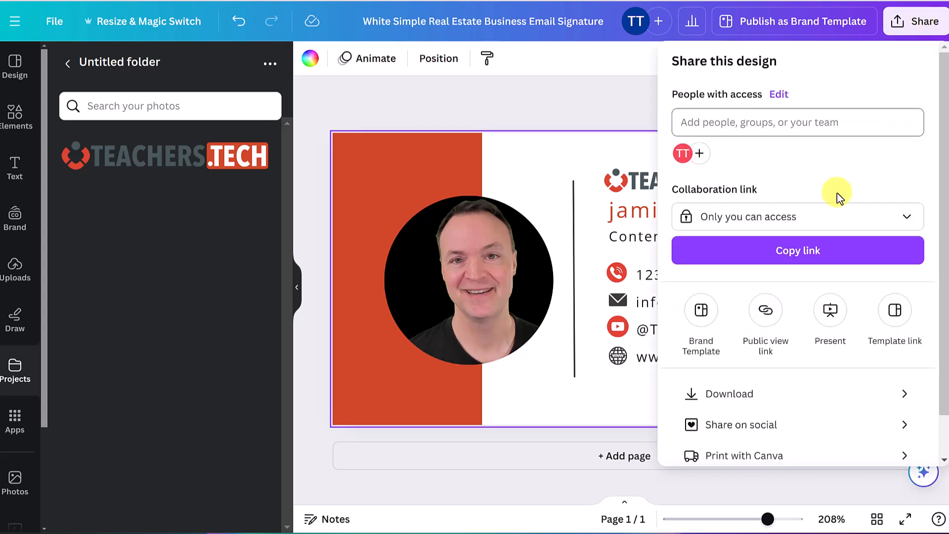
mouse_move(749, 400)
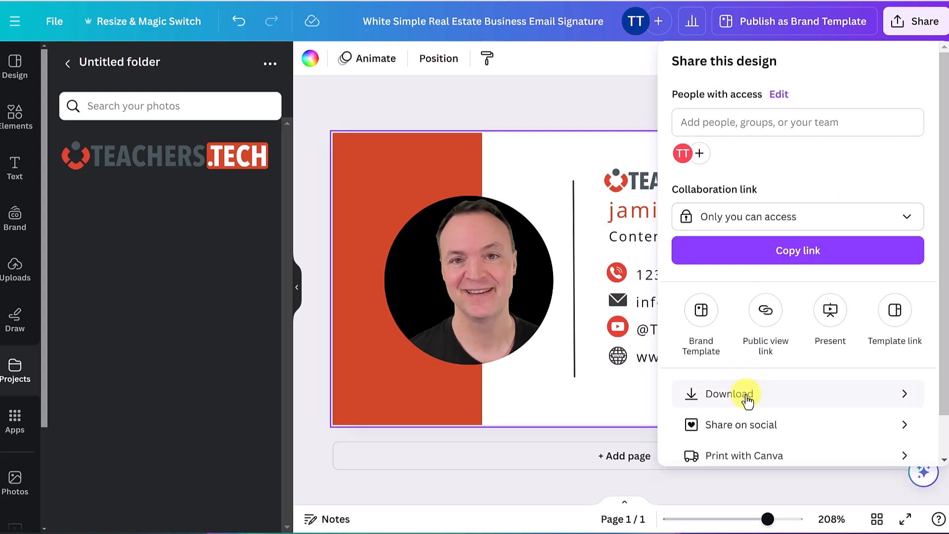
click(720, 394)
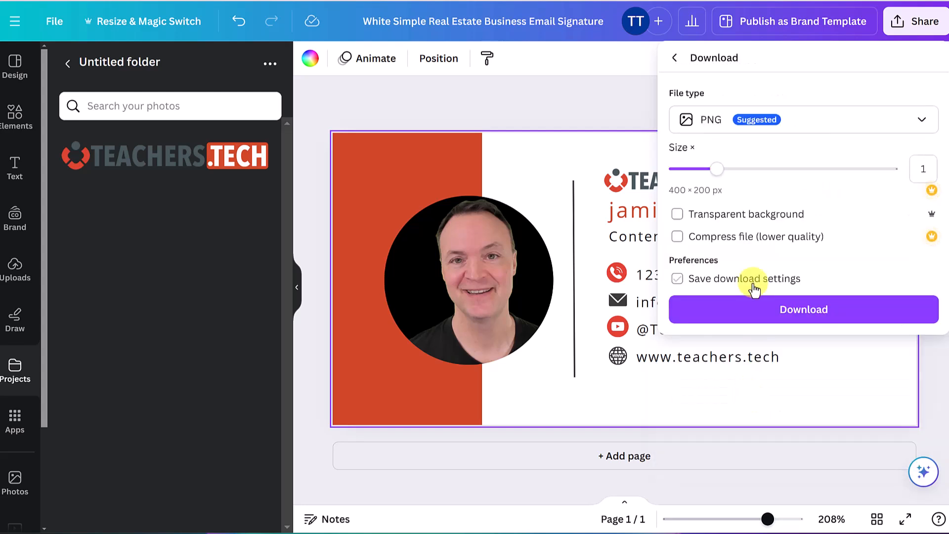
click(803, 310)
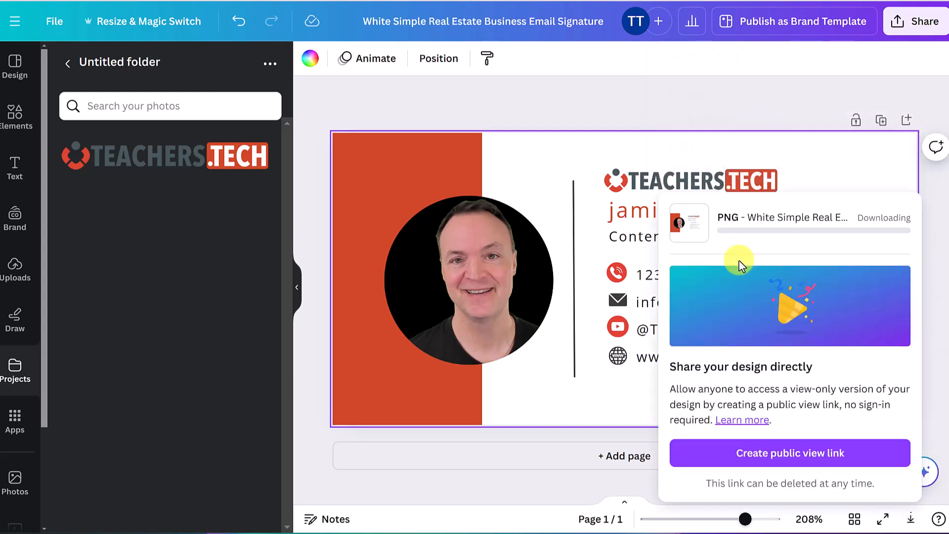
mouse_move(598, 100)
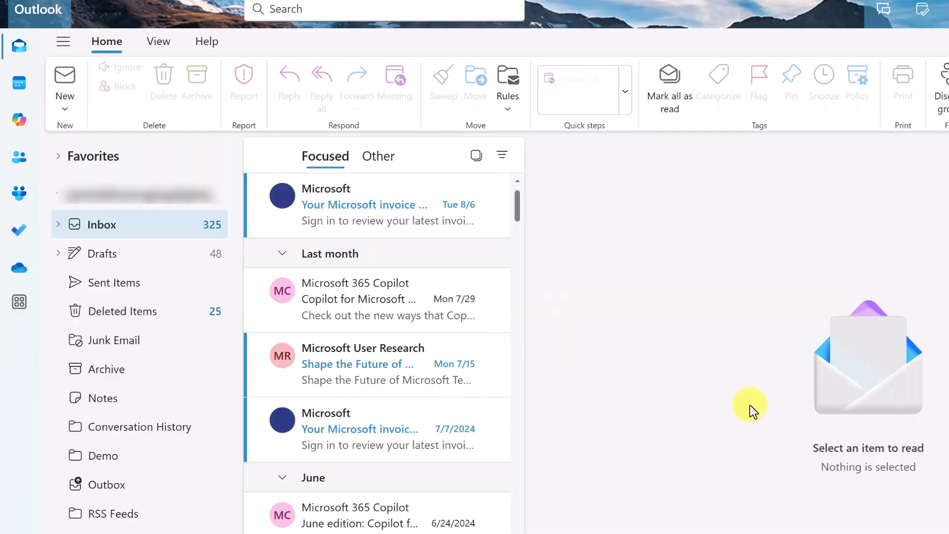
mouse_move(512, 180)
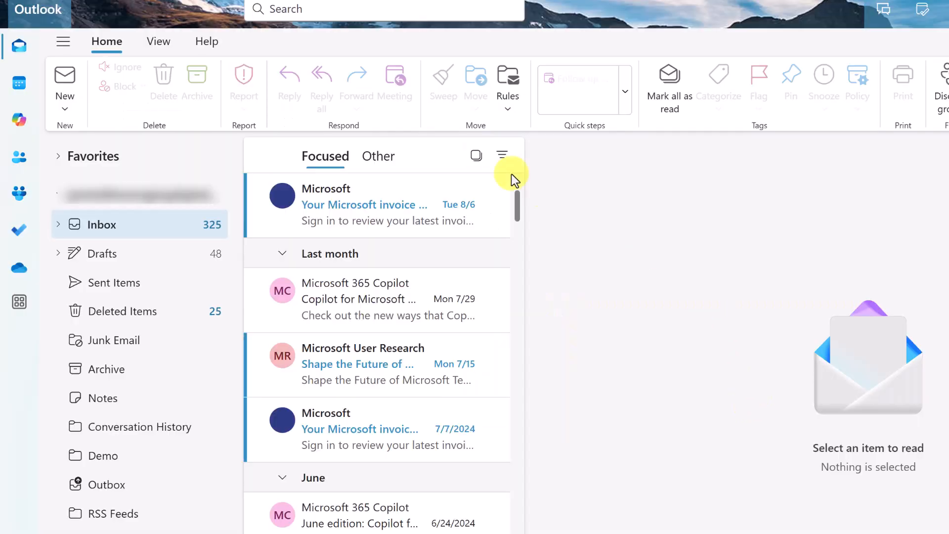
Start a new Outlook email and bring up the signature settings.
click(64, 81)
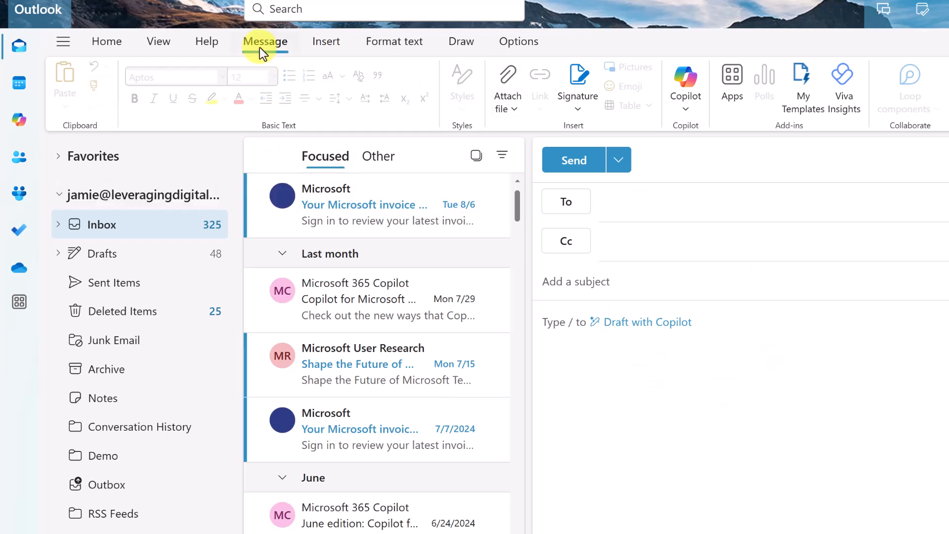
mouse_move(587, 112)
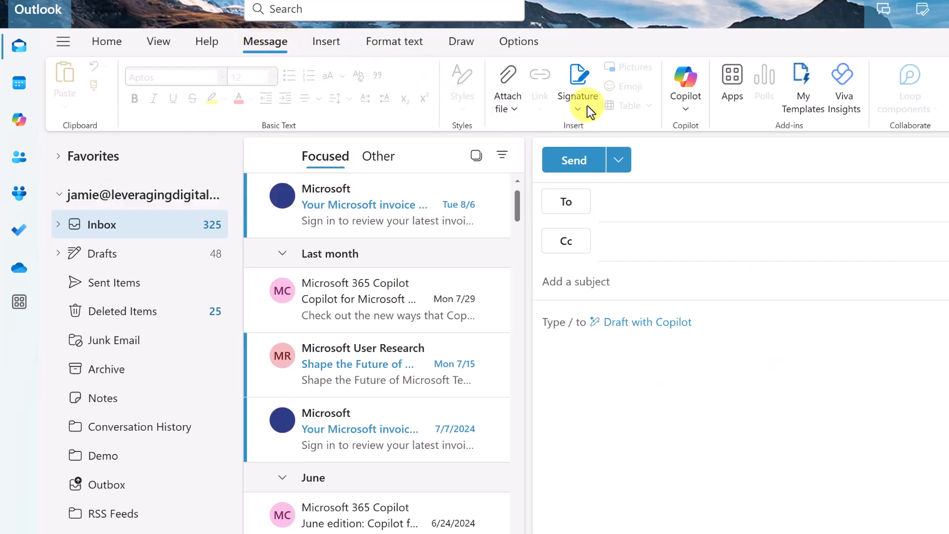
mouse_move(577, 82)
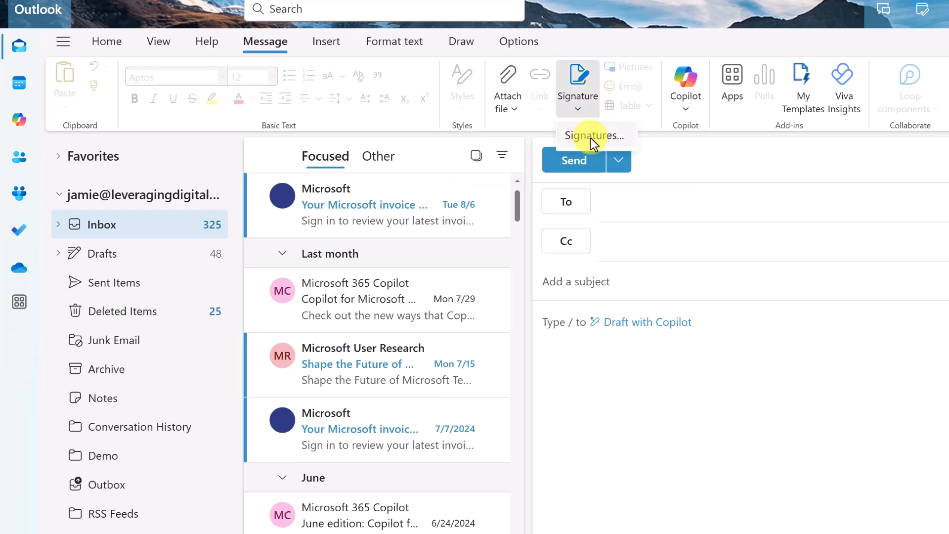
click(594, 135)
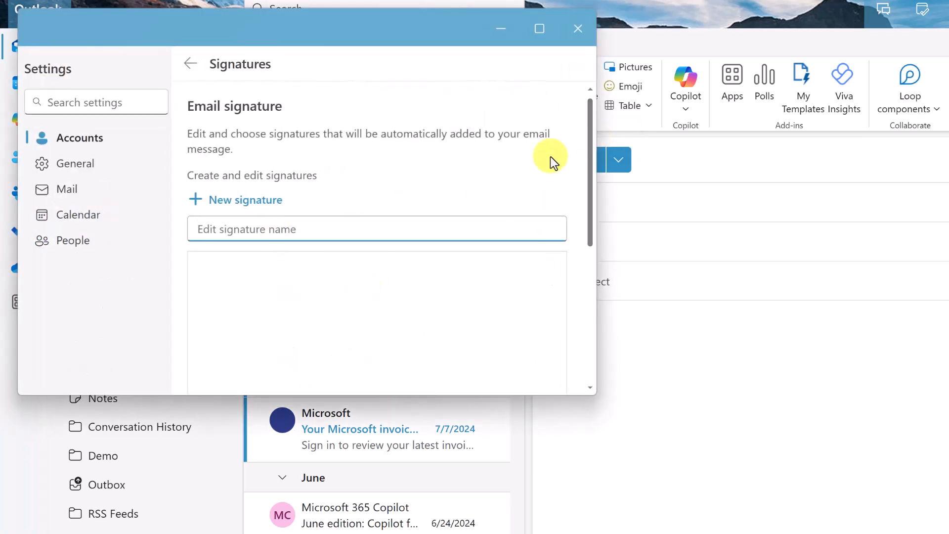
Create a signature named 'Canva' and insert White Simple Real Estate Business Email Signature.png.
text(Canva)
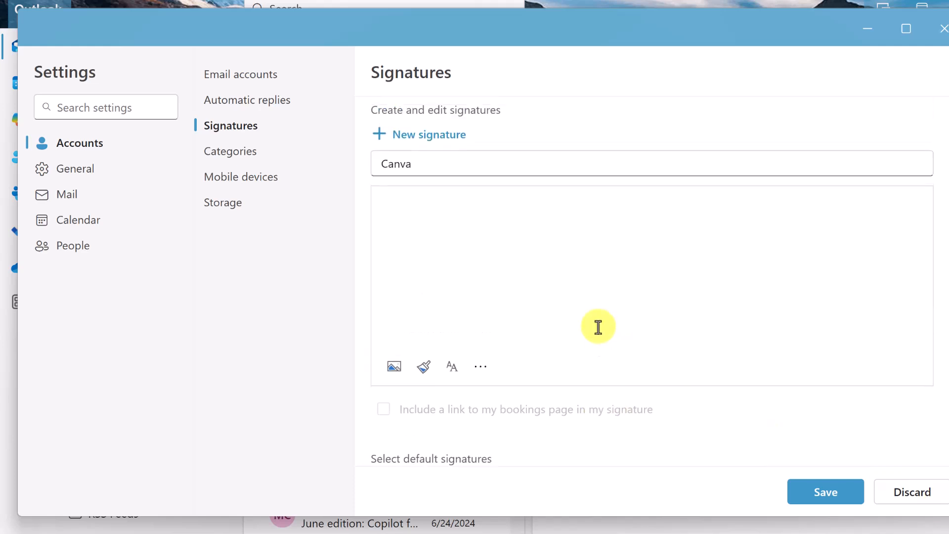
mouse_move(416, 367)
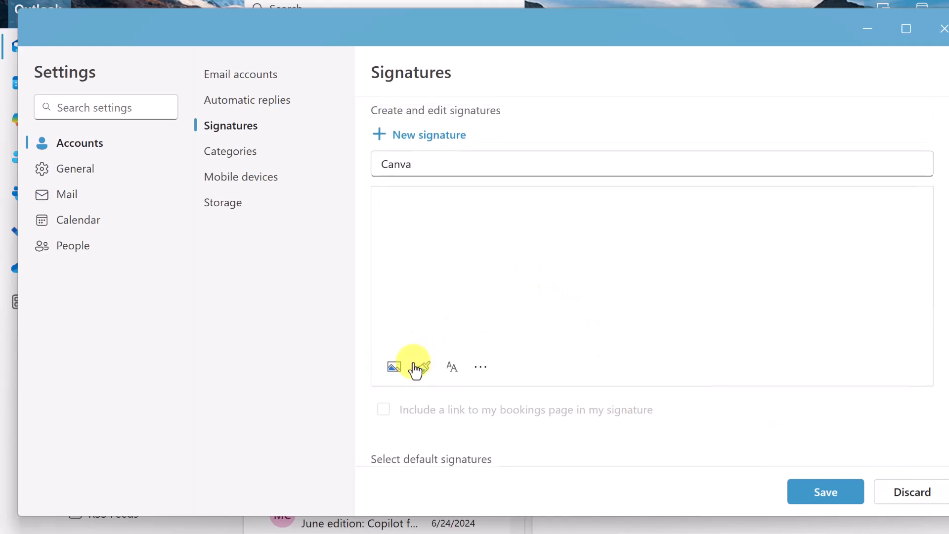
mouse_move(394, 367)
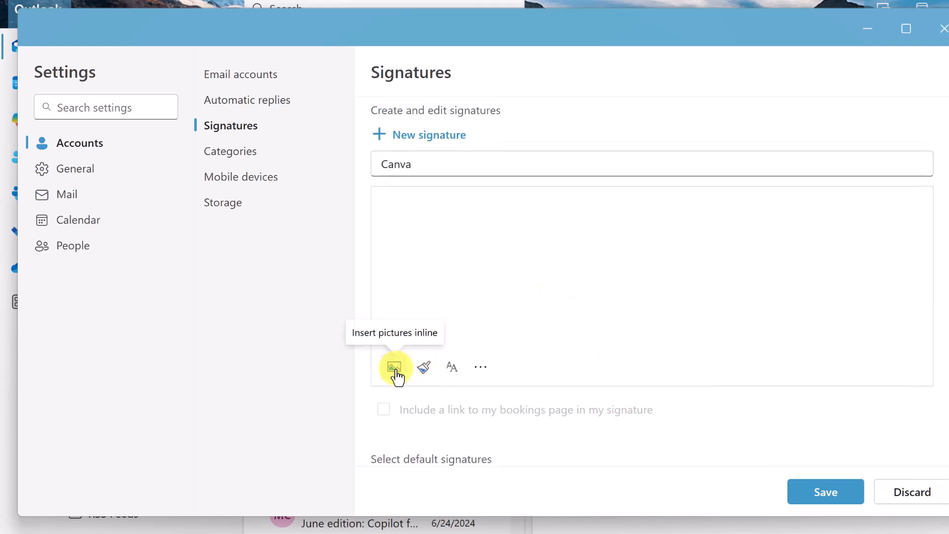
click(392, 367)
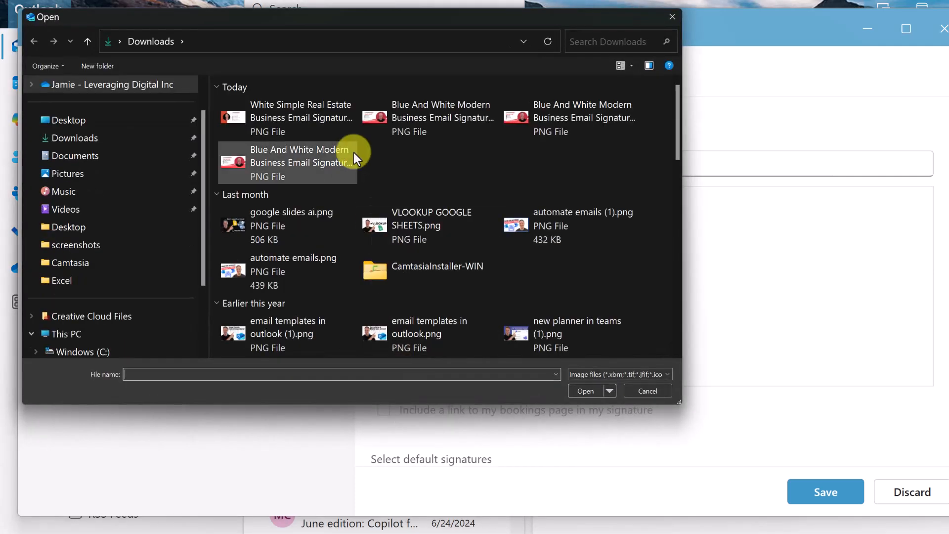
mouse_move(279, 118)
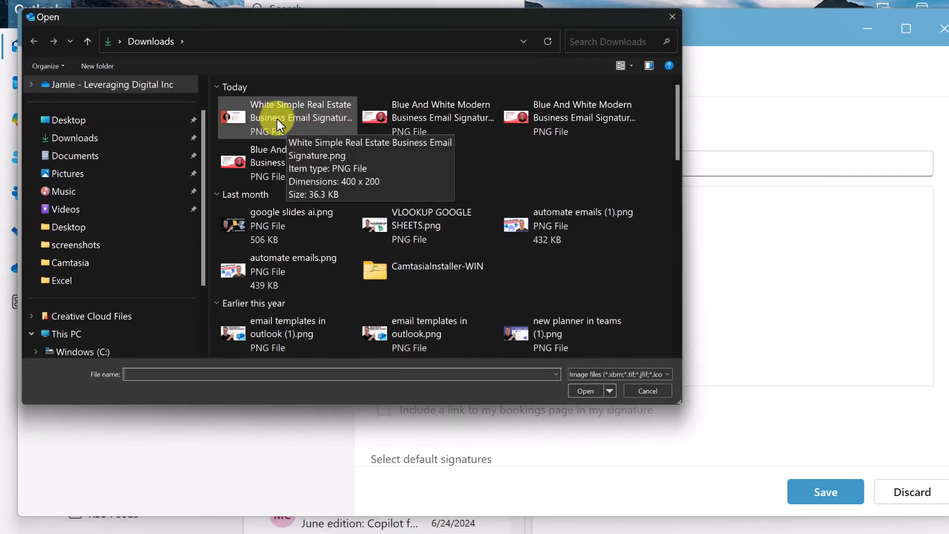
click(300, 117)
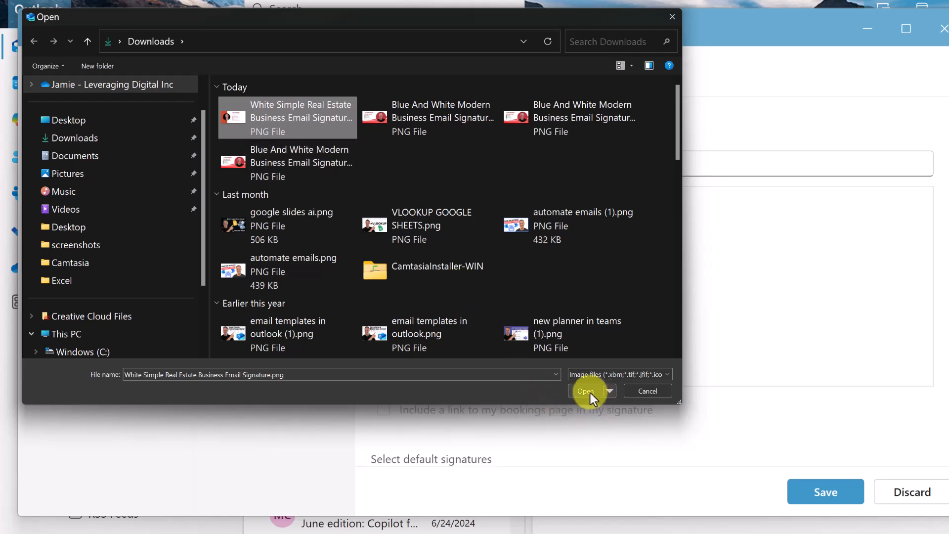
click(585, 391)
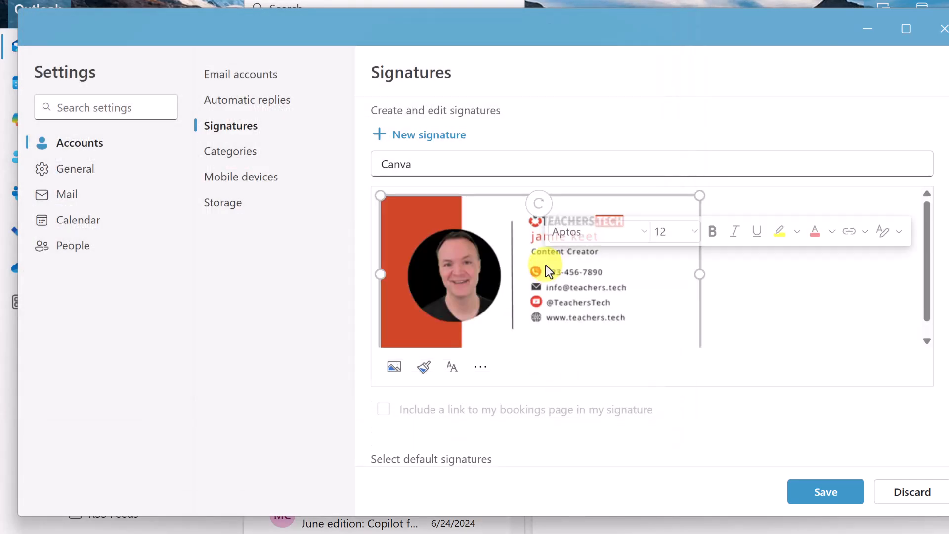
Check that the inserted Canva image is at full size (100%).
right_click(545, 269)
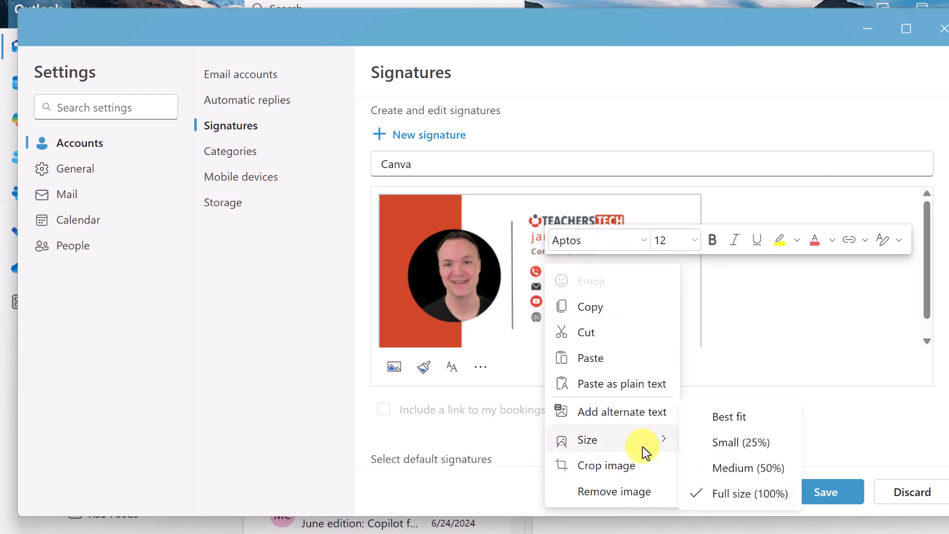
mouse_move(650, 451)
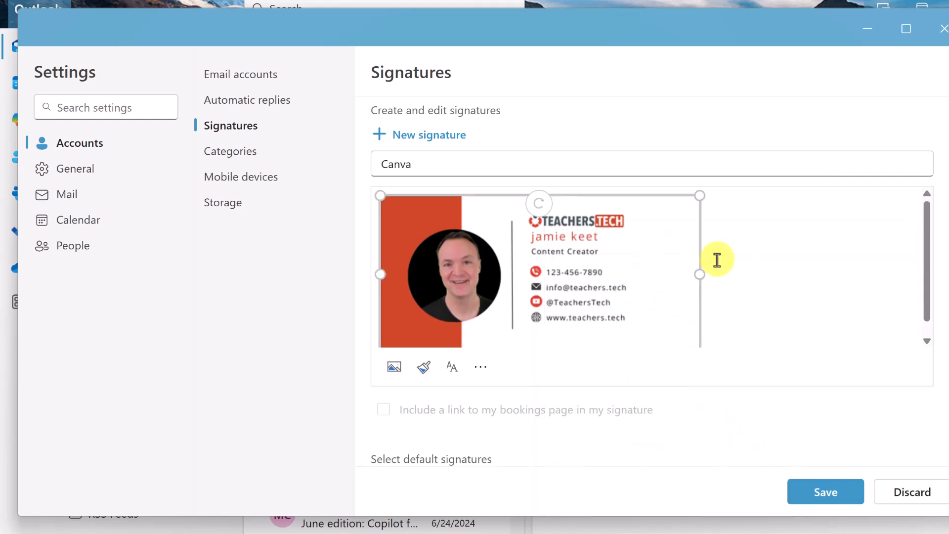
mouse_move(731, 268)
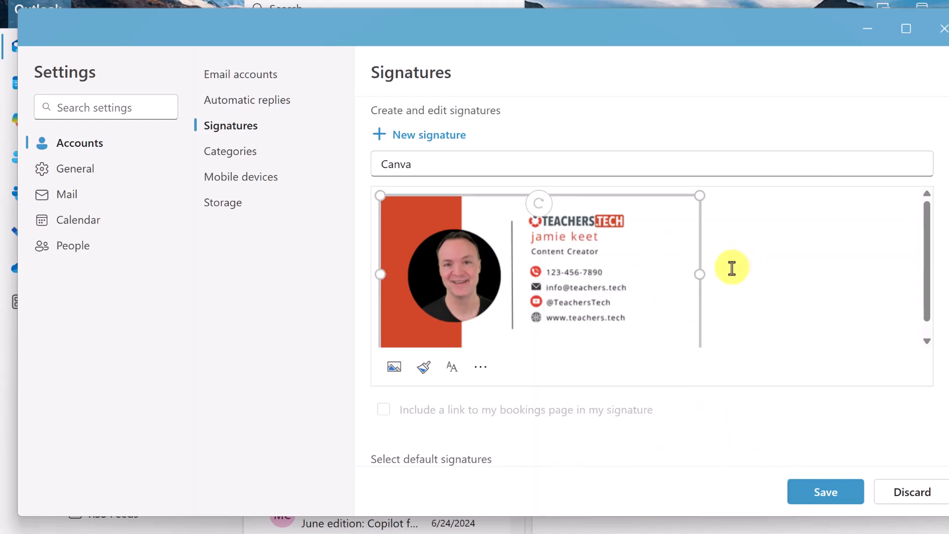
mouse_move(544, 331)
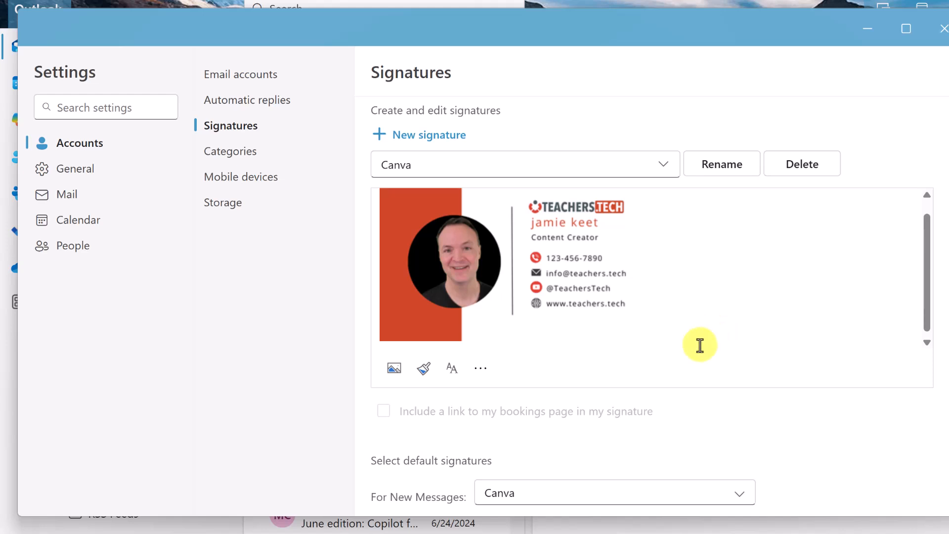
mouse_move(698, 356)
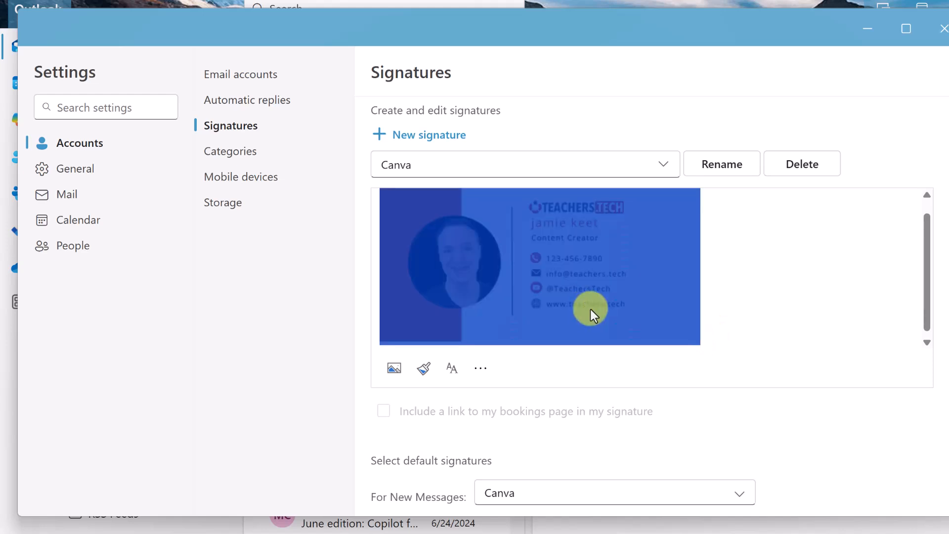
click(479, 367)
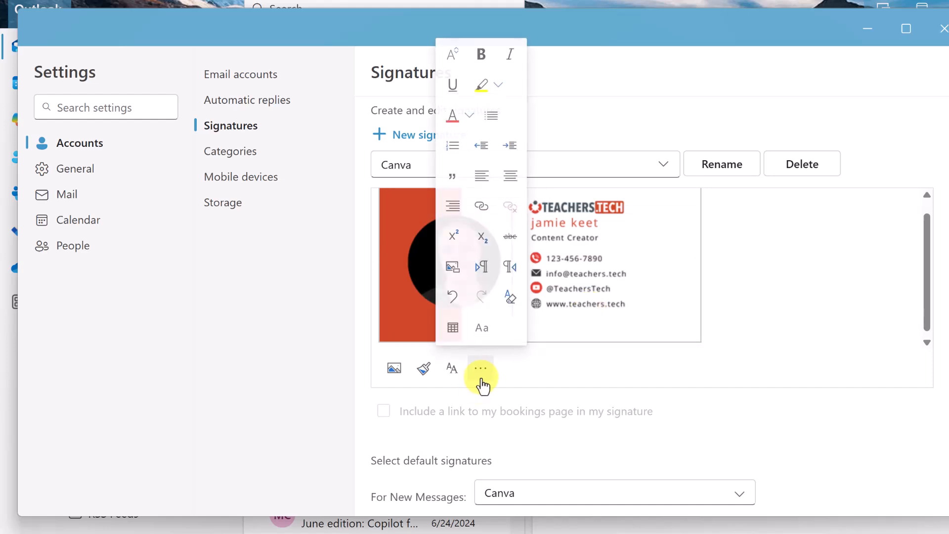
mouse_move(480, 206)
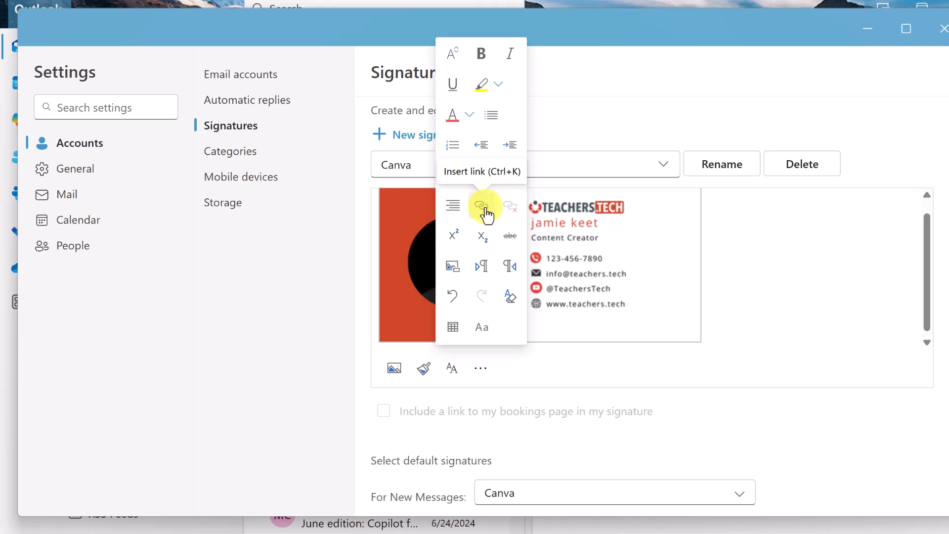
click(481, 205)
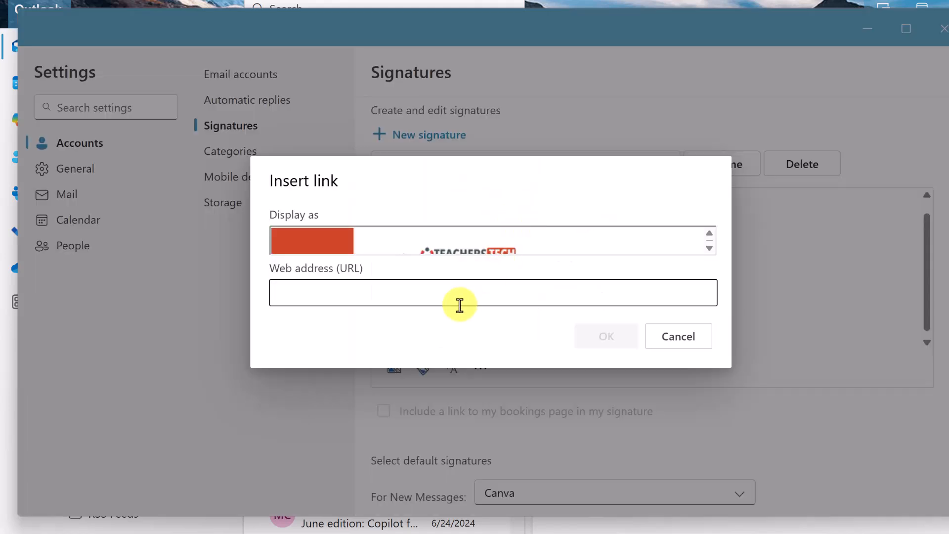
text(www.)
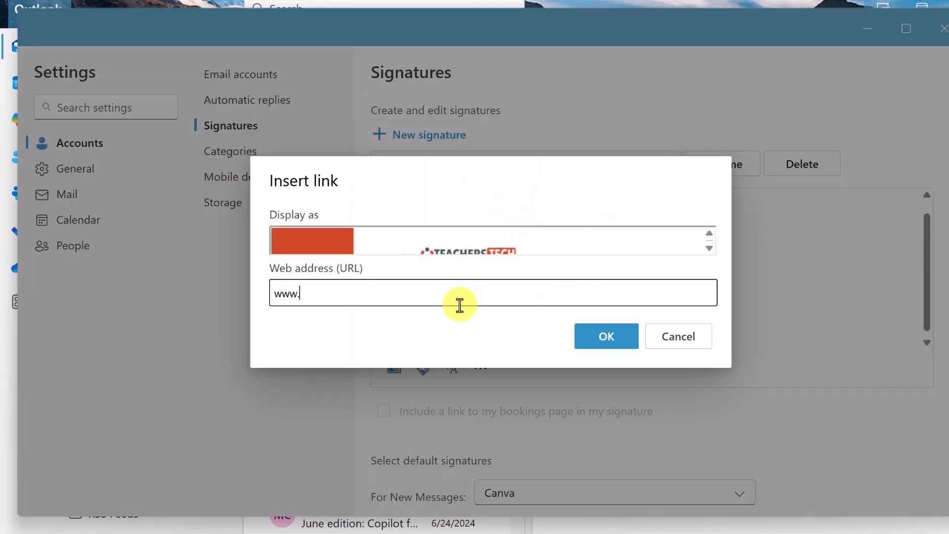
text(teachers.te)
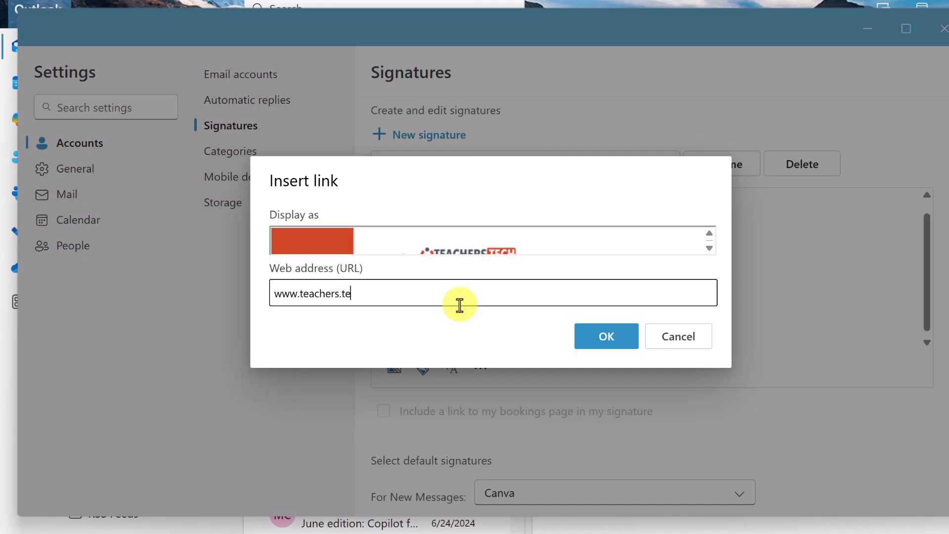
click(605, 336)
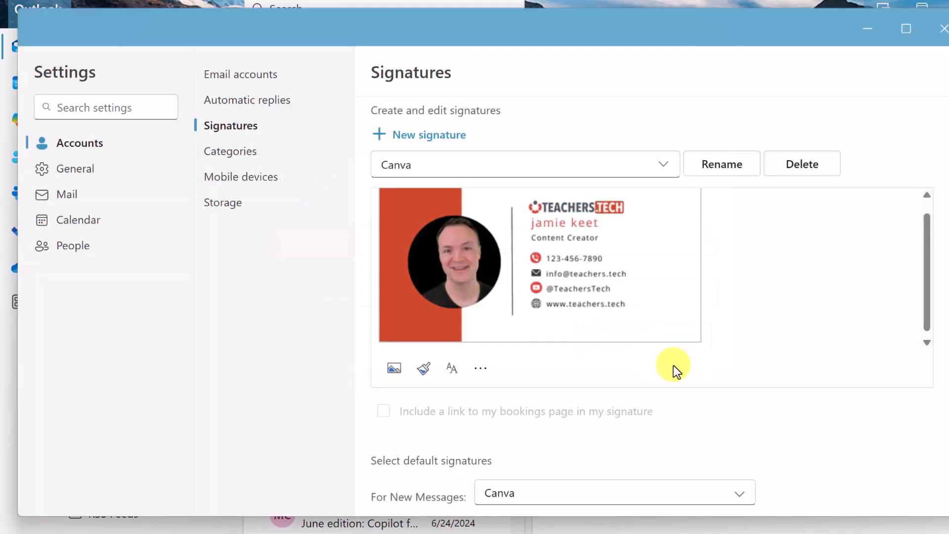
Set Canva as the new-message signature, leaving replies and forwards with no signature.
scroll(down, 3)
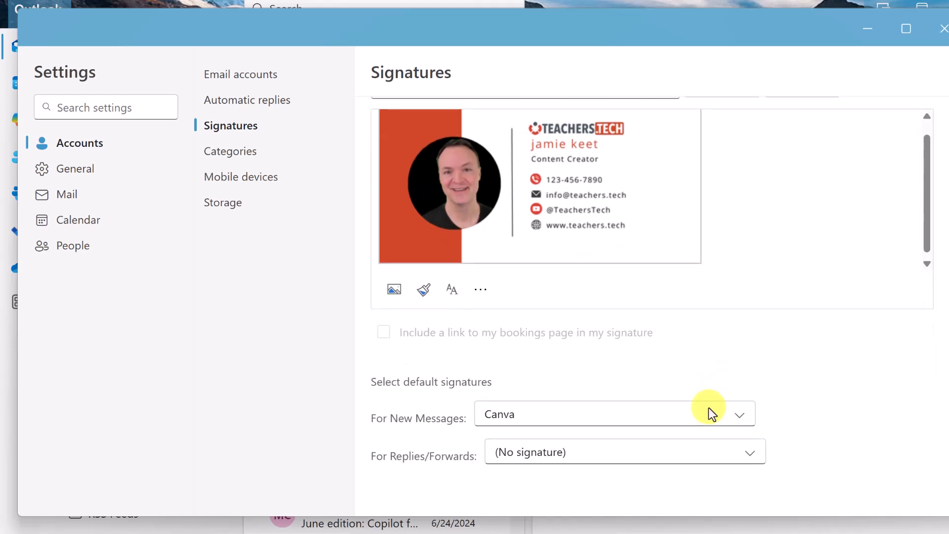
mouse_move(638, 356)
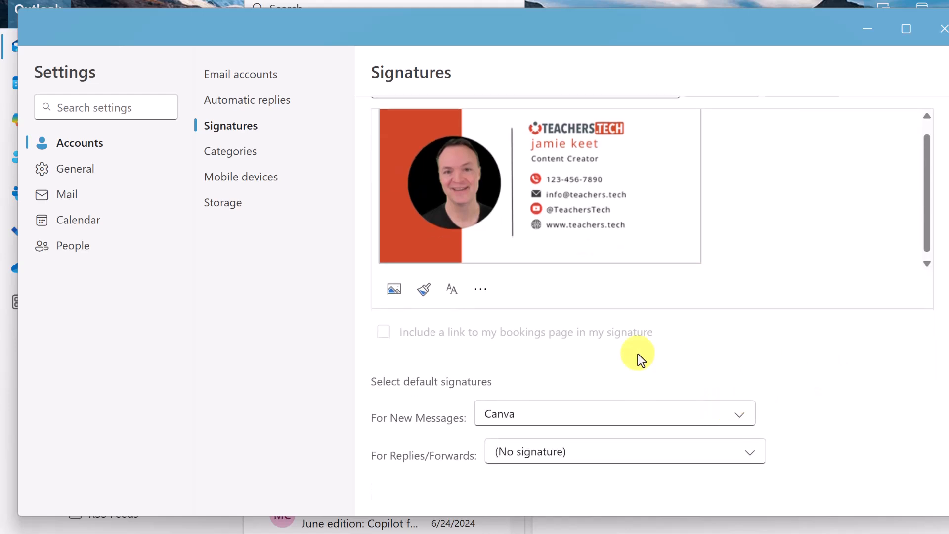
mouse_move(415, 433)
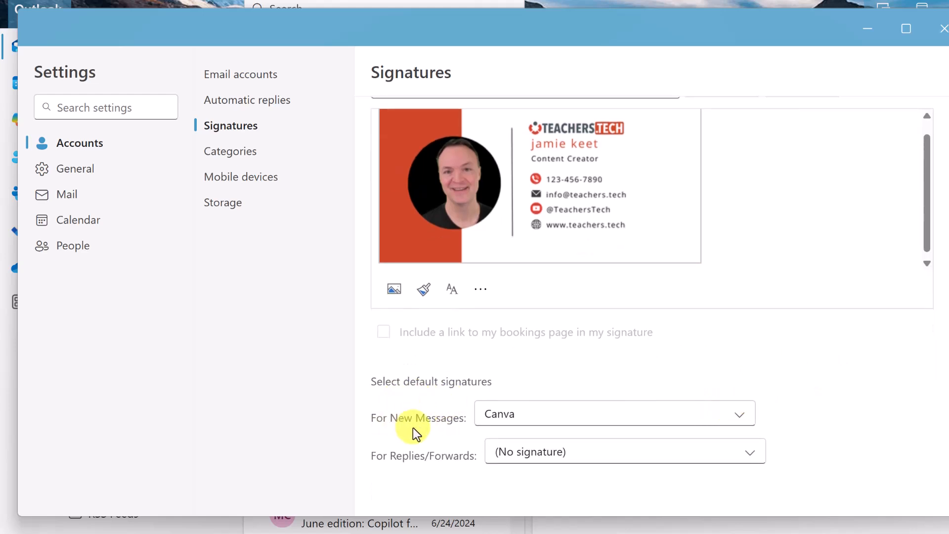
click(612, 413)
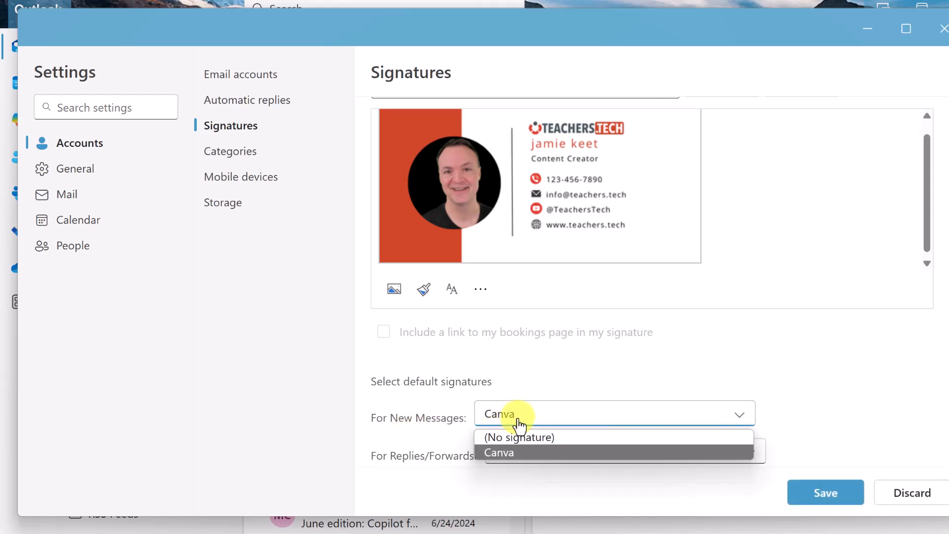
mouse_move(604, 363)
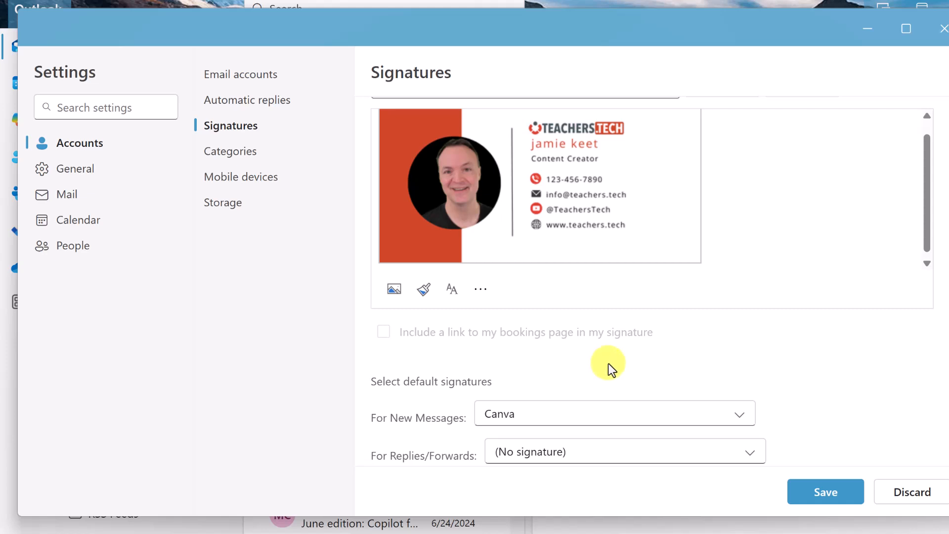
mouse_move(458, 477)
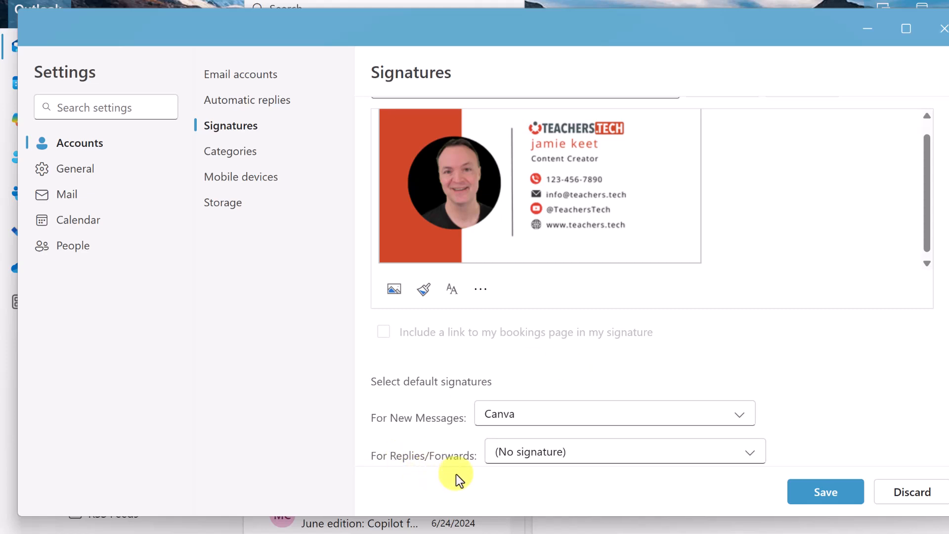
mouse_move(587, 469)
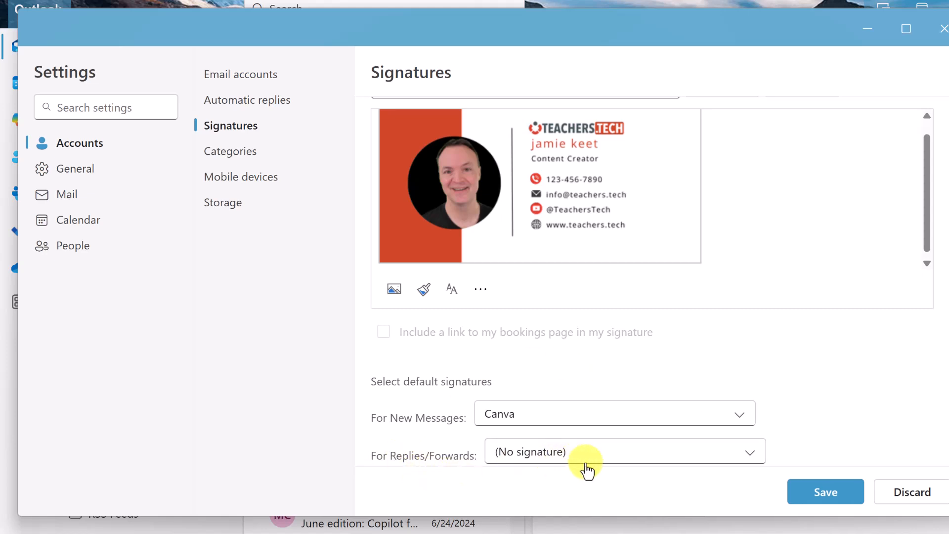
mouse_move(635, 467)
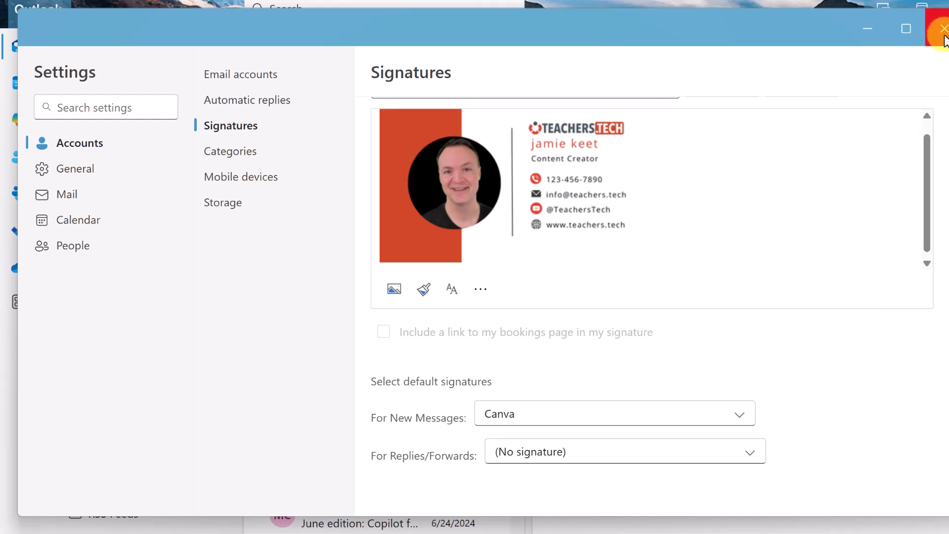
Close settings, open a new email showing the Canva signature, and type 'Hello'.
click(942, 29)
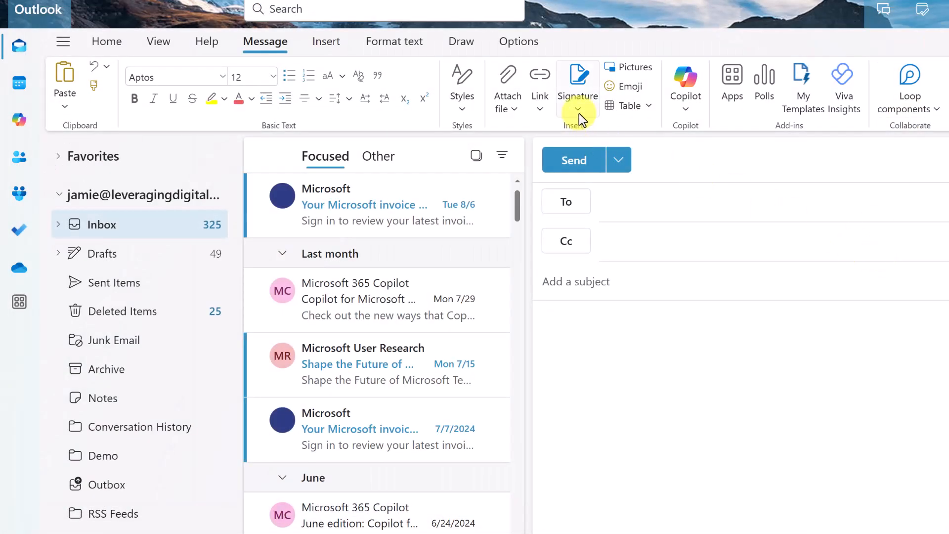
click(577, 108)
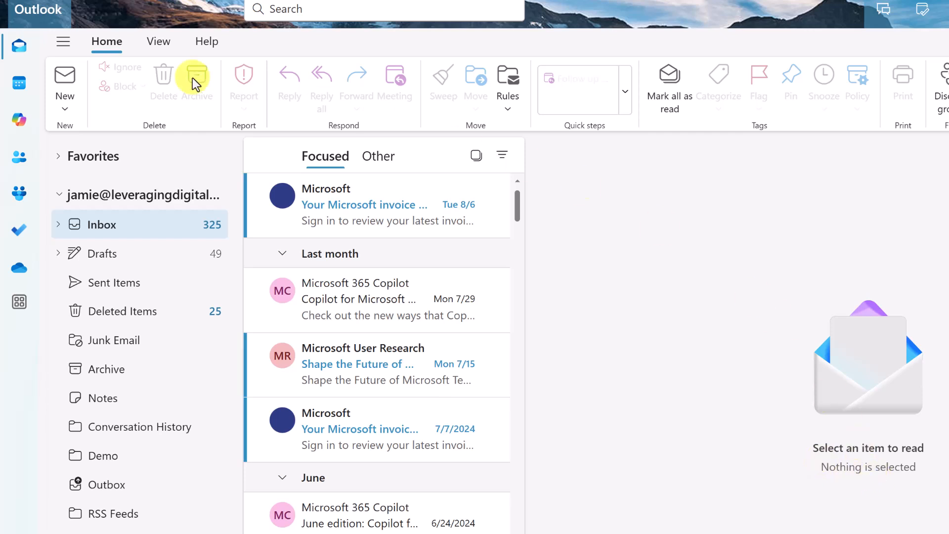
click(65, 81)
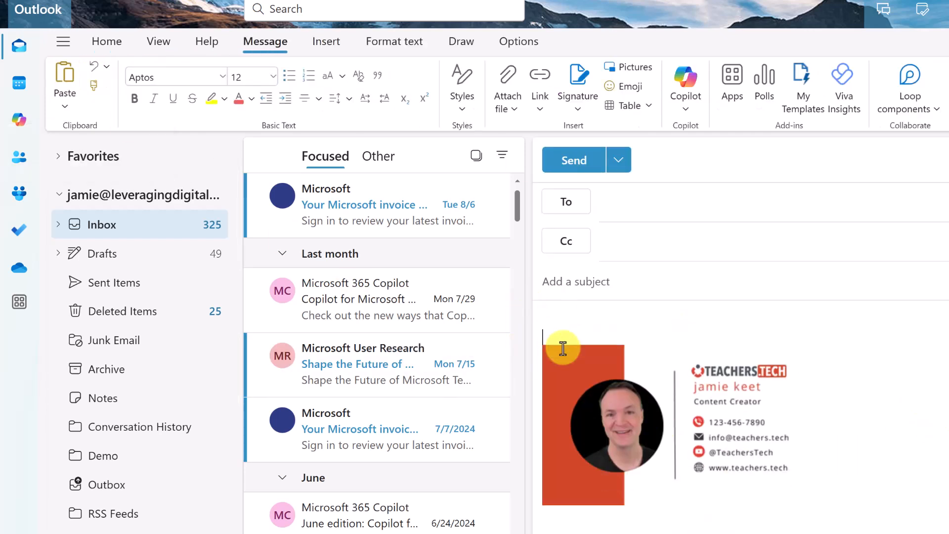
text(Hello)
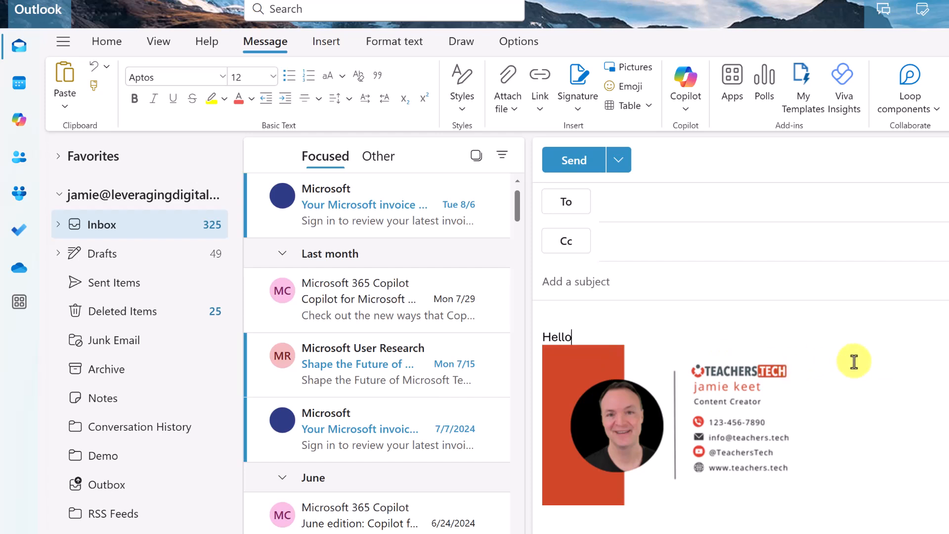